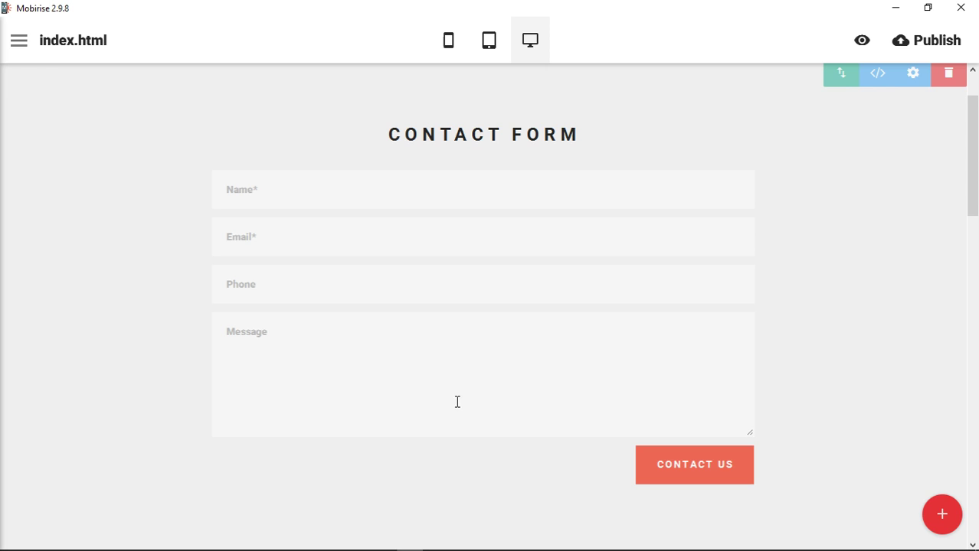
pyautogui.moveTo(819, 234)
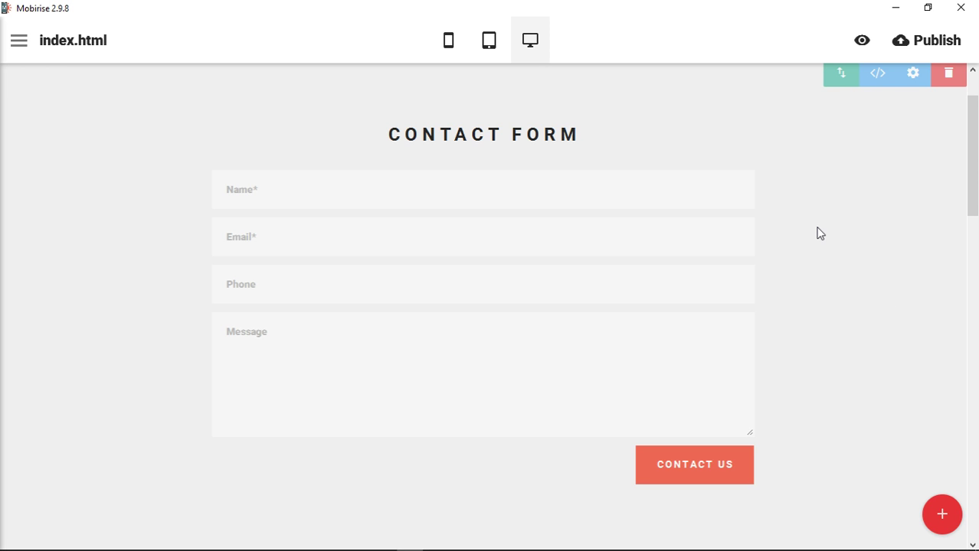
pyautogui.moveTo(837, 230)
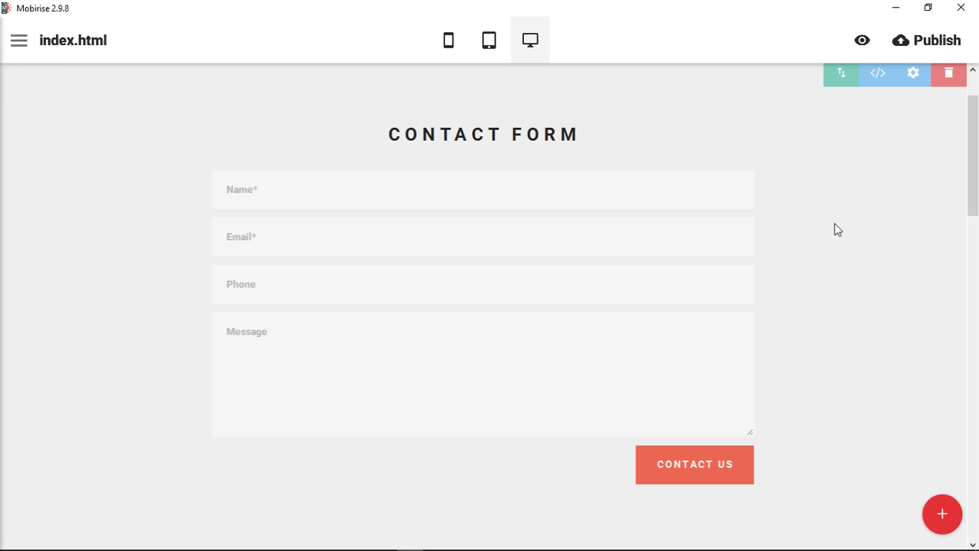
pyautogui.moveTo(849, 228)
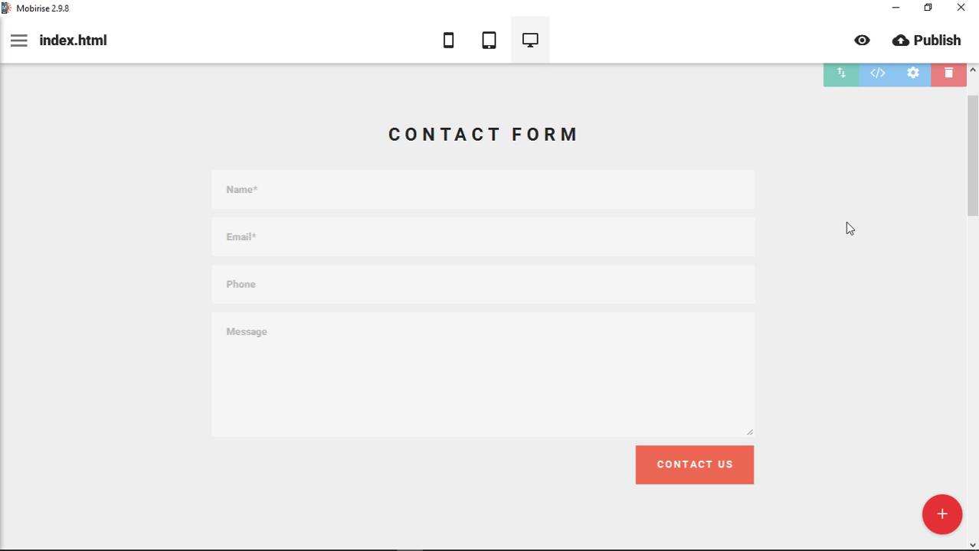
pyautogui.moveTo(319, 449)
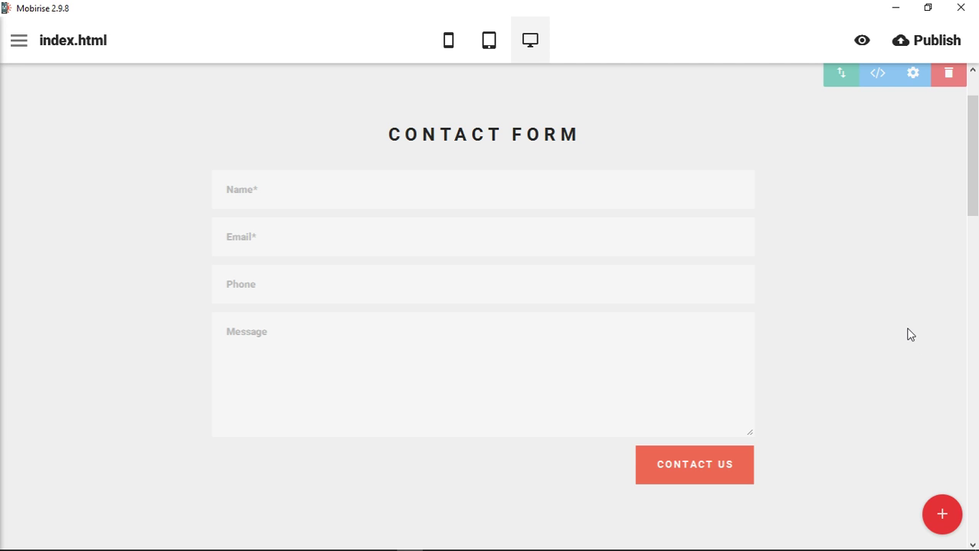
pyautogui.moveTo(917, 161)
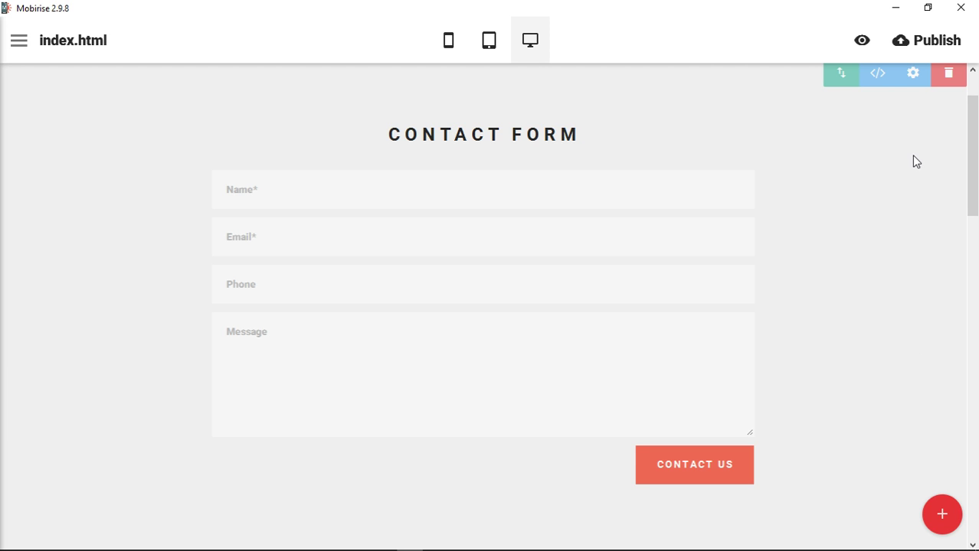
pyautogui.moveTo(912, 73)
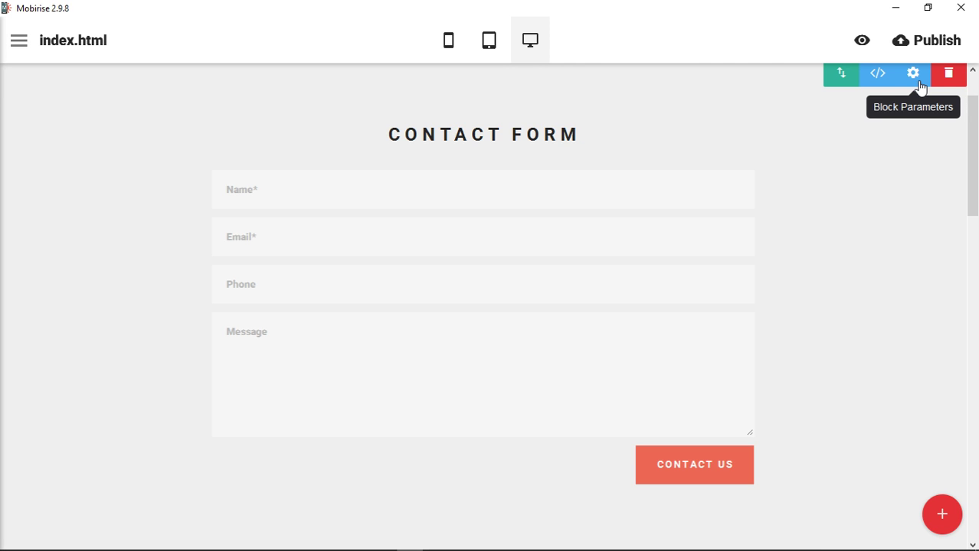
pyautogui.moveTo(877, 74)
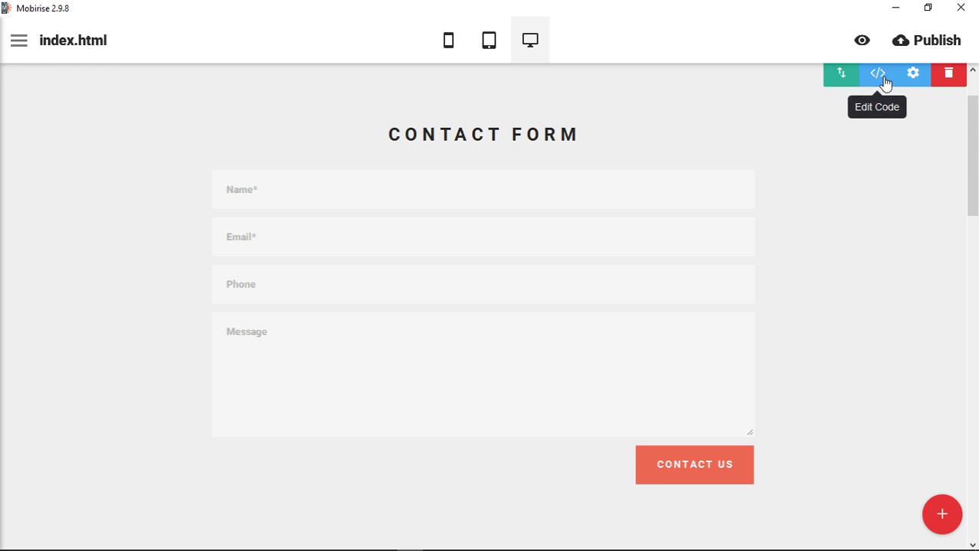
pyautogui.moveTo(880, 84)
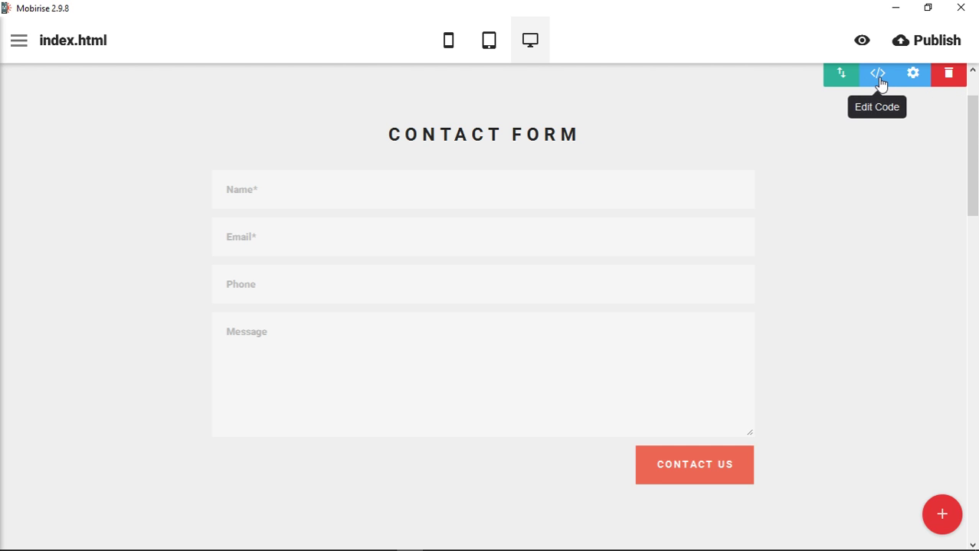
pyautogui.moveTo(912, 73)
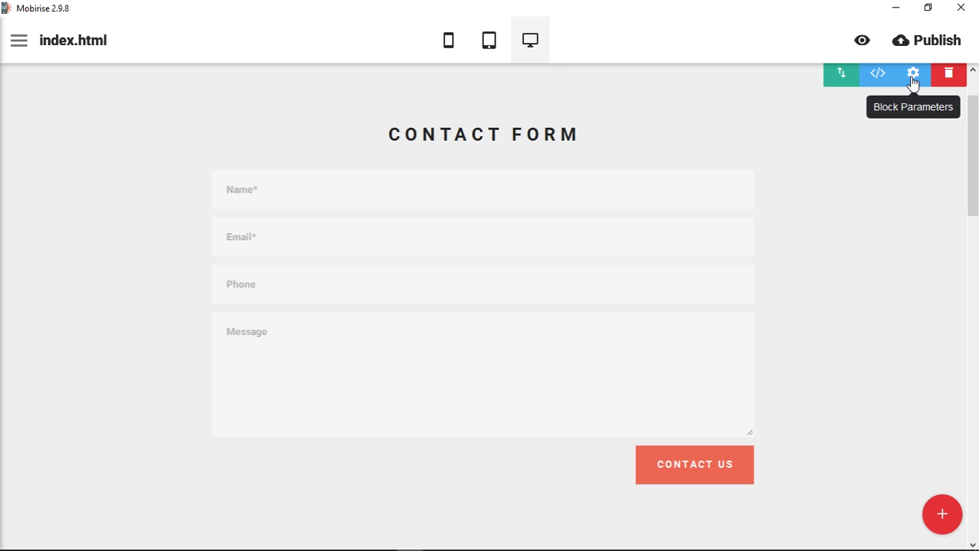
# Step: Set the block's background to the misty mountain landscape image in Block Parameters
pyautogui.click(912, 73)
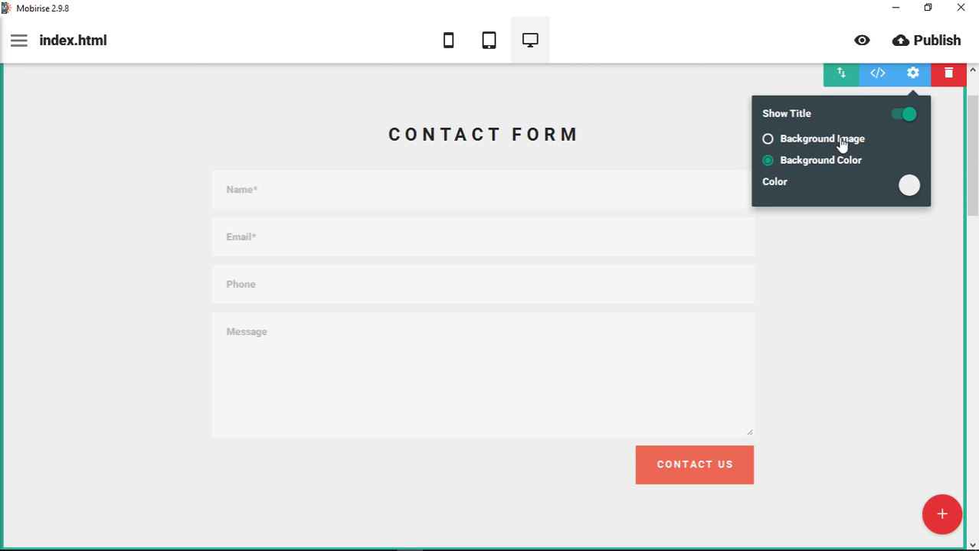
pyautogui.click(767, 138)
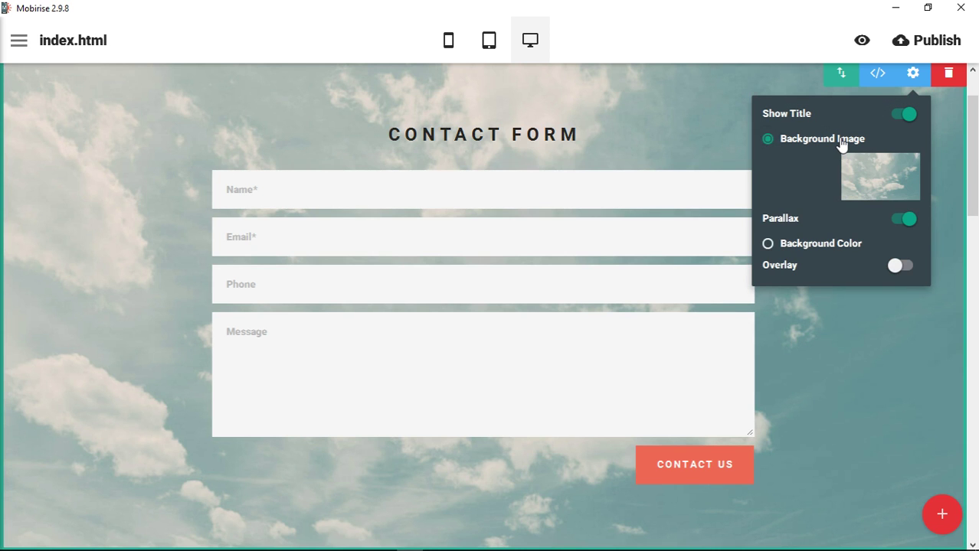
pyautogui.click(879, 176)
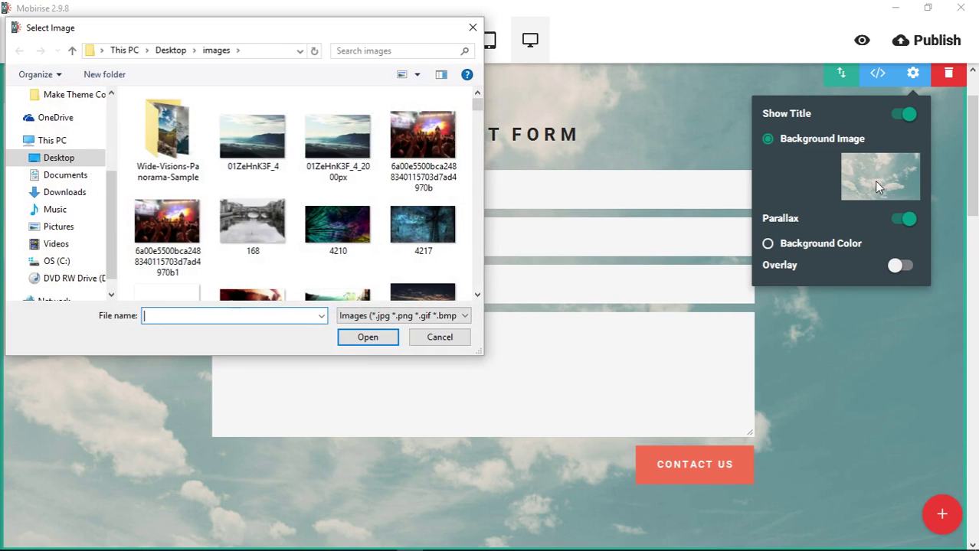
pyautogui.click(337, 136)
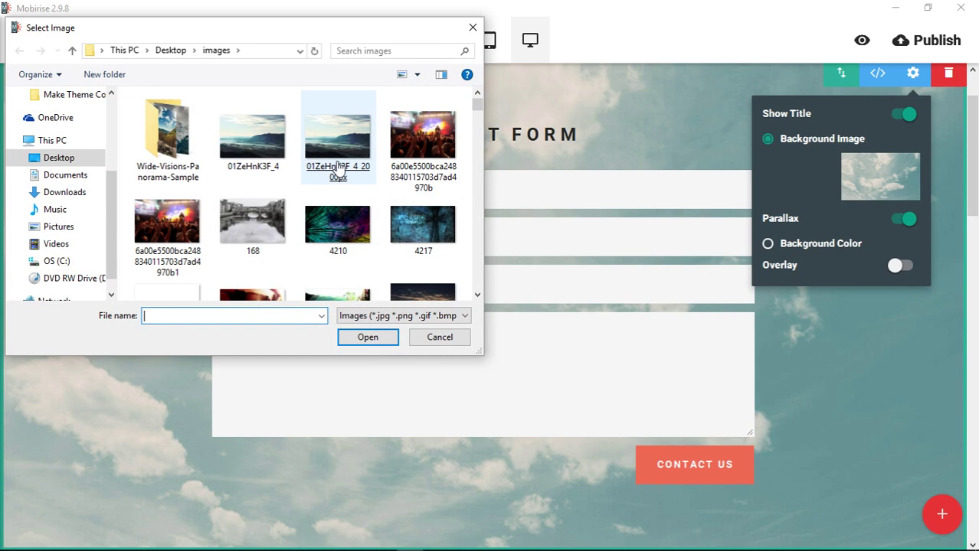
pyautogui.click(338, 136)
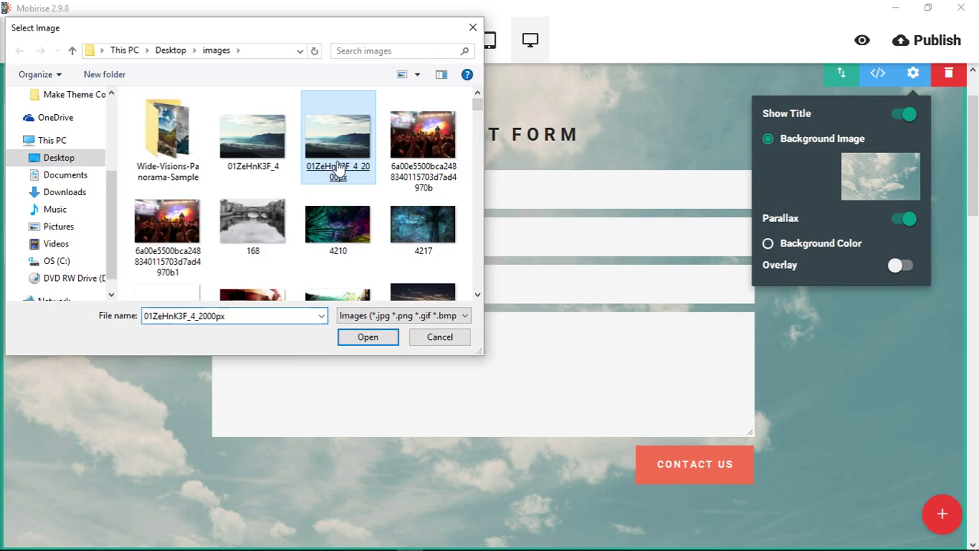
pyautogui.click(367, 337)
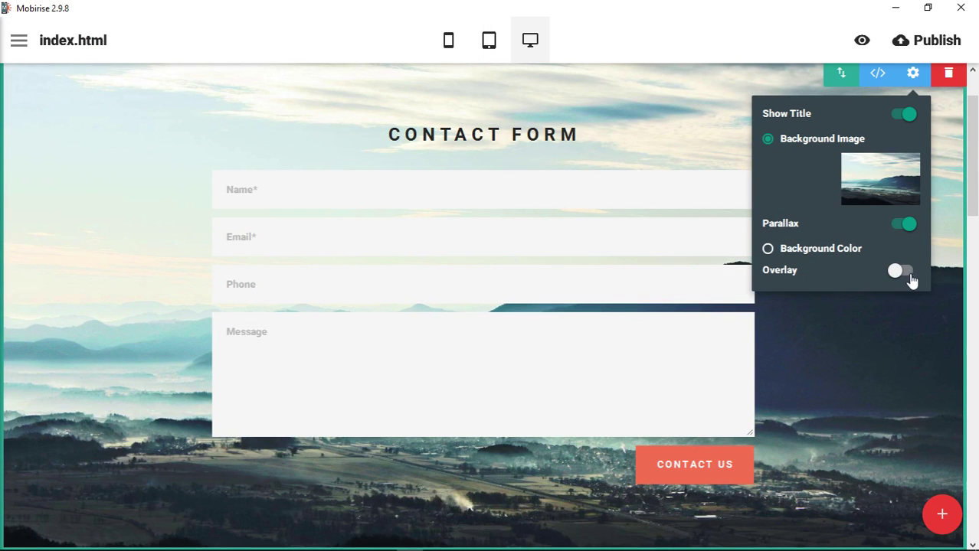
# Step: Enable the dark background overlay with opacity 0.8
pyautogui.click(901, 271)
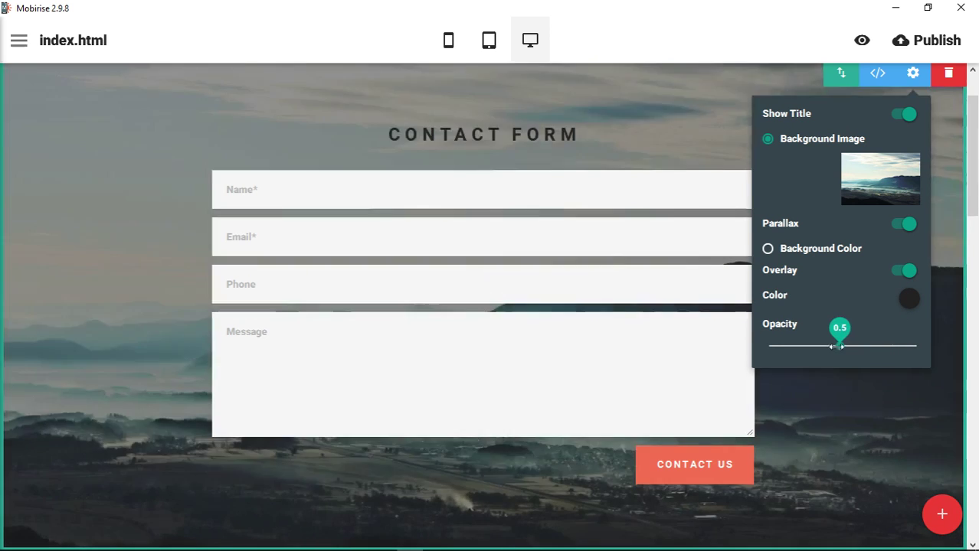
pyautogui.moveTo(839, 346); pyautogui.dragTo(884, 347)
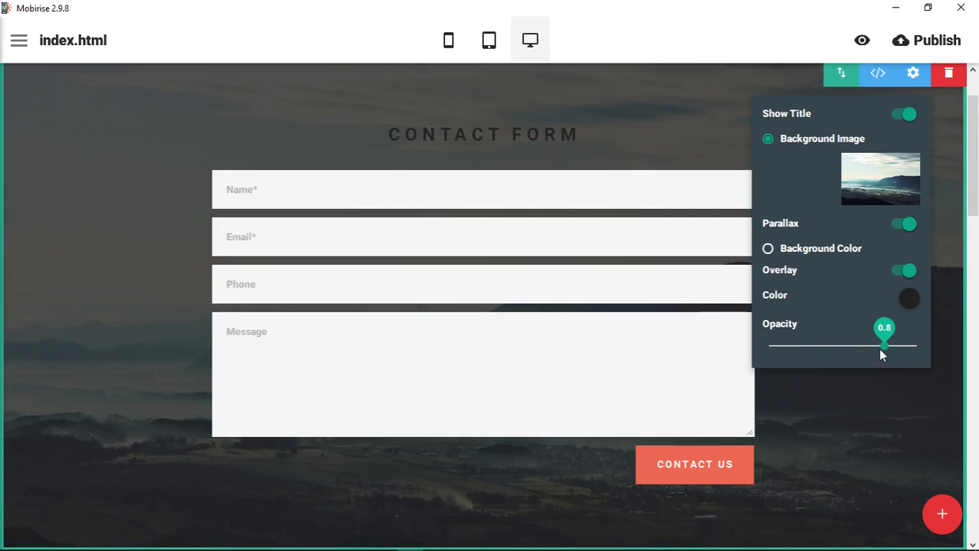
pyautogui.moveTo(883, 345); pyautogui.dragTo(838, 345)
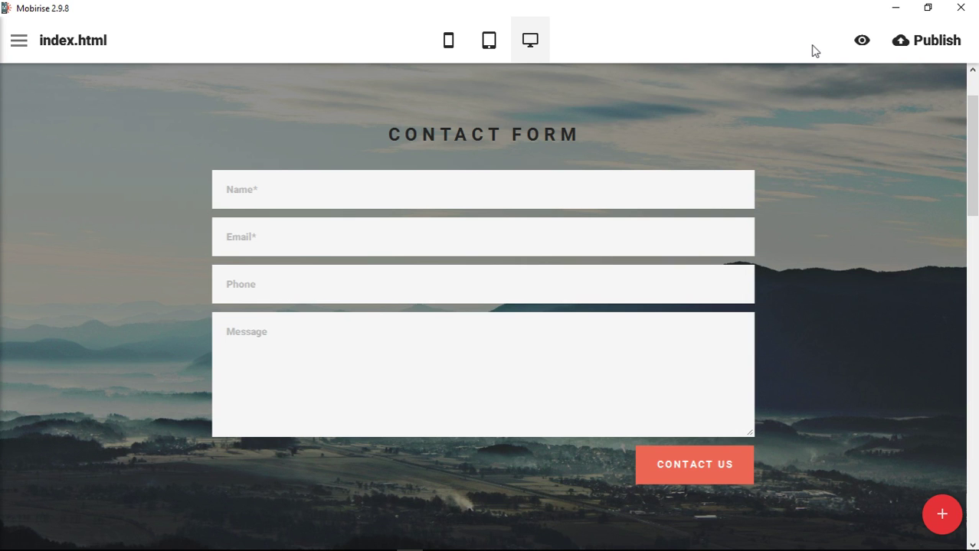
# Step: Color the CONTACT FORM heading white and the CONTACT US button blue
pyautogui.click(483, 134)
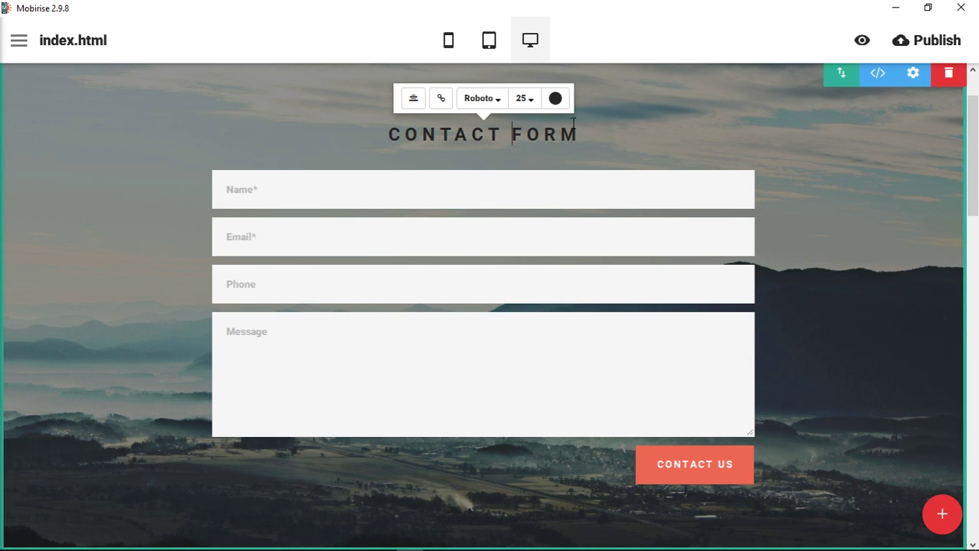
pyautogui.click(554, 98)
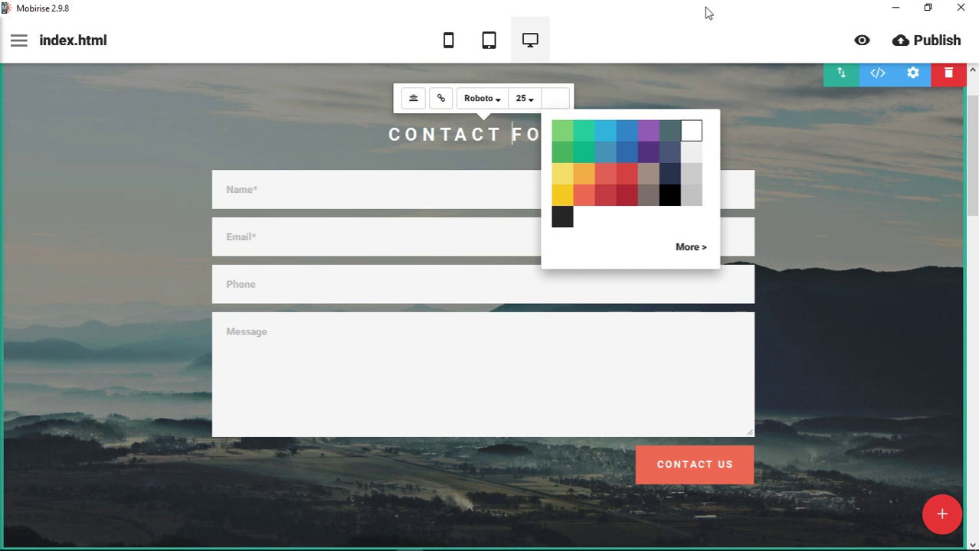
pyautogui.click(466, 376)
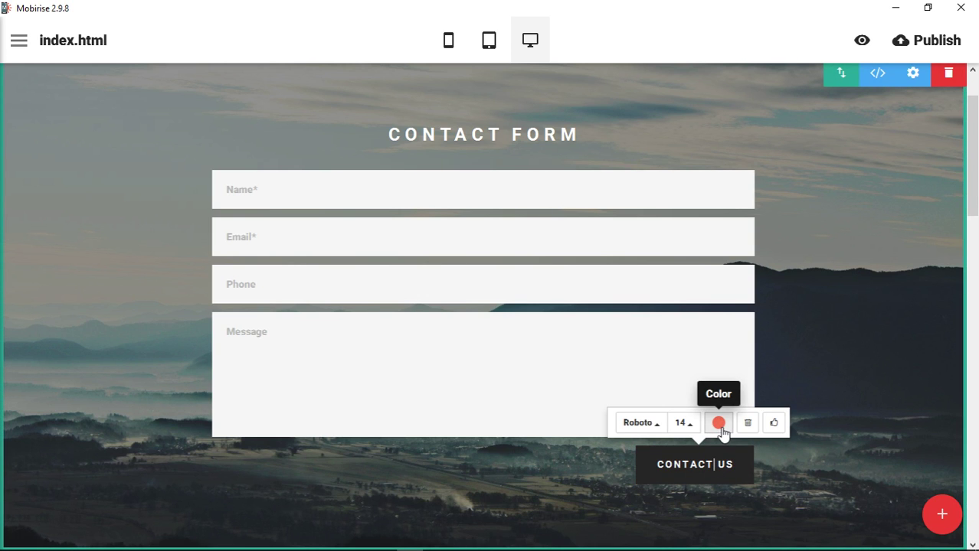
pyautogui.click(719, 422)
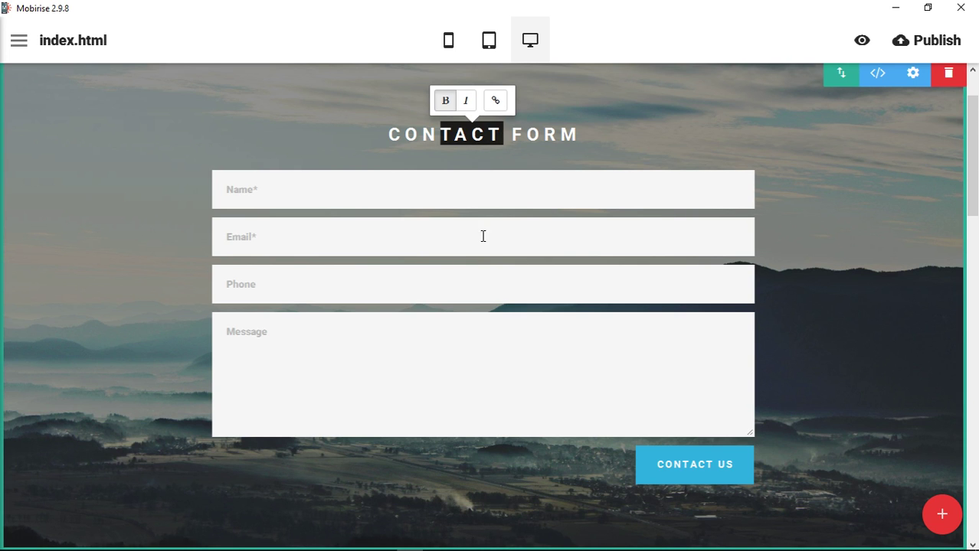
pyautogui.moveTo(632, 375)
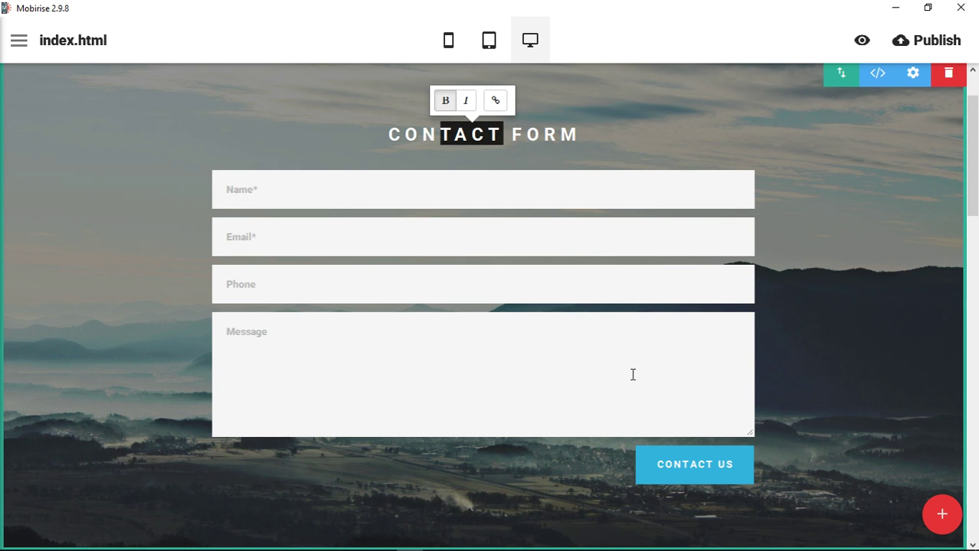
pyautogui.moveTo(641, 368)
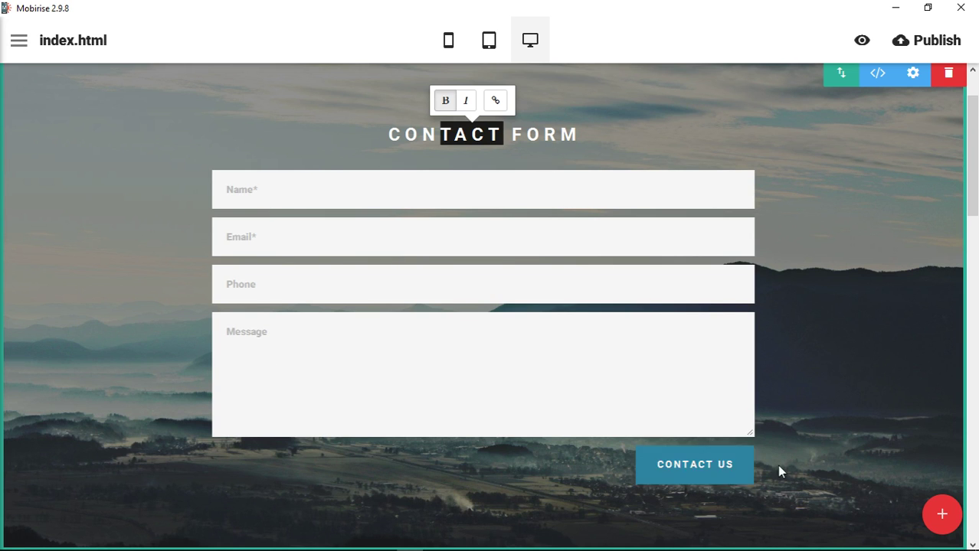
pyautogui.moveTo(827, 351)
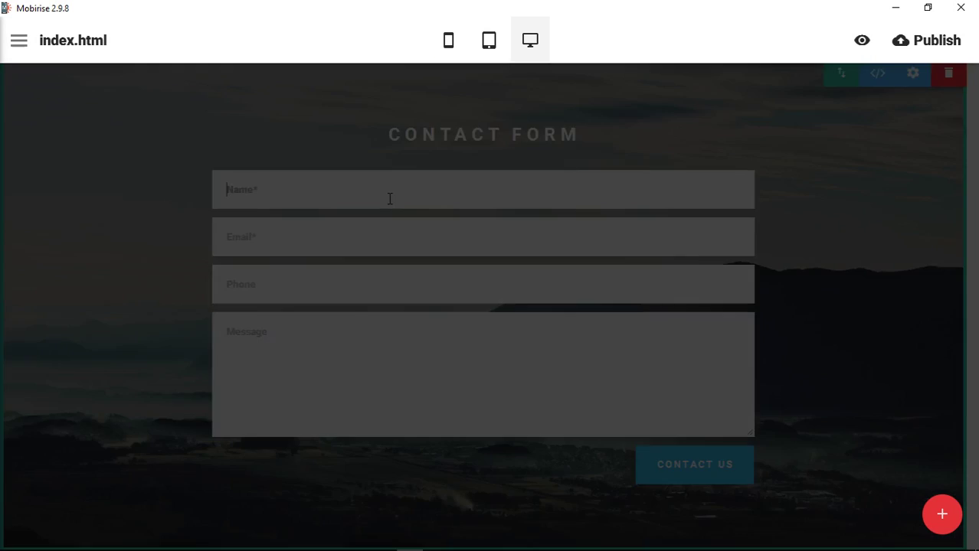
# Step: Confirm the Form Fields settings with Name, Email, Phone and the thank-you message
pyautogui.click(912, 73)
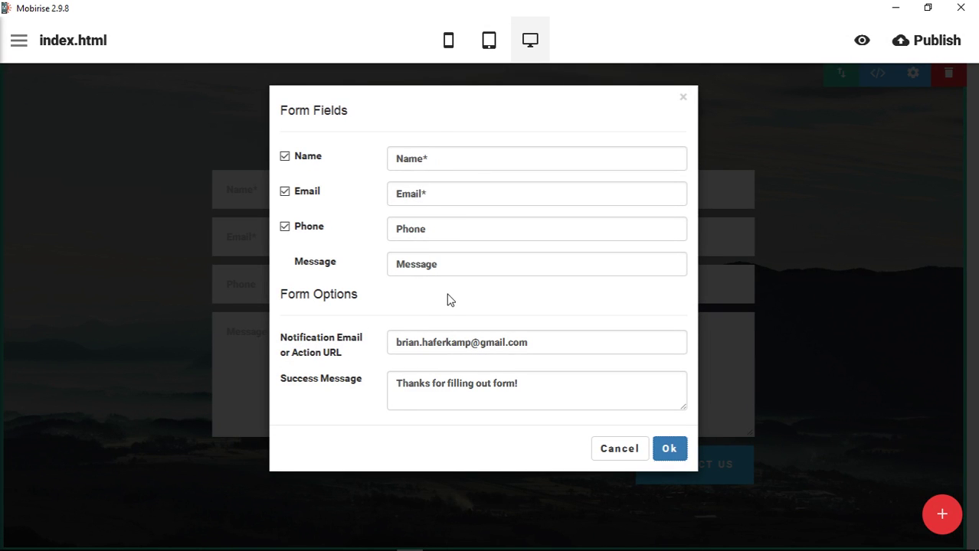
pyautogui.moveTo(554, 364)
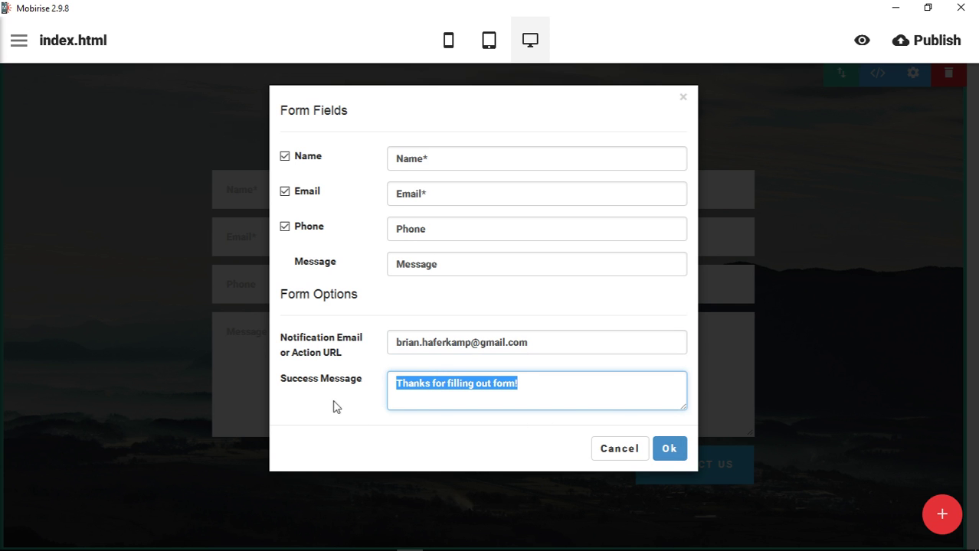
pyautogui.moveTo(669, 448)
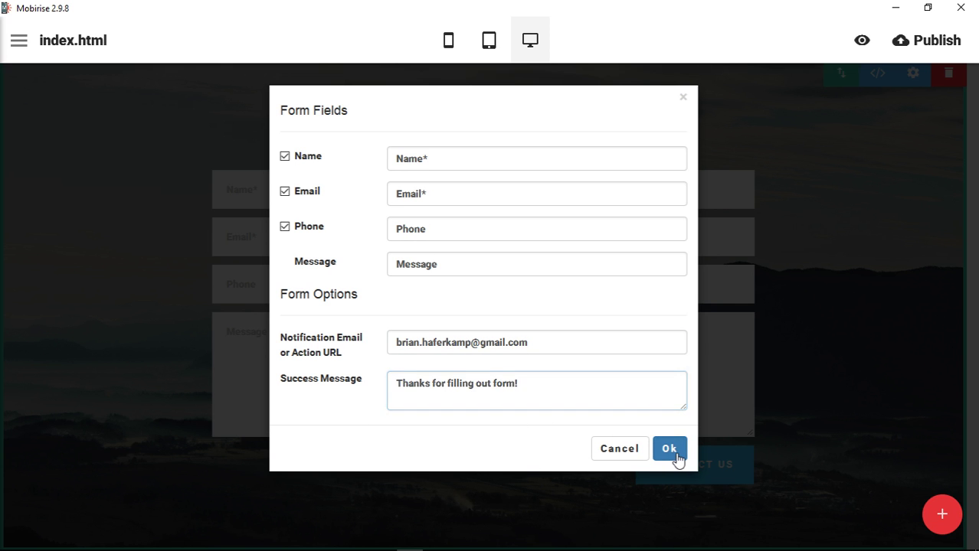
pyautogui.click(668, 449)
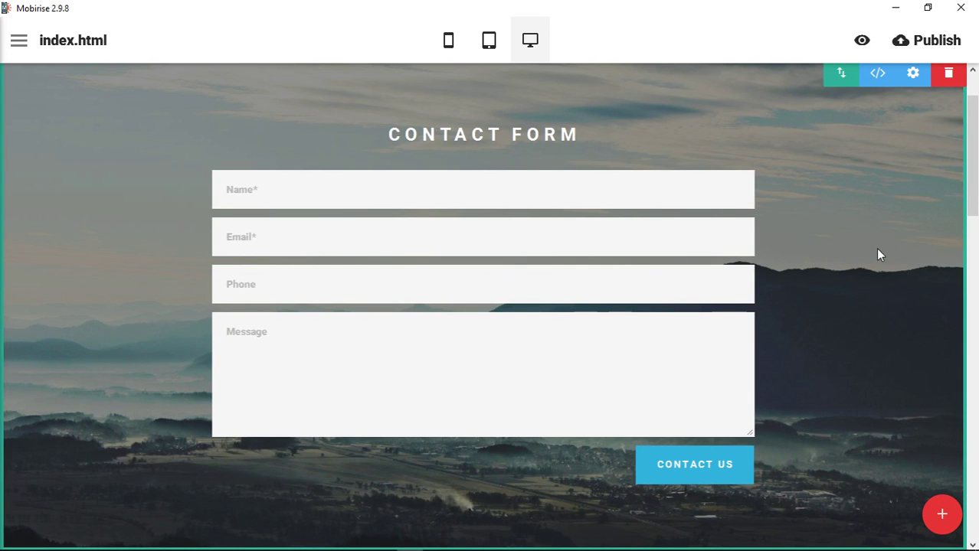
pyautogui.moveTo(876, 73)
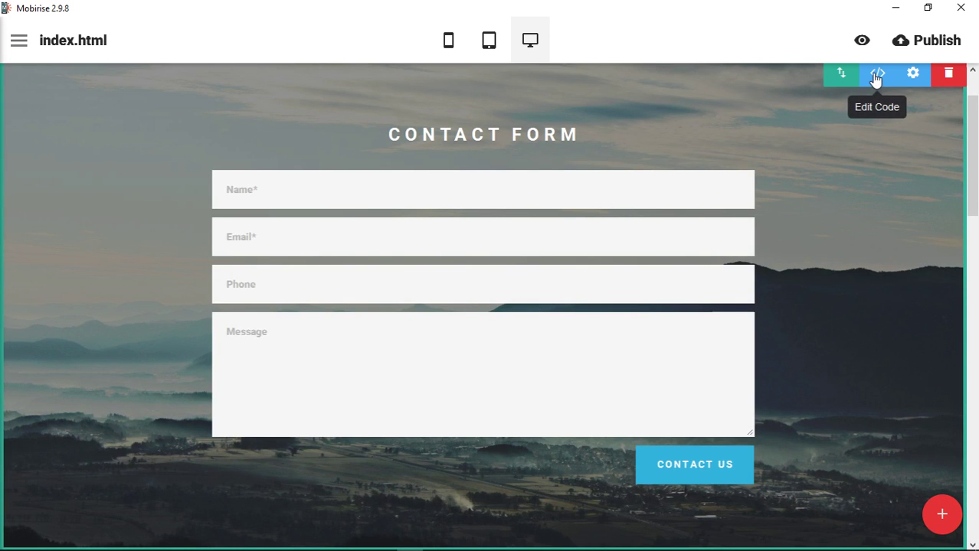
# Step: Open the contact block's code editor and request unlocking the HTML Editor
pyautogui.click(876, 74)
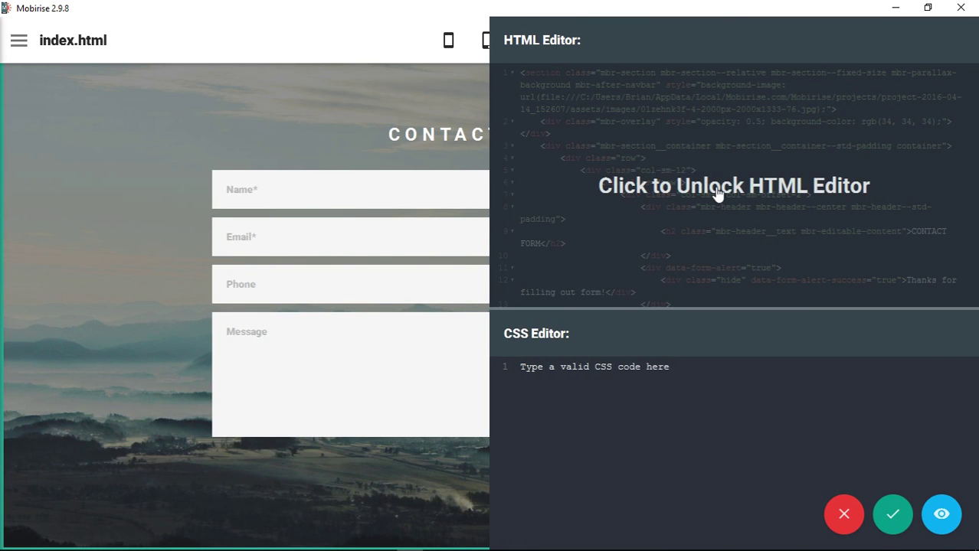
pyautogui.moveTo(716, 200)
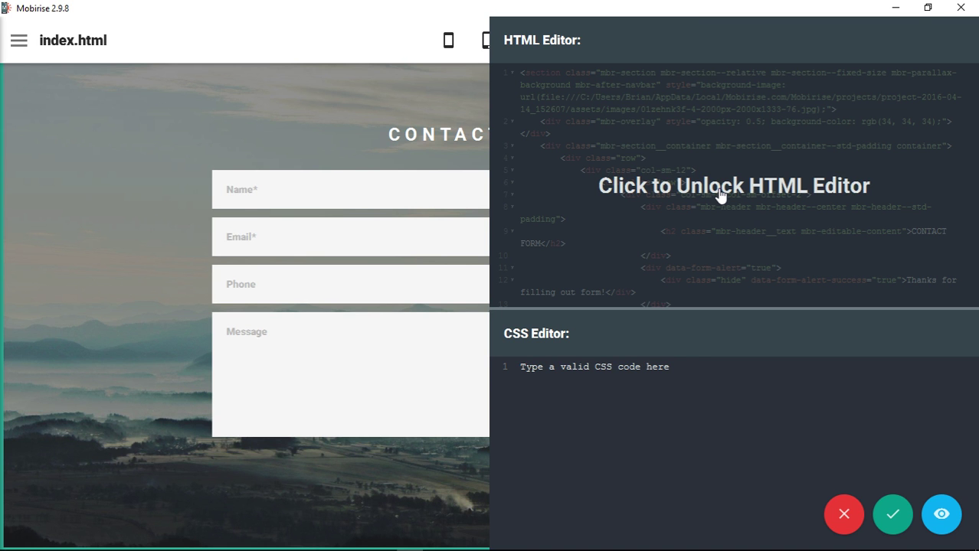
pyautogui.click(732, 185)
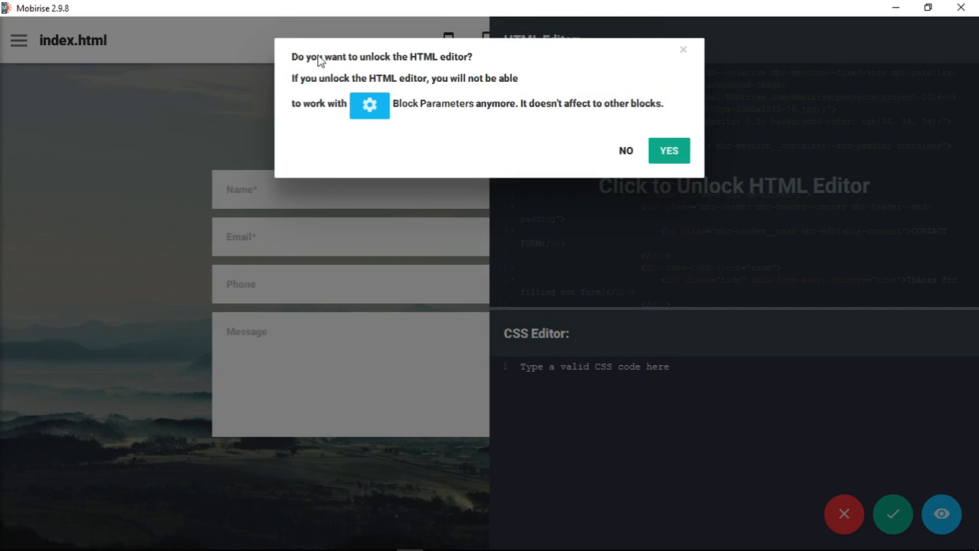
pyautogui.moveTo(392, 89)
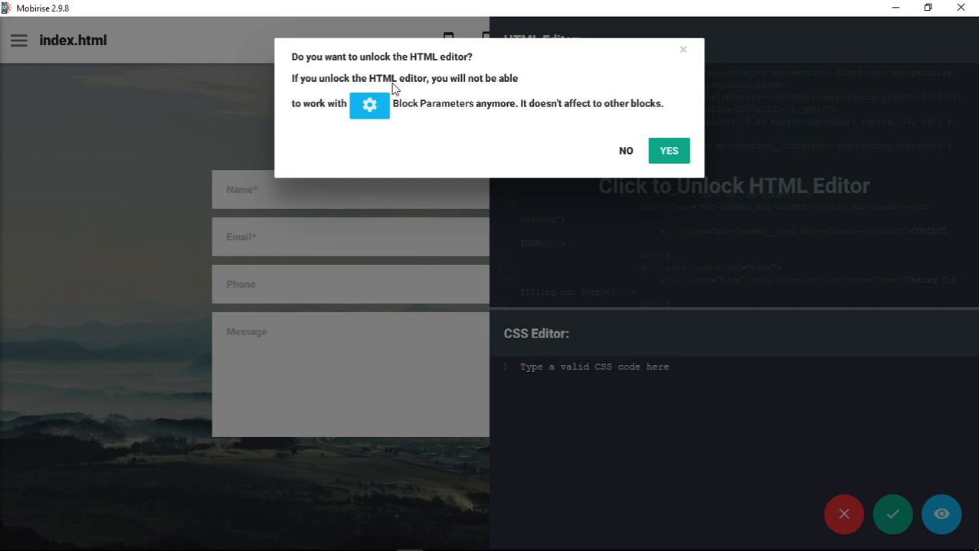
pyautogui.moveTo(375, 109)
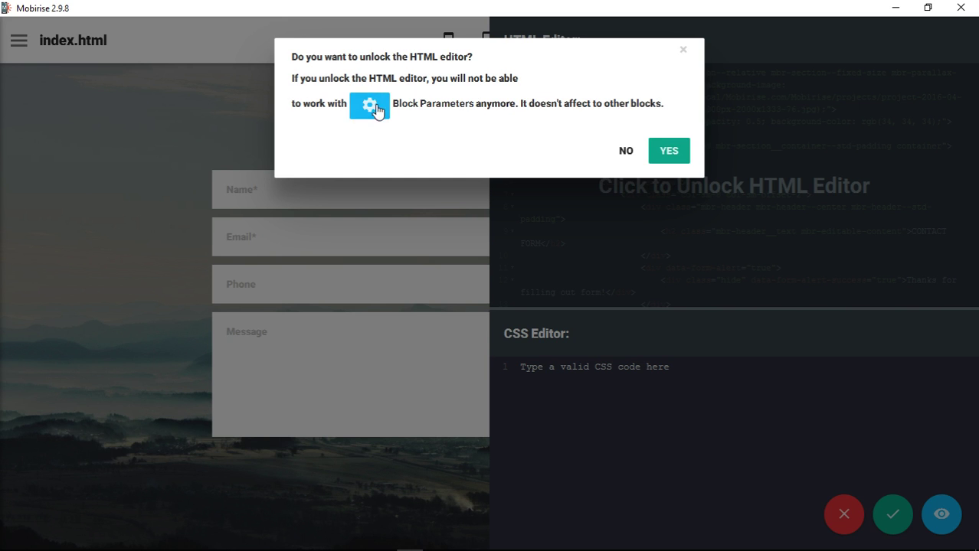
pyautogui.moveTo(577, 116)
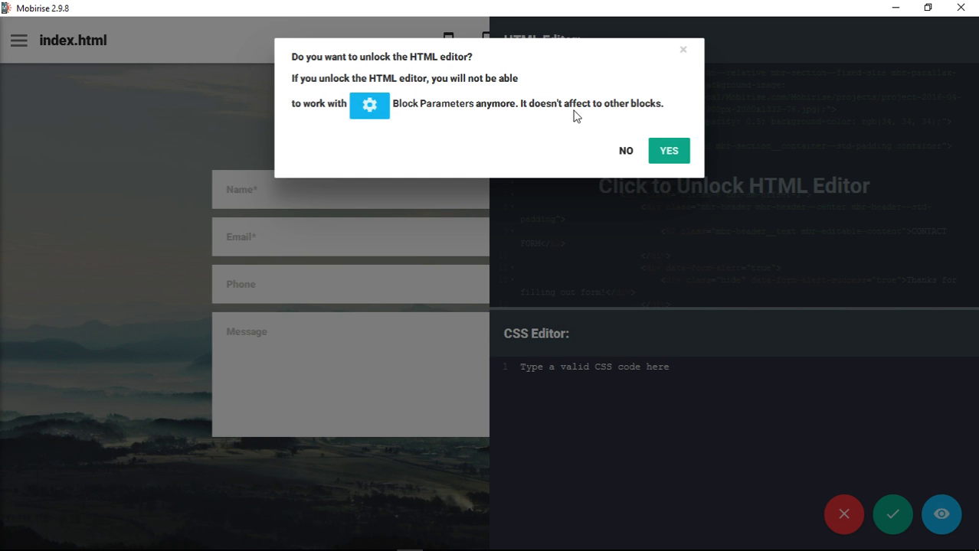
pyautogui.moveTo(572, 108)
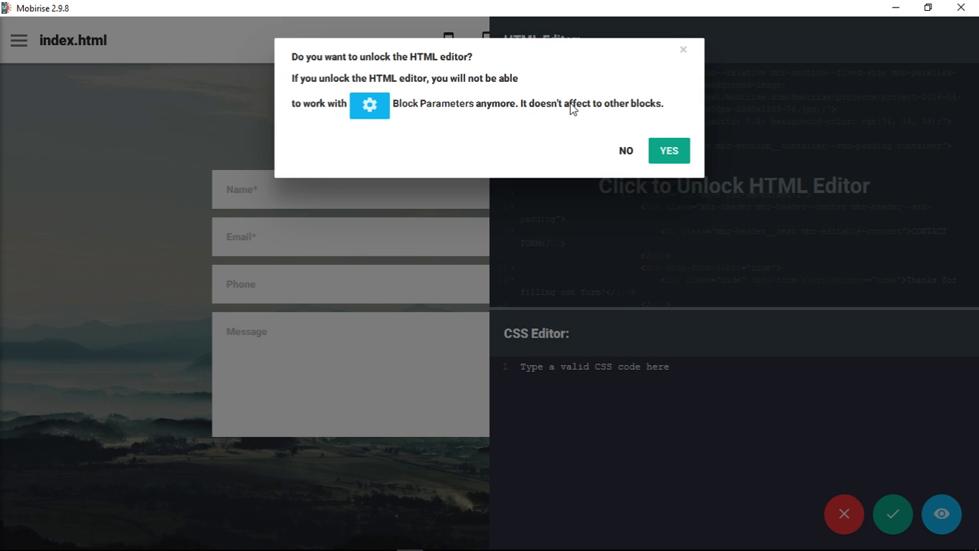
pyautogui.moveTo(573, 126)
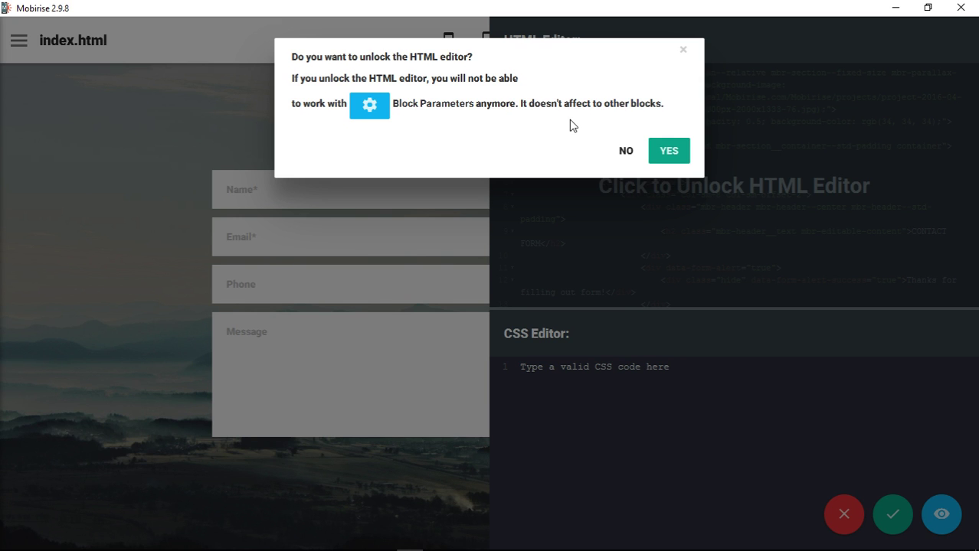
pyautogui.moveTo(601, 125)
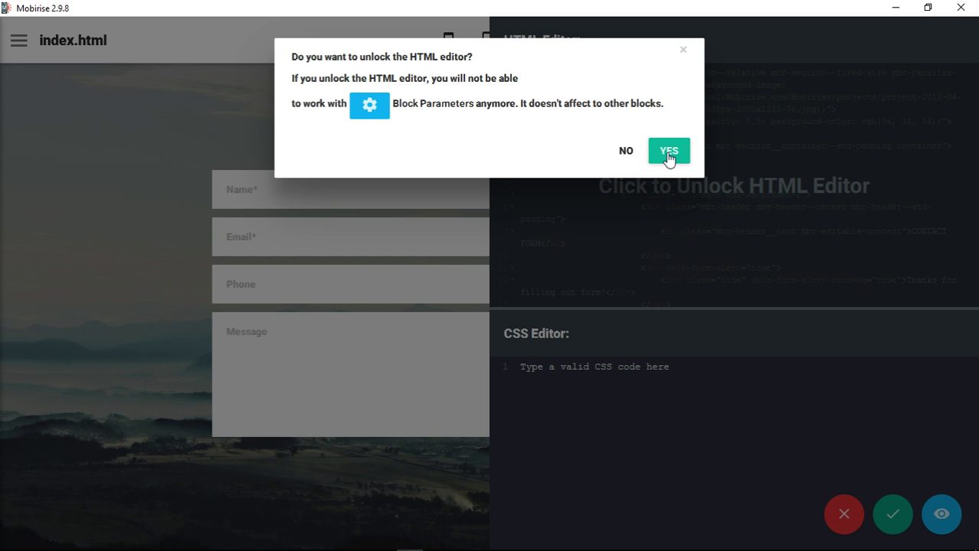
# Step: Unlock the block's HTML, save and close, then reopen its code editor
pyautogui.click(668, 150)
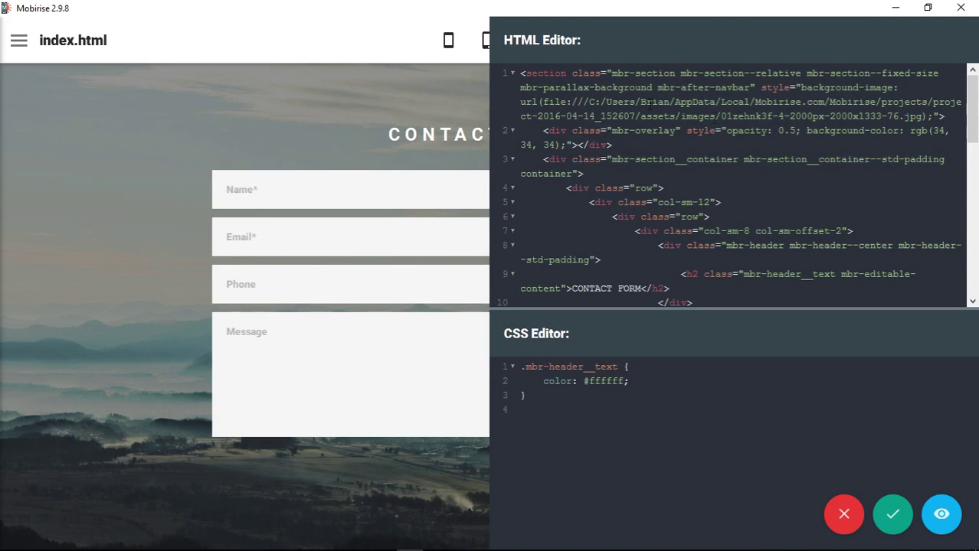
pyautogui.scroll(-3)
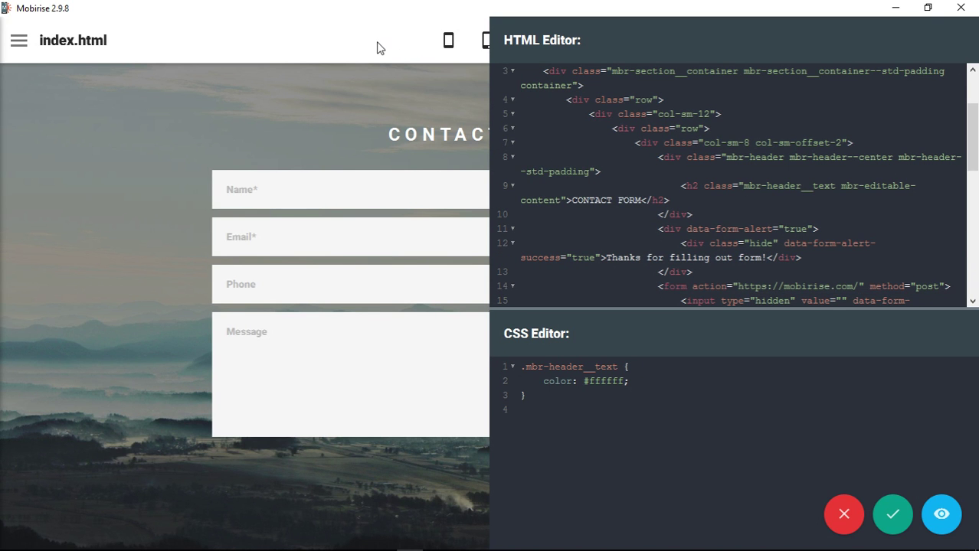
pyautogui.moveTo(892, 514)
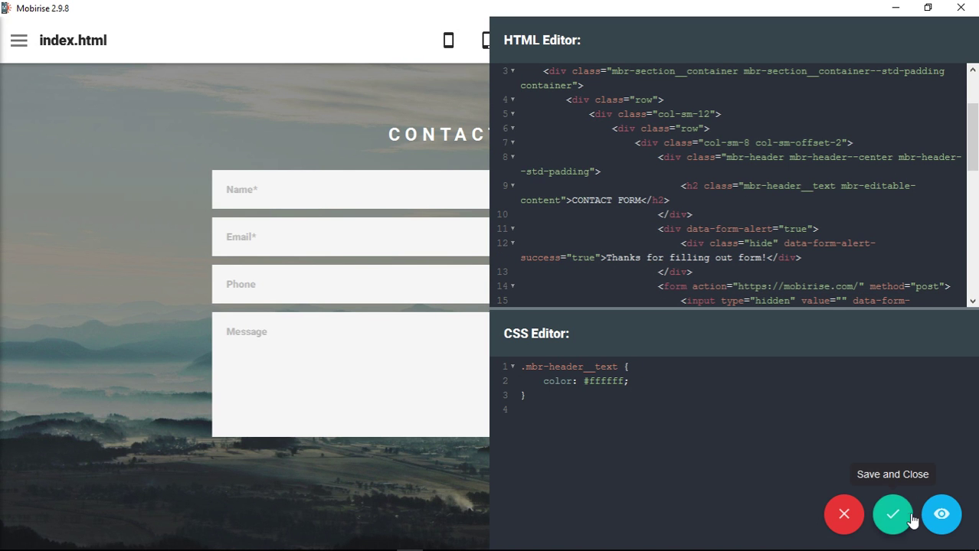
pyautogui.click(893, 513)
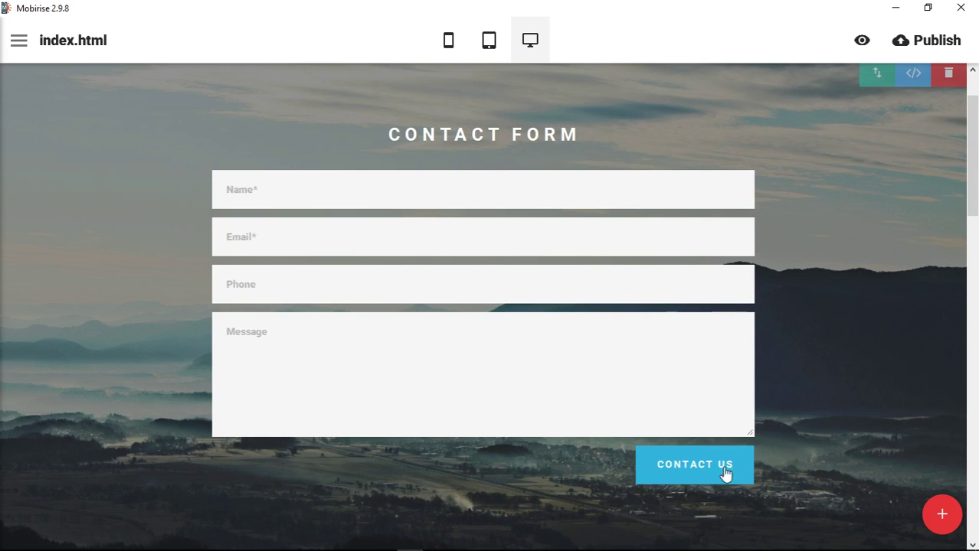
pyautogui.moveTo(805, 494)
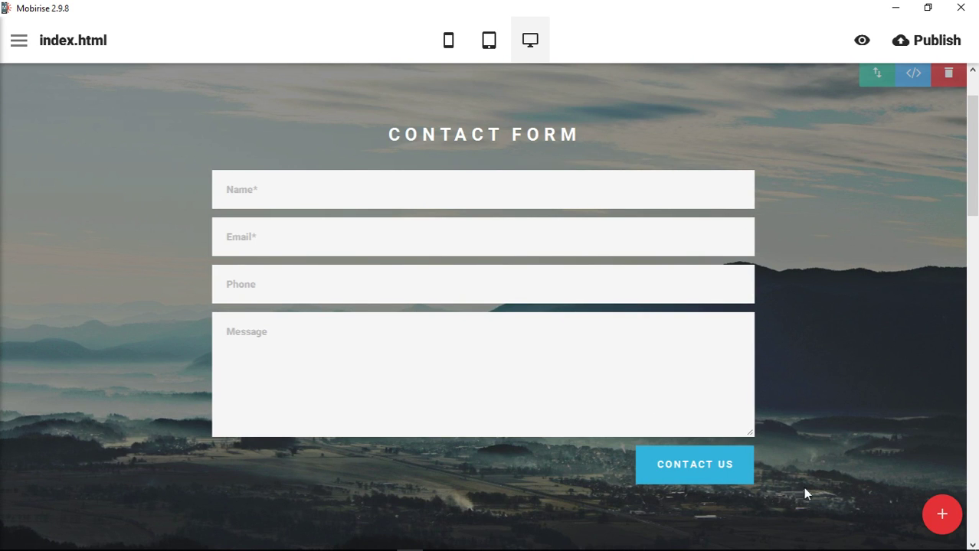
pyautogui.moveTo(611, 104)
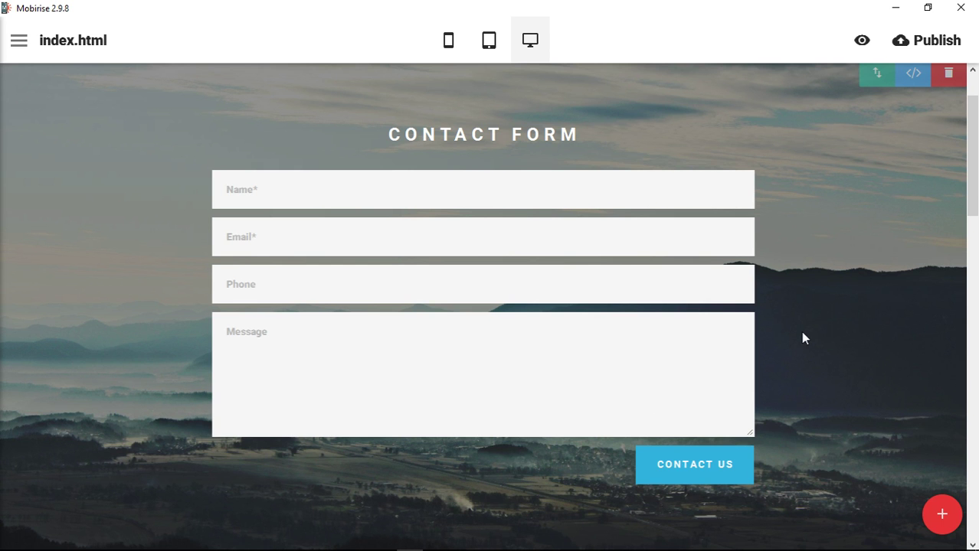
pyautogui.click(912, 73)
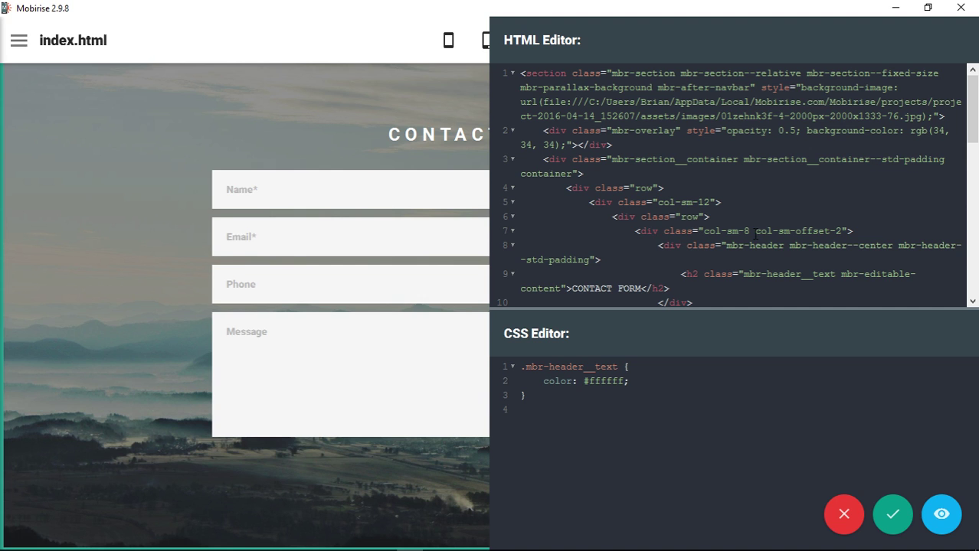
# Step: Change the heading column class col-sm-8 to col-sm-6 on line 7
pyautogui.doubleClick(742, 231)
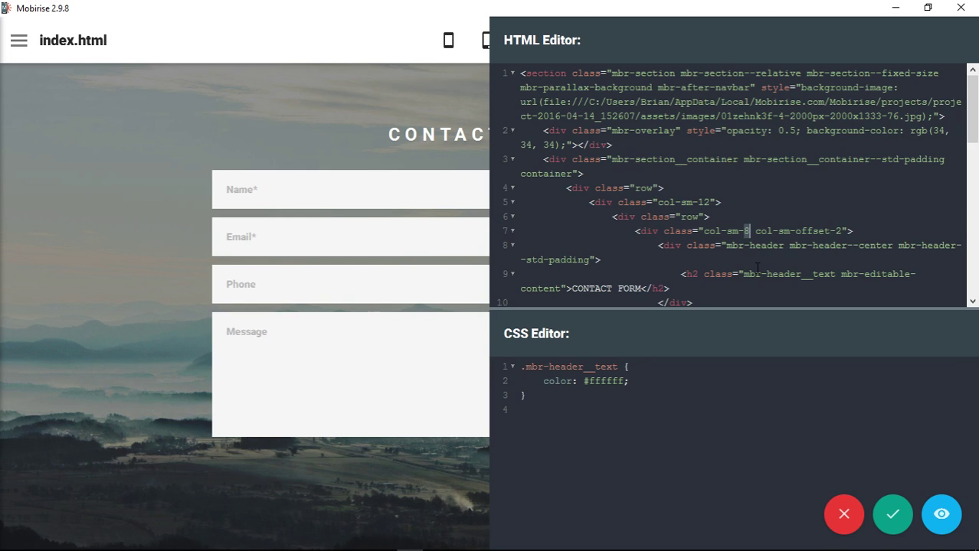
pyautogui.write('6')
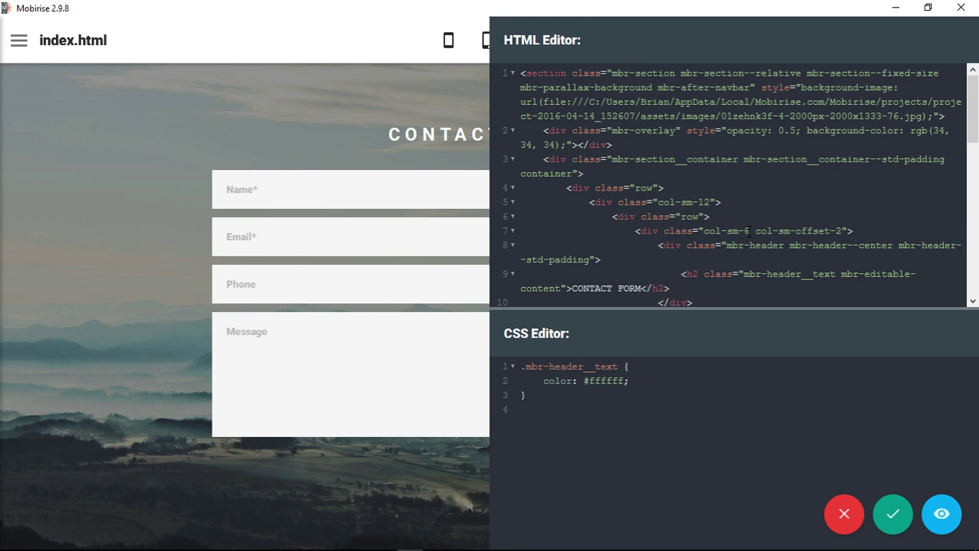
pyautogui.click(751, 231)
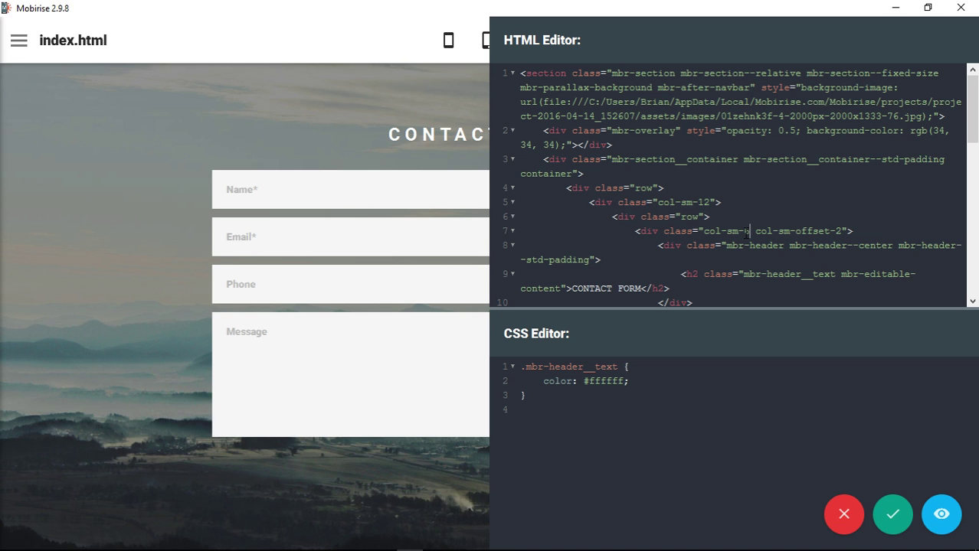
pyautogui.write('6')
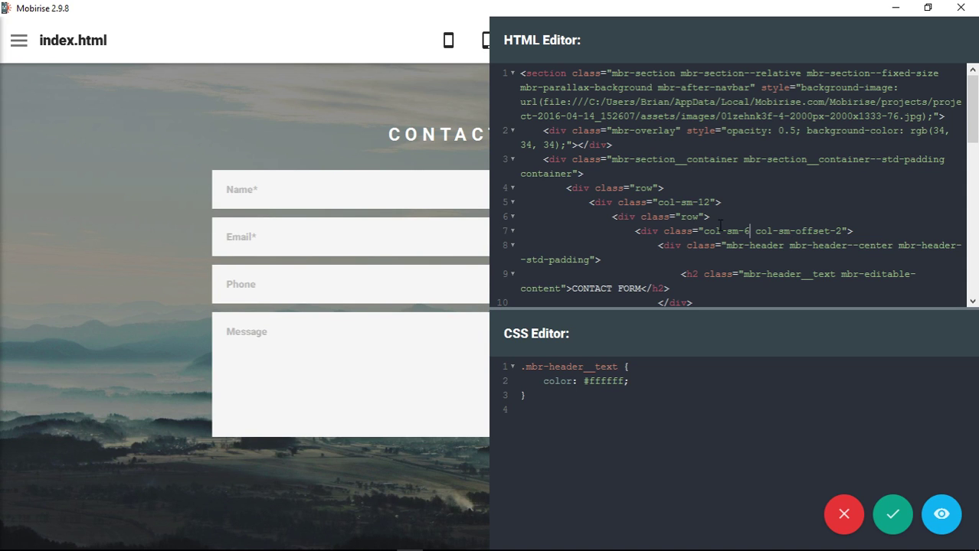
pyautogui.moveTo(939, 502)
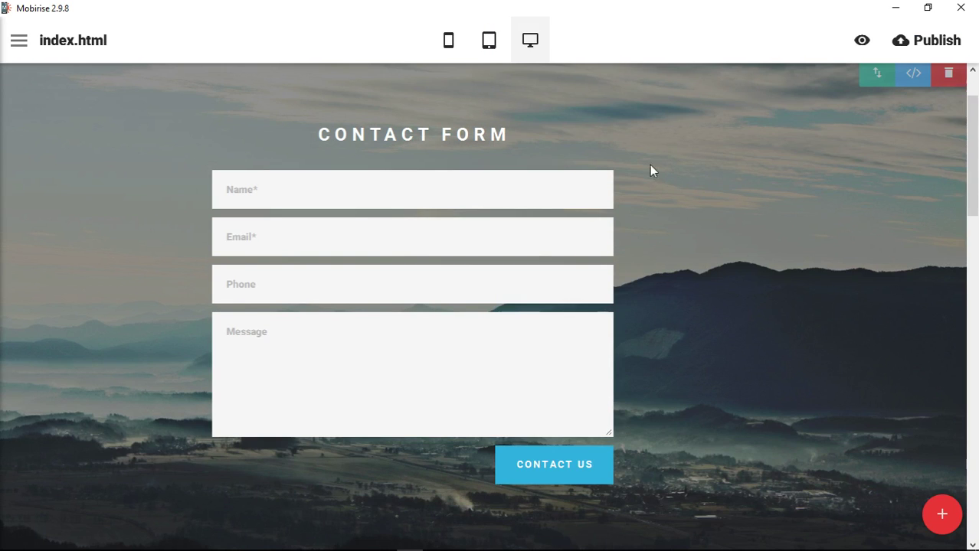
pyautogui.moveTo(613, 180)
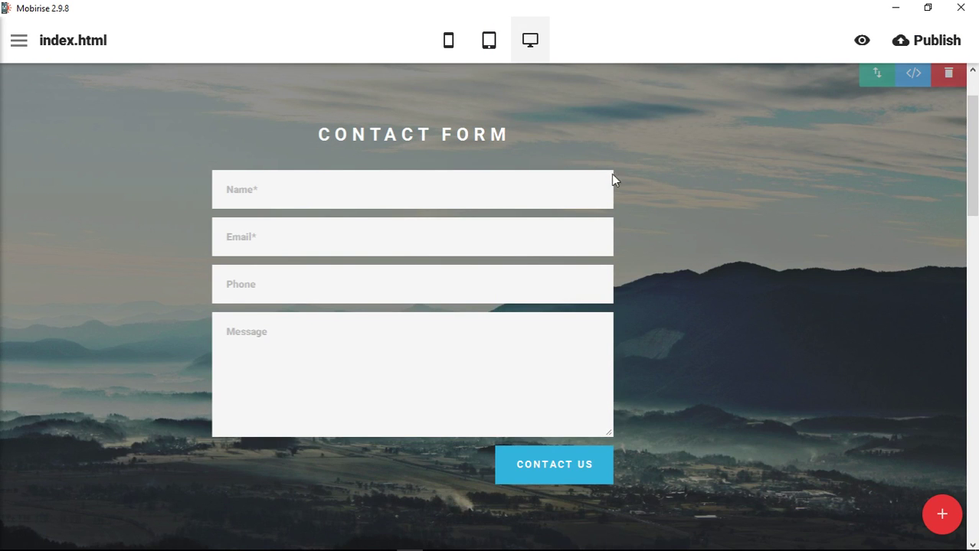
pyautogui.moveTo(44, 131)
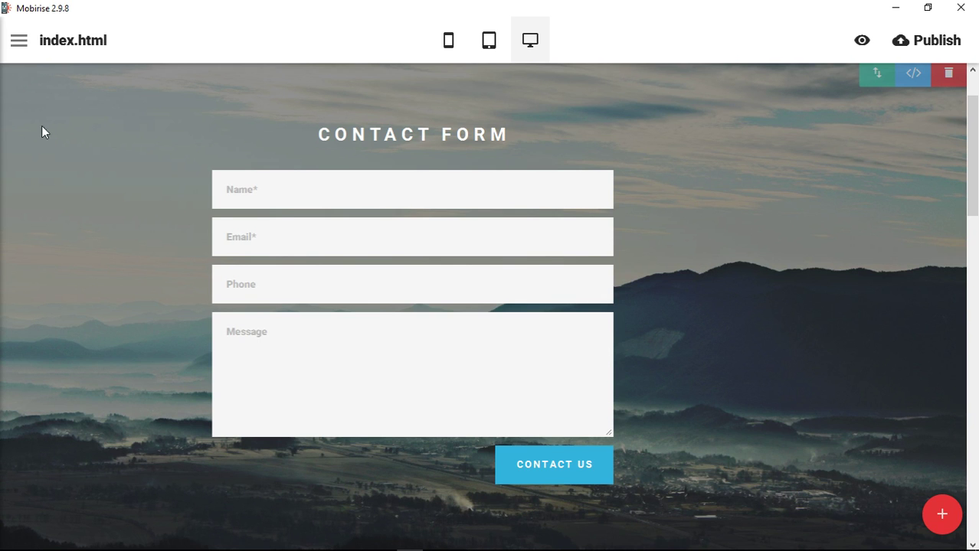
pyautogui.moveTo(756, 322)
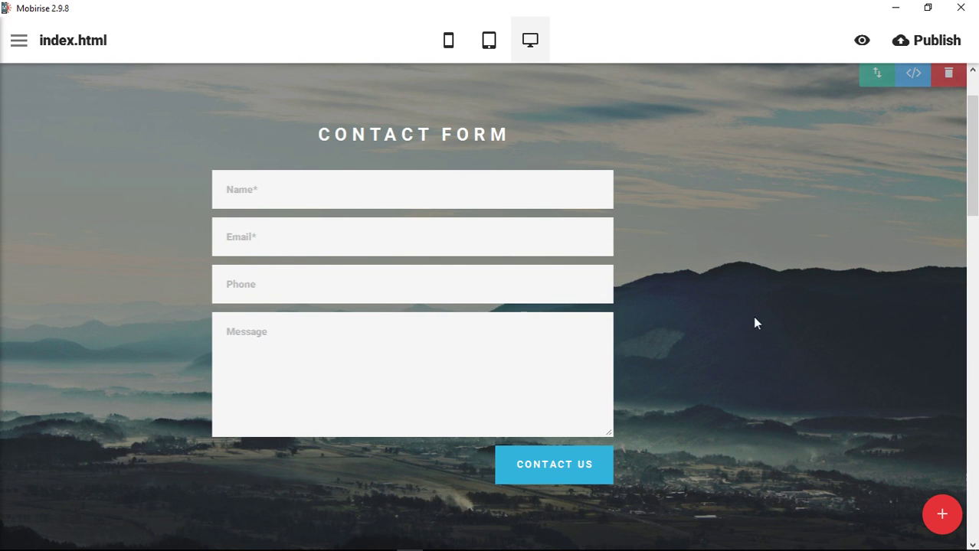
pyautogui.moveTo(810, 257)
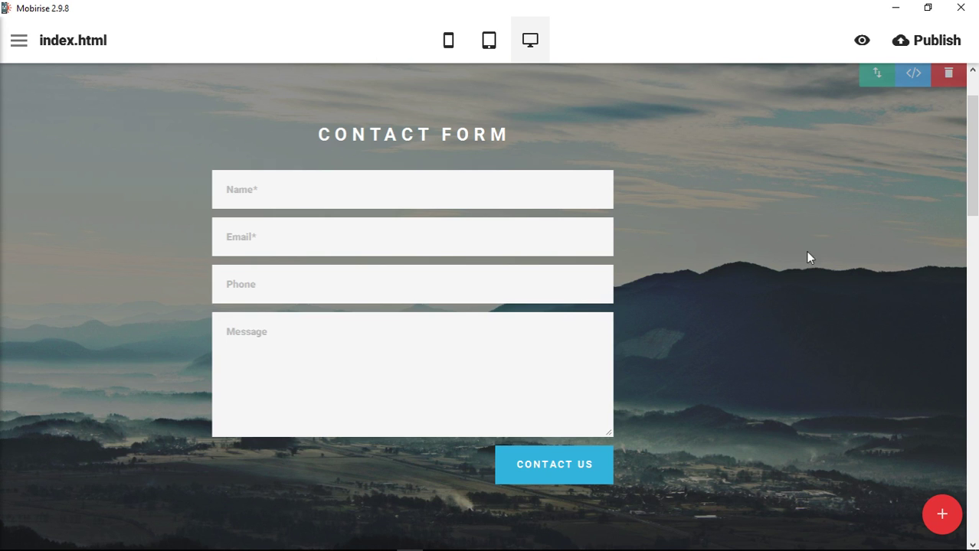
pyautogui.moveTo(842, 276)
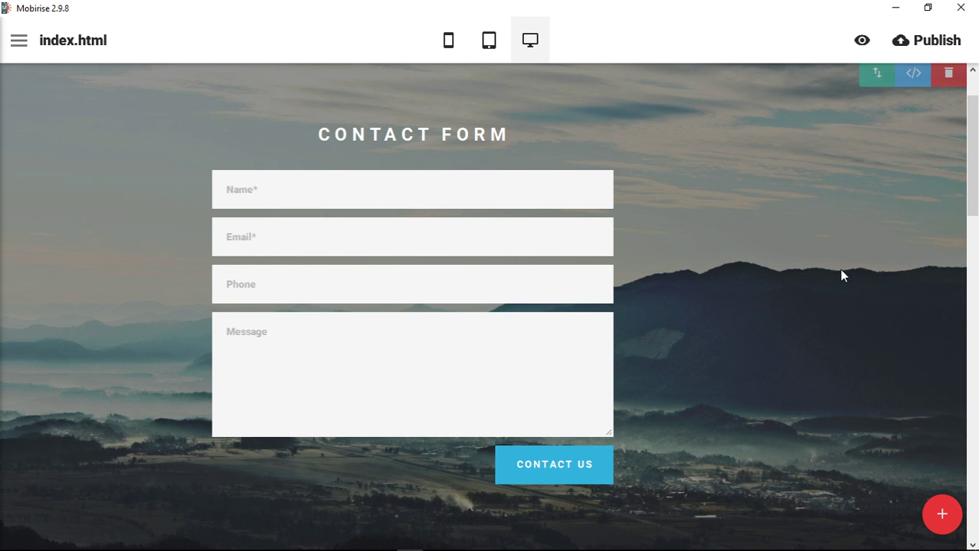
pyautogui.click(553, 464)
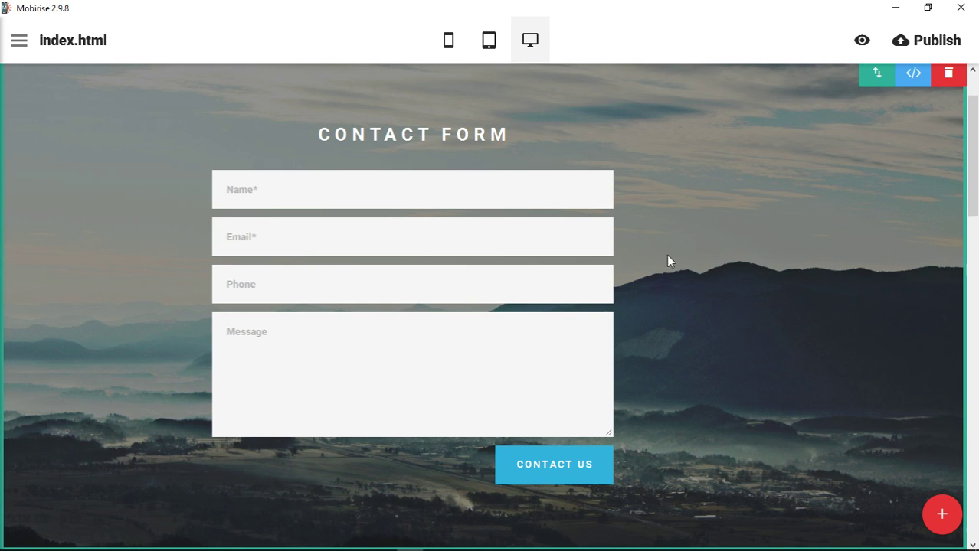
# Step: Offset the form's column classes in the HTML editor so it sits right, and save
pyautogui.click(912, 73)
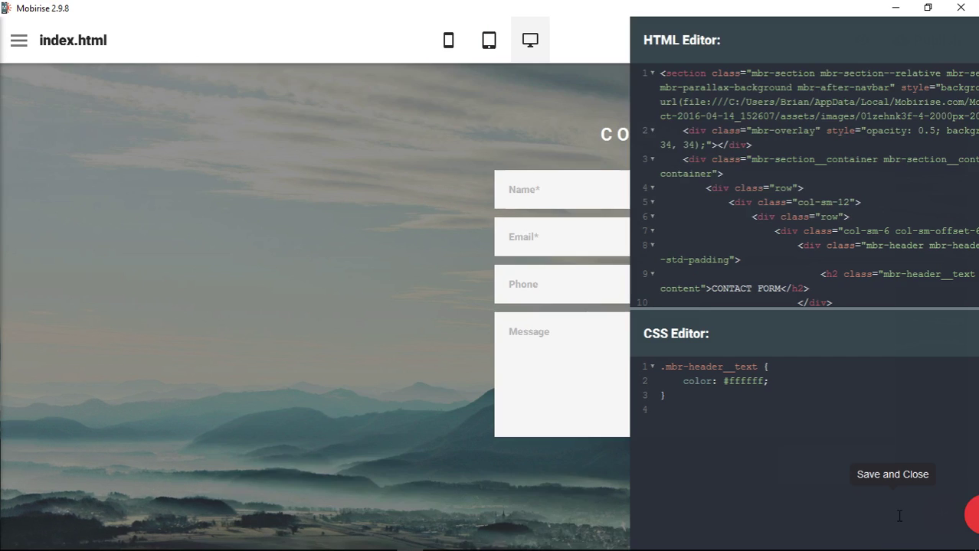
pyautogui.click(891, 474)
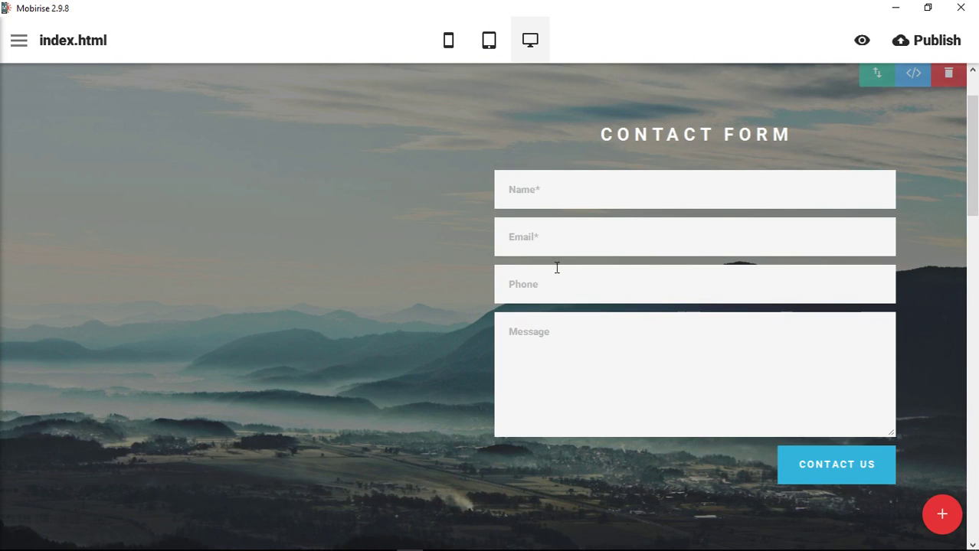
pyautogui.moveTo(468, 406)
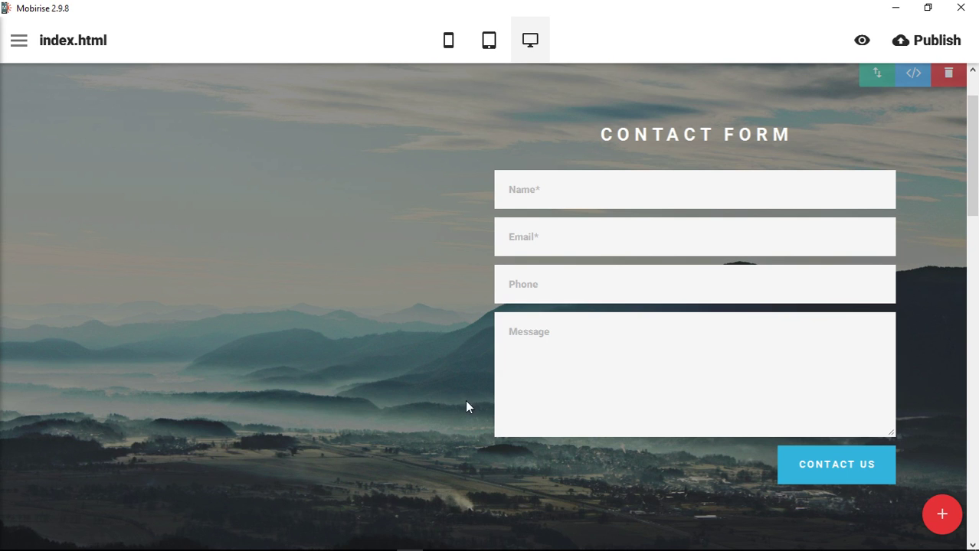
pyautogui.moveTo(841, 337)
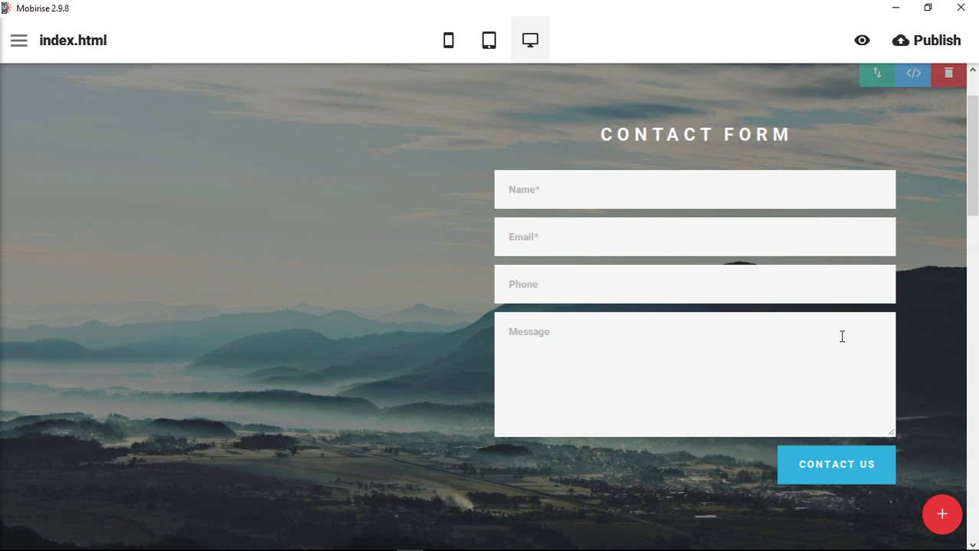
pyautogui.moveTo(450, 438)
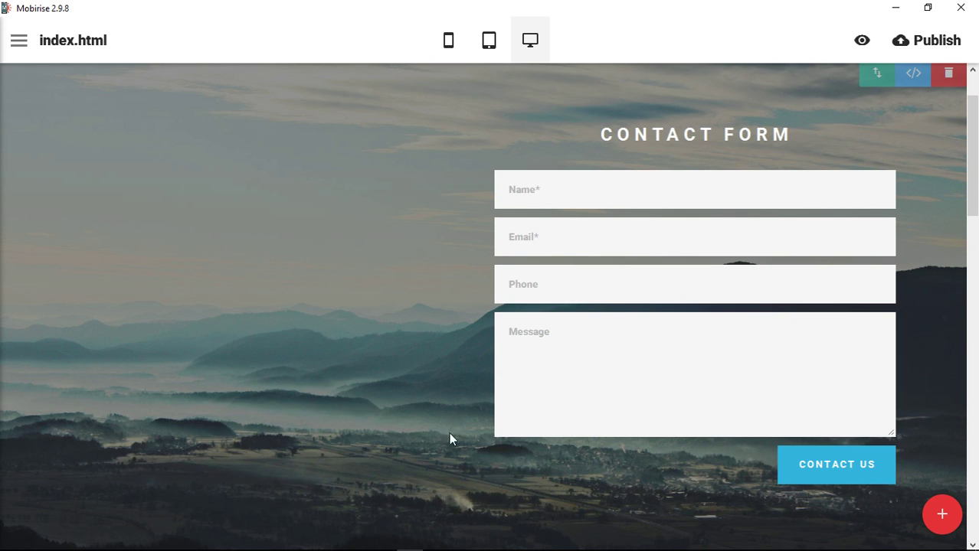
pyautogui.moveTo(925, 222)
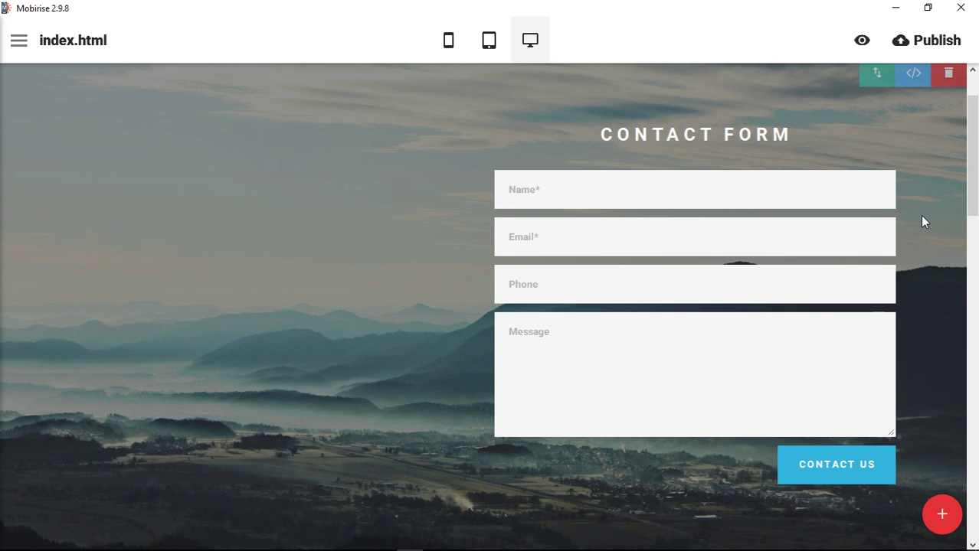
pyautogui.moveTo(921, 298)
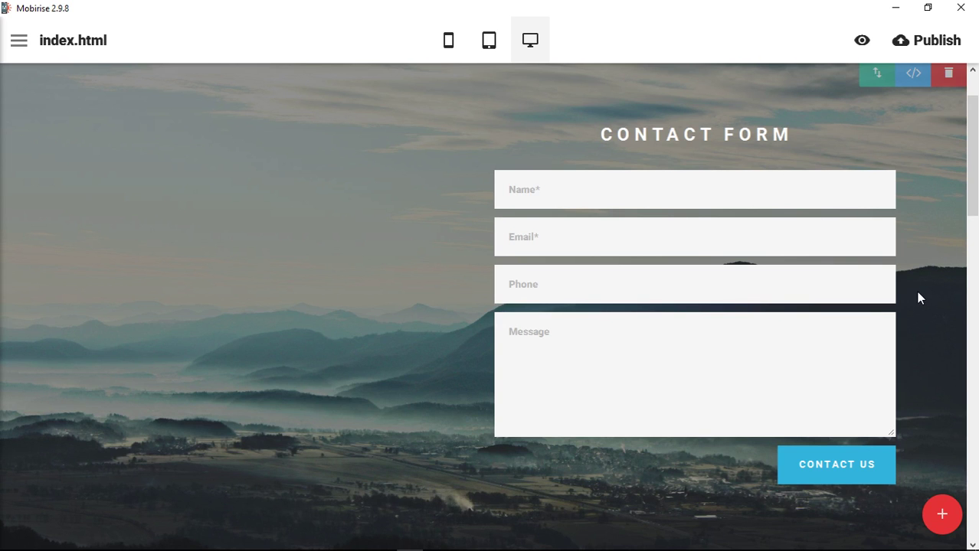
pyautogui.moveTo(881, 544)
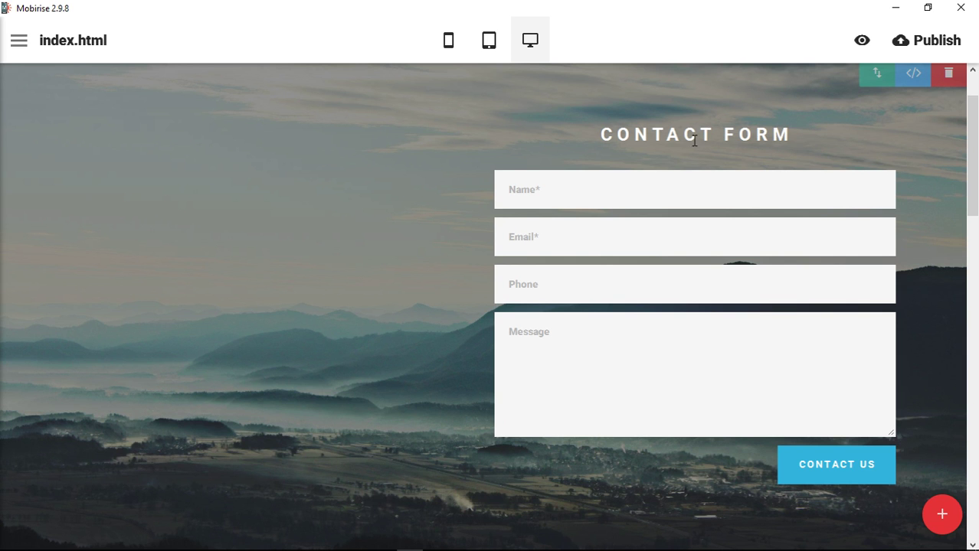
# Step: Retitle the form heading to 'SIGN UP TODAY!'
pyautogui.click(681, 134)
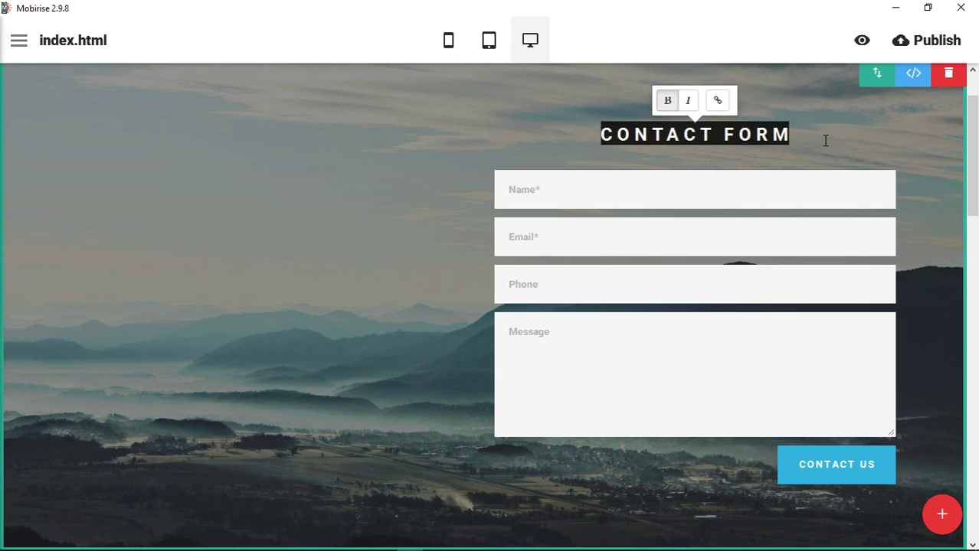
pyautogui.write('SIGN')
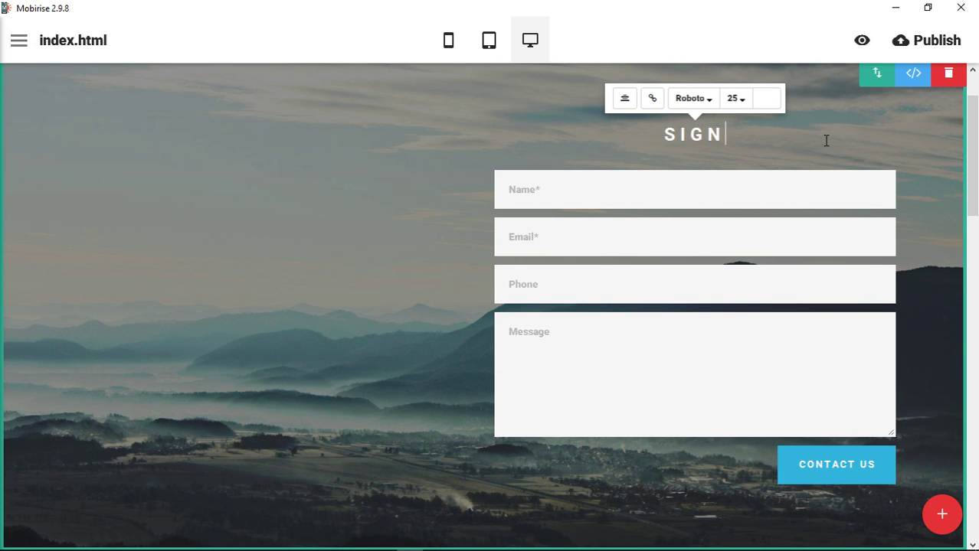
pyautogui.write('UP')
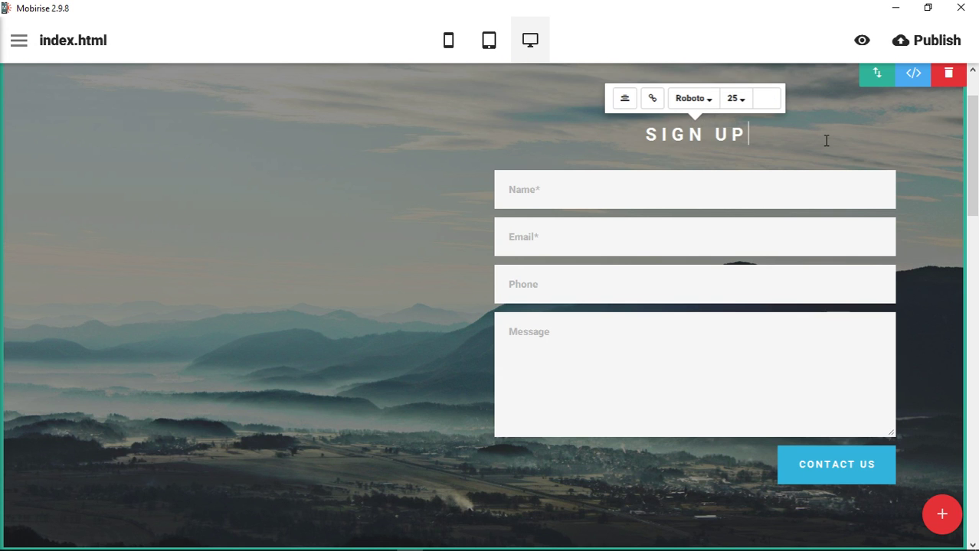
pyautogui.write('TODAY!')
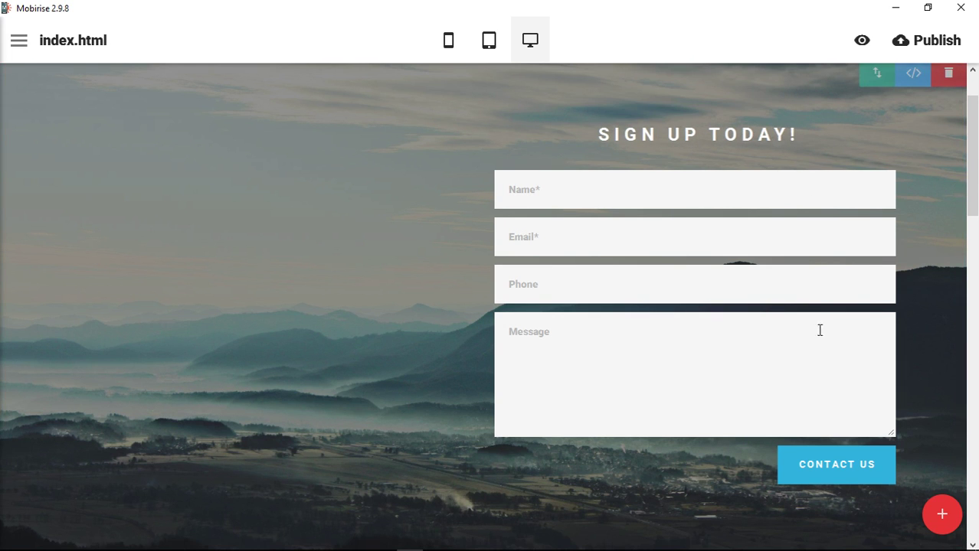
# Step: Select the CONTACT US button, then open and close the block's code editor
pyautogui.click(835, 464)
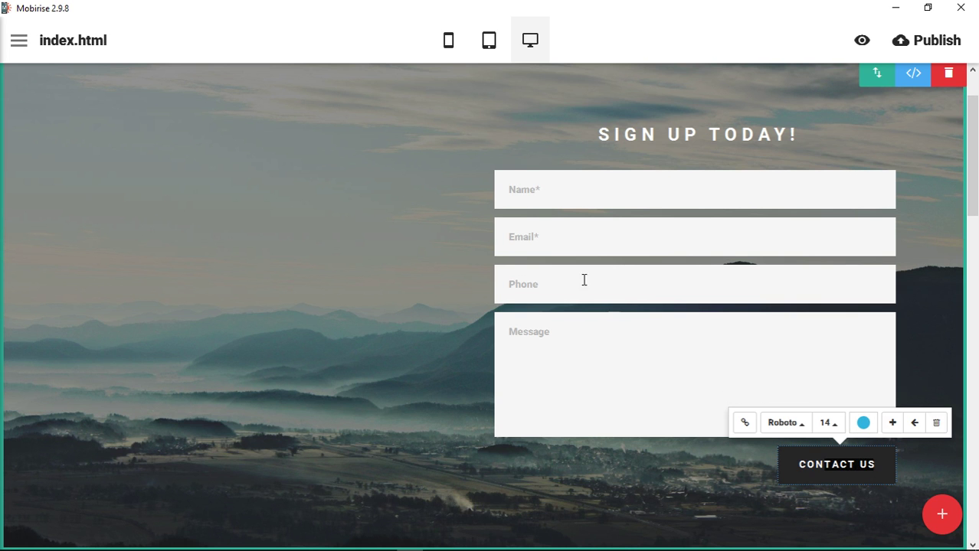
pyautogui.click(912, 74)
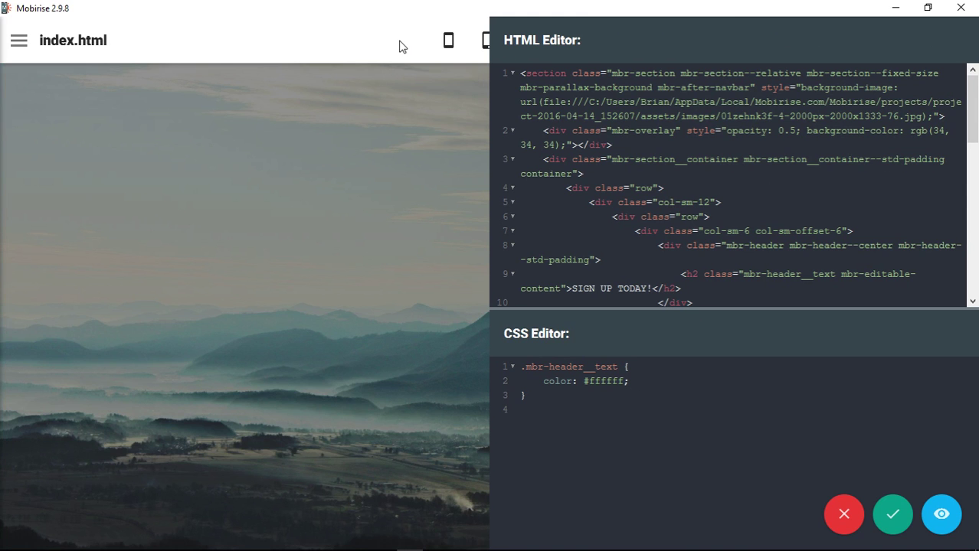
pyautogui.click(892, 514)
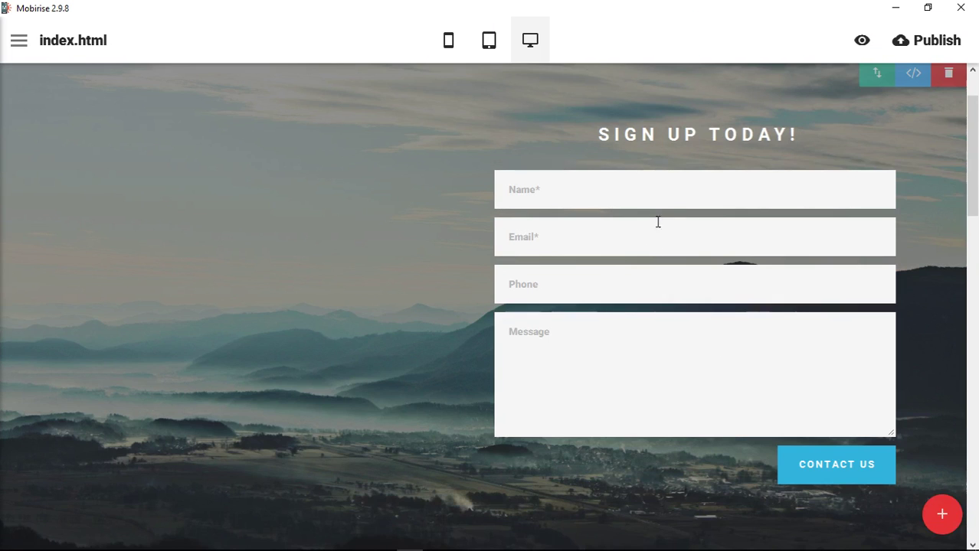
pyautogui.moveTo(562, 237)
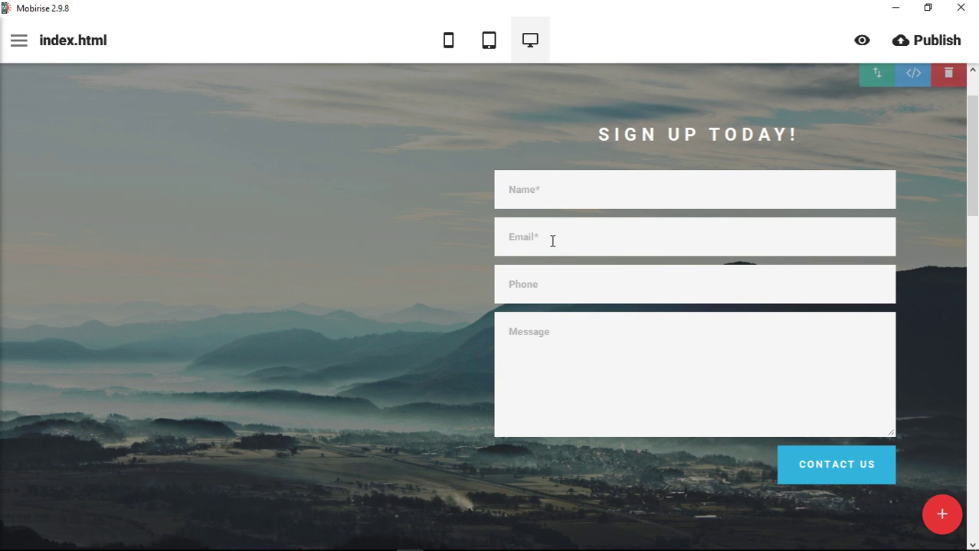
pyautogui.moveTo(590, 244)
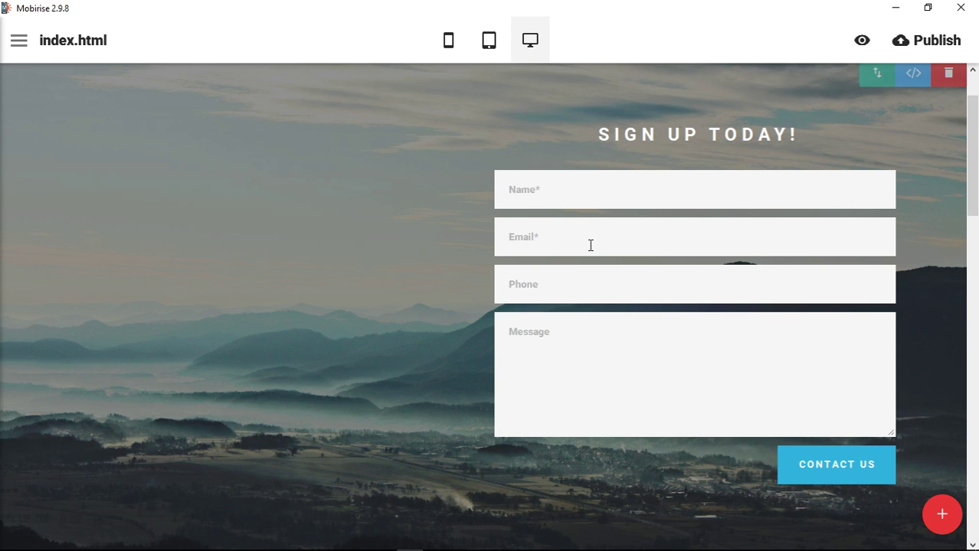
pyautogui.moveTo(706, 388)
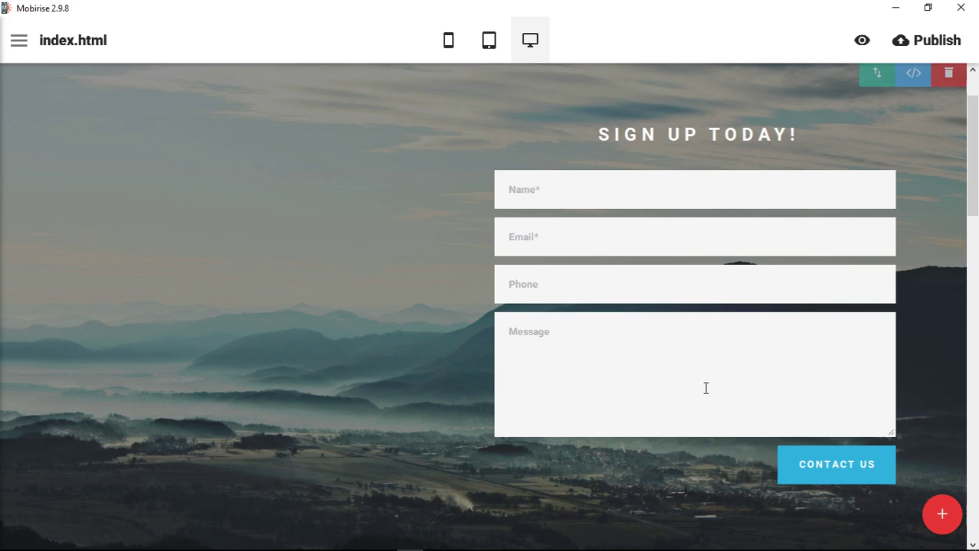
pyautogui.moveTo(617, 363)
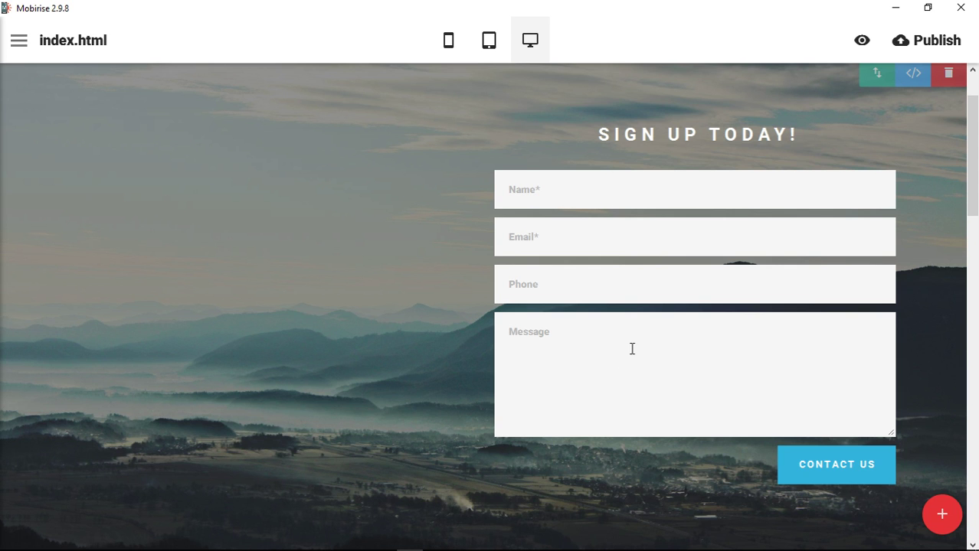
pyautogui.moveTo(205, 509)
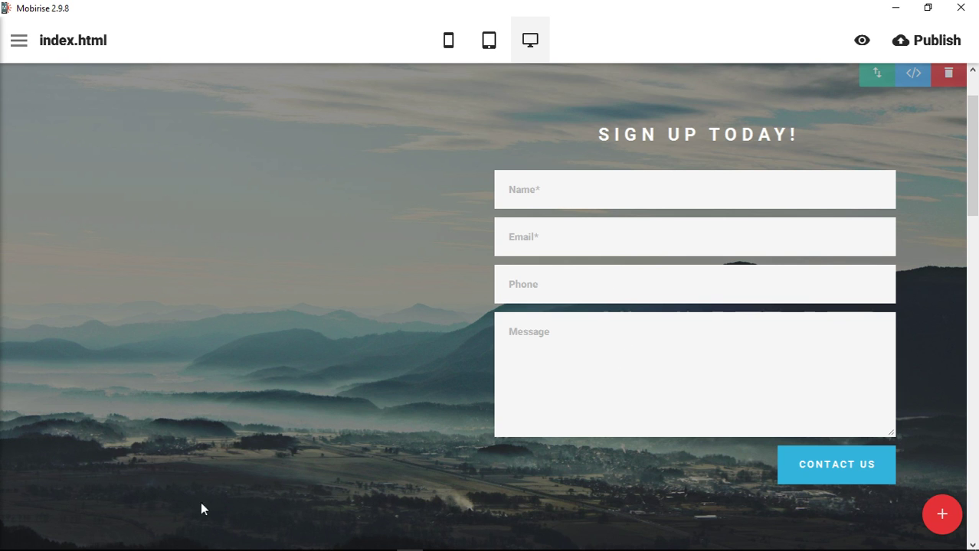
pyautogui.moveTo(187, 148)
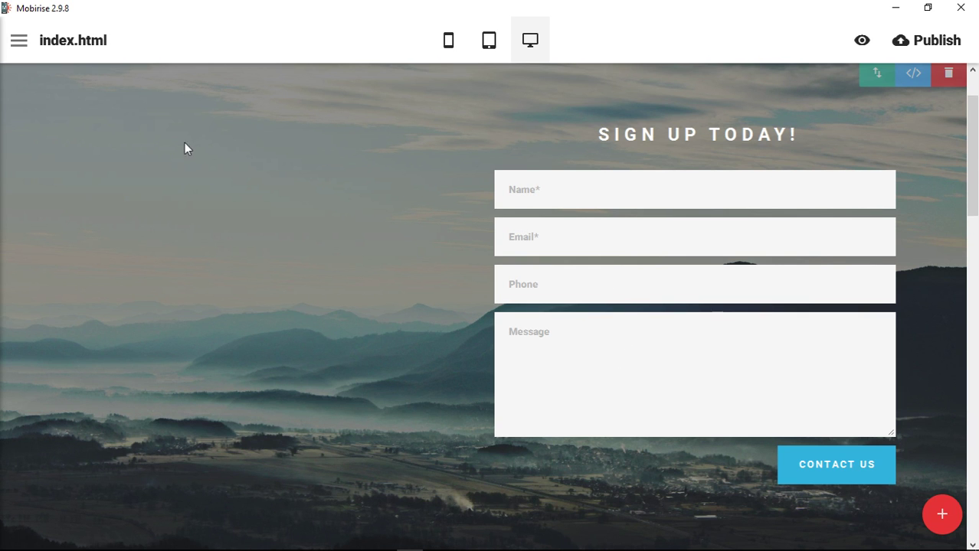
pyautogui.moveTo(371, 295)
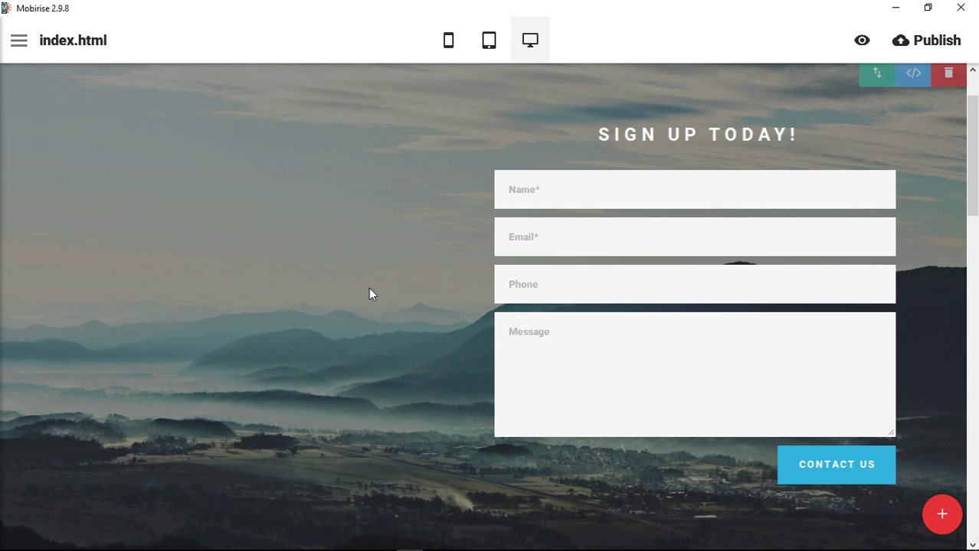
pyautogui.moveTo(383, 139)
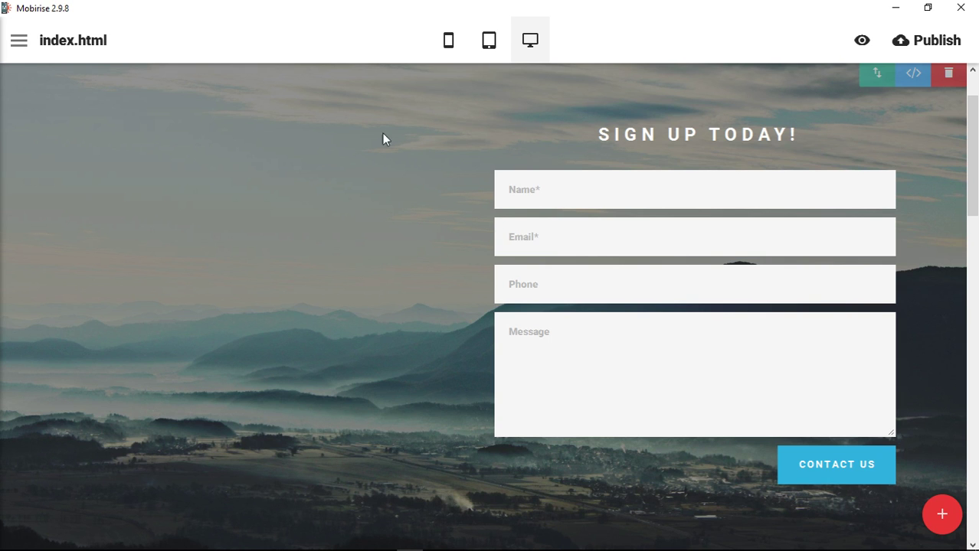
pyautogui.moveTo(660, 414)
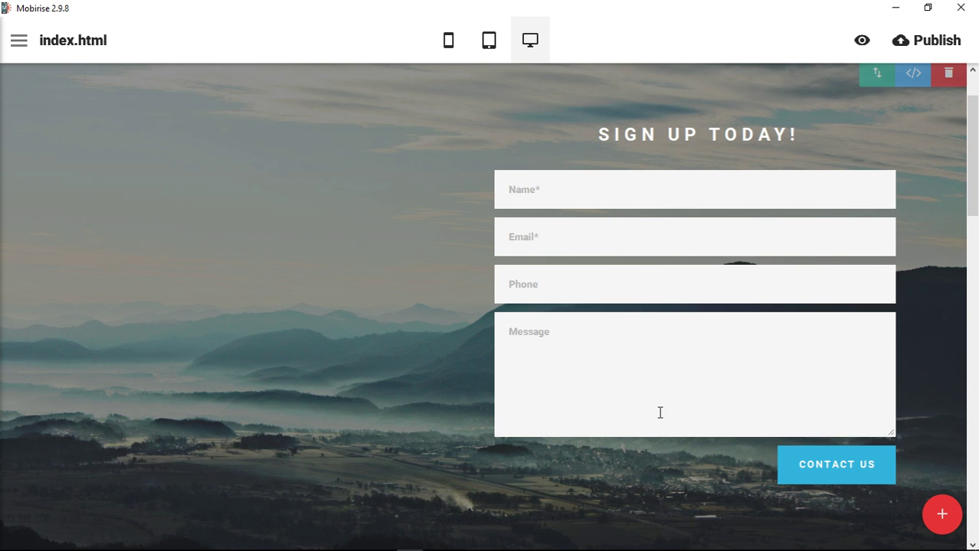
pyautogui.moveTo(706, 131)
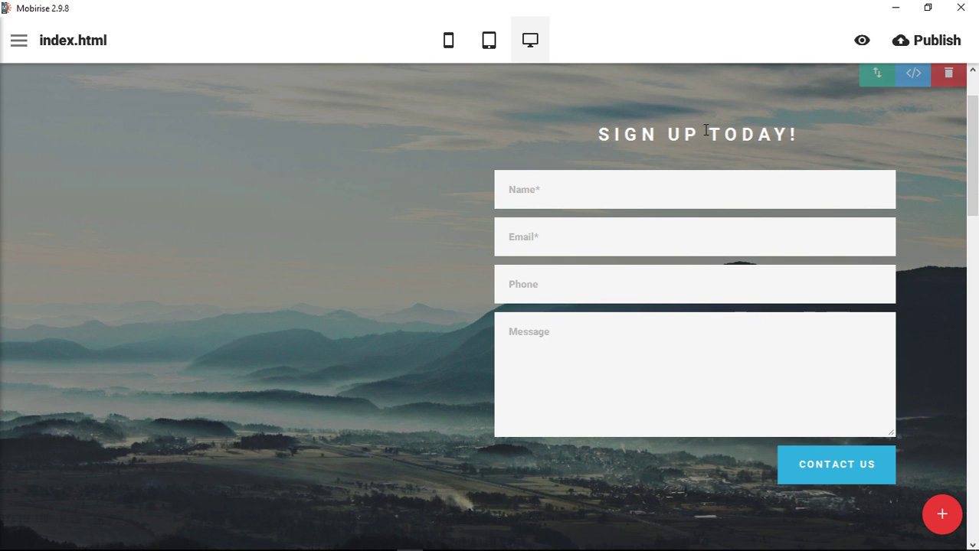
pyautogui.moveTo(783, 402)
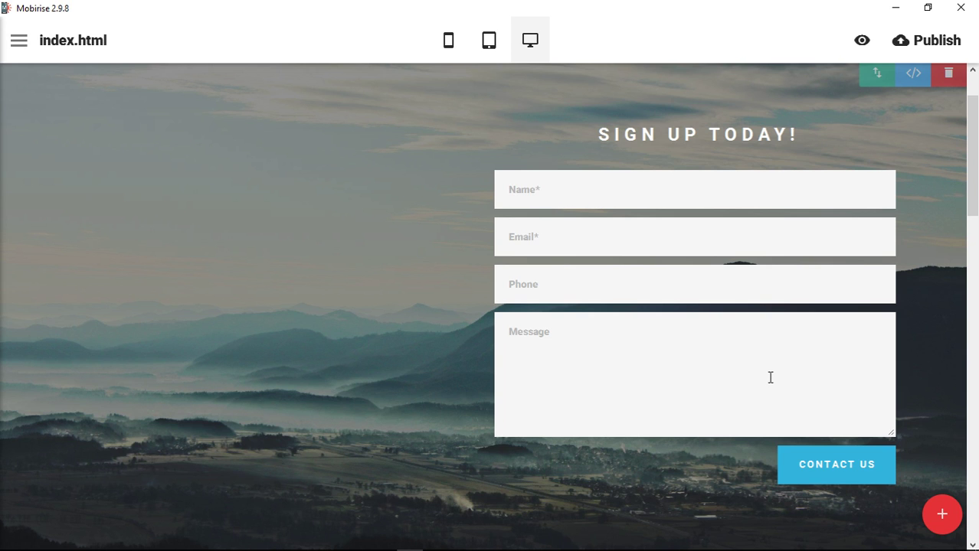
pyautogui.moveTo(789, 377)
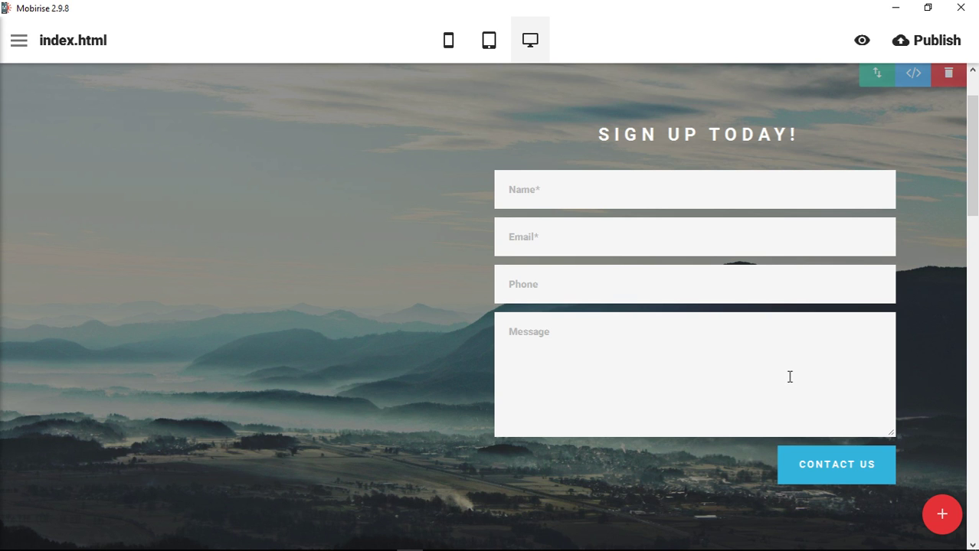
pyautogui.moveTo(355, 287)
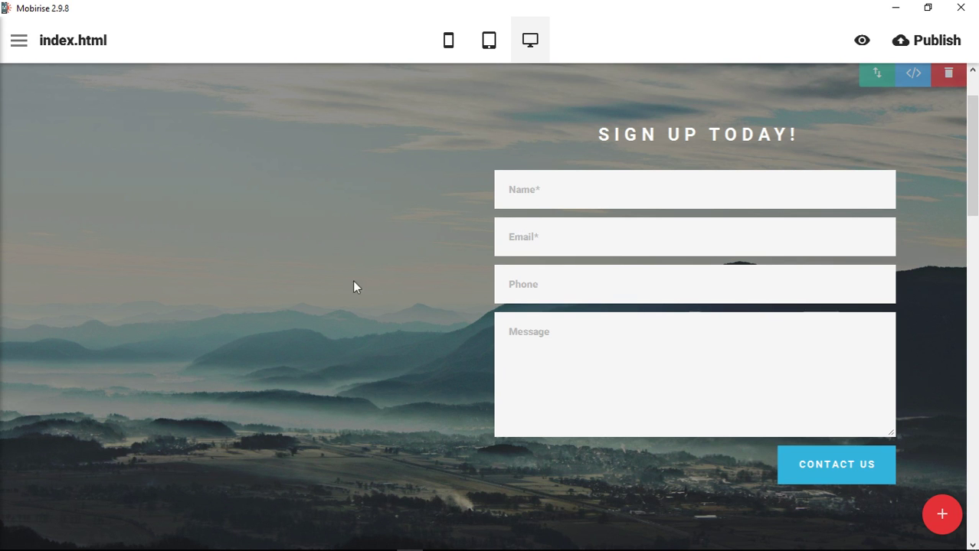
pyautogui.moveTo(325, 432)
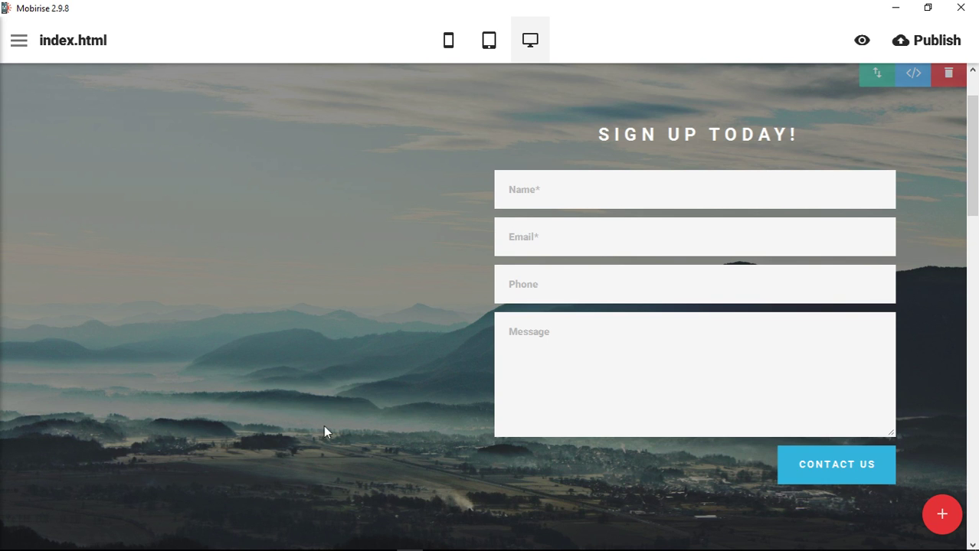
pyautogui.moveTo(399, 467)
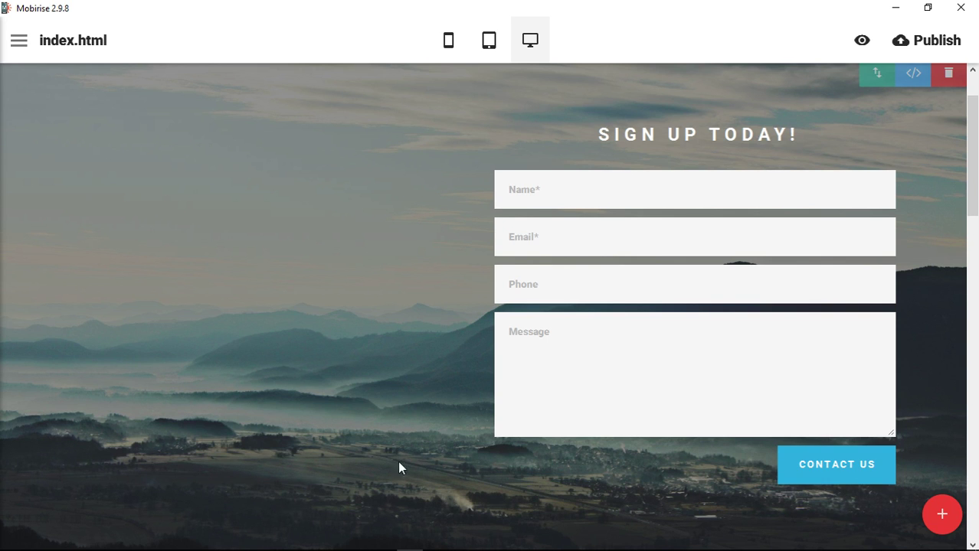
pyautogui.moveTo(290, 261)
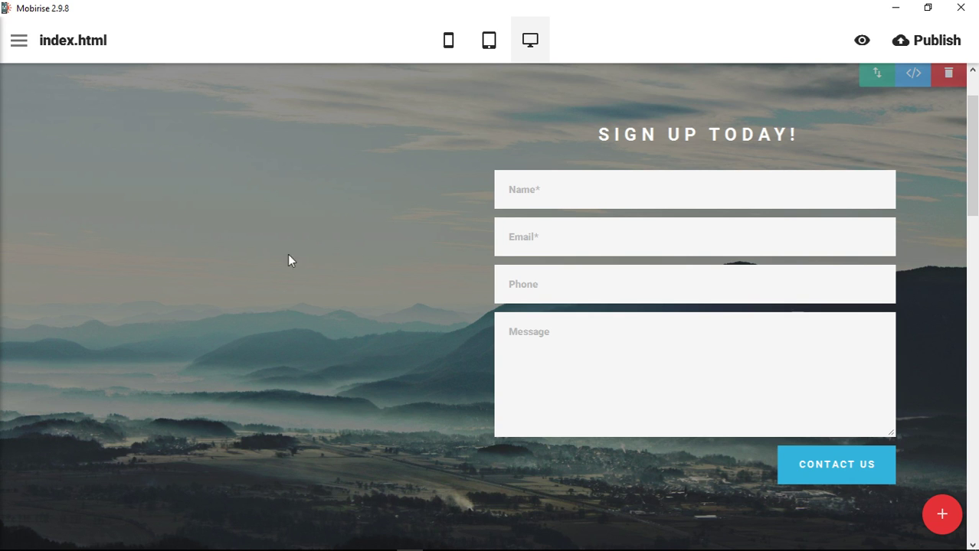
pyautogui.moveTo(942, 458)
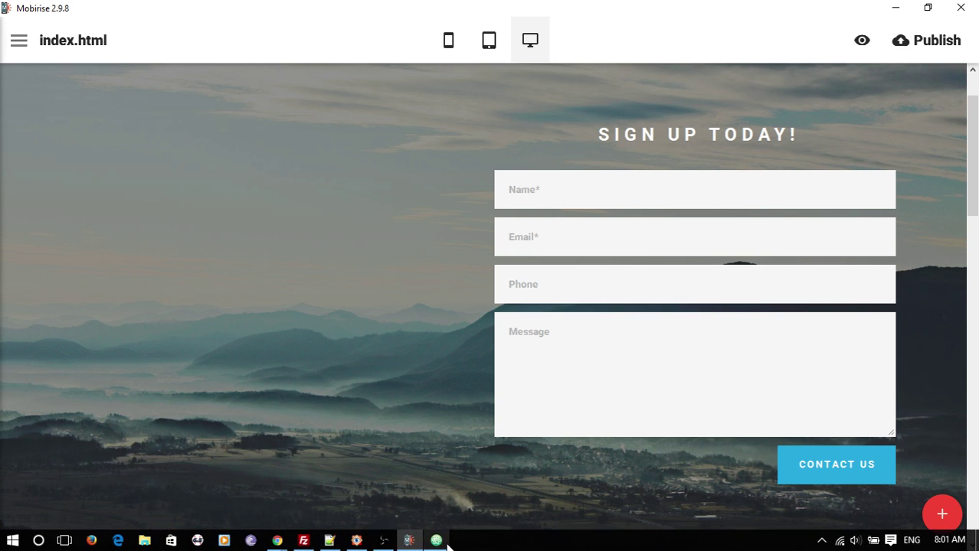
# Step: Bring up contactFormExample.html in Atom with soft wrap on and read through it
pyautogui.click(409, 540)
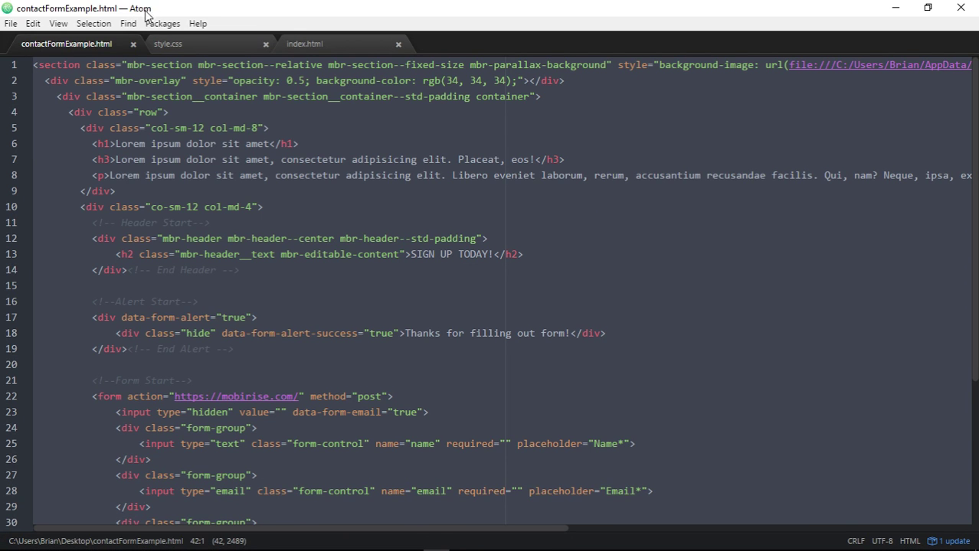
pyautogui.moveTo(724, 262)
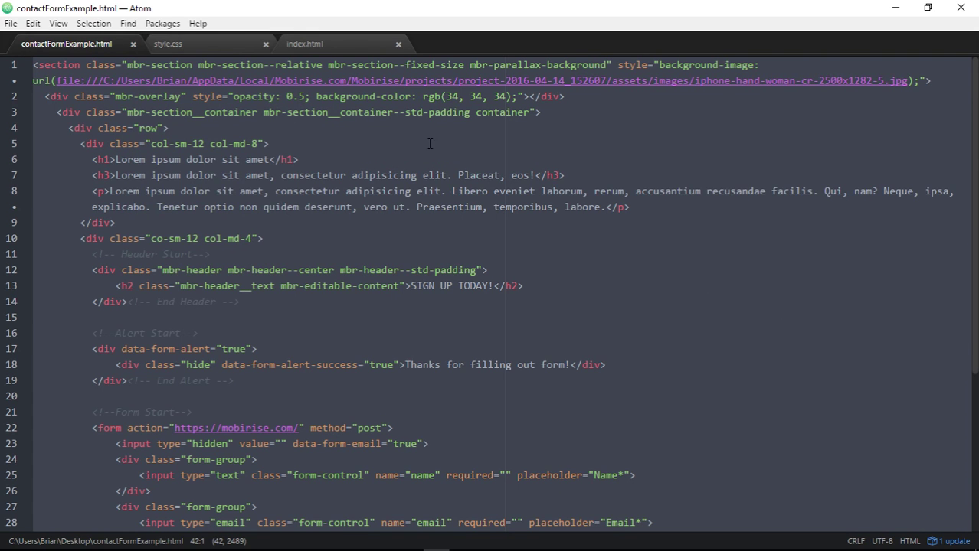
pyautogui.click(409, 541)
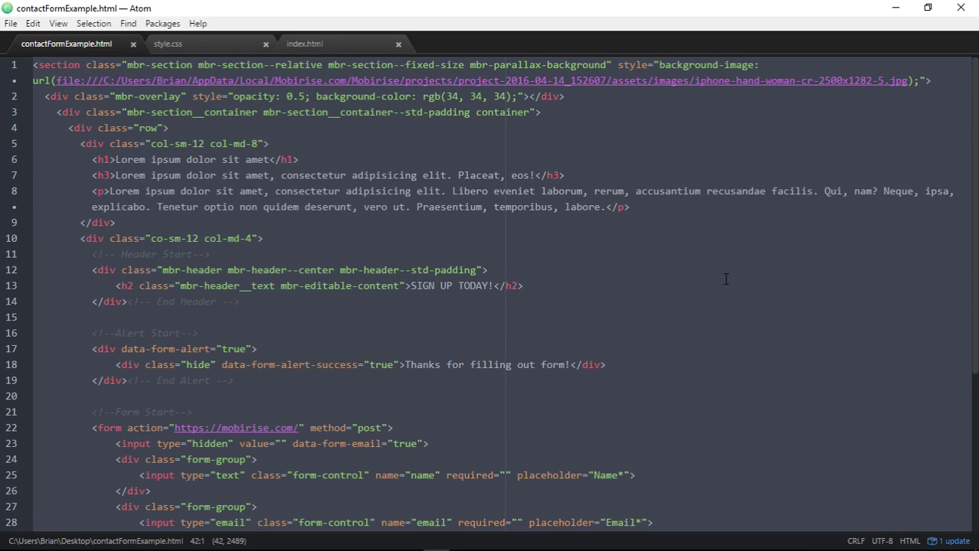
pyautogui.scroll(-3)
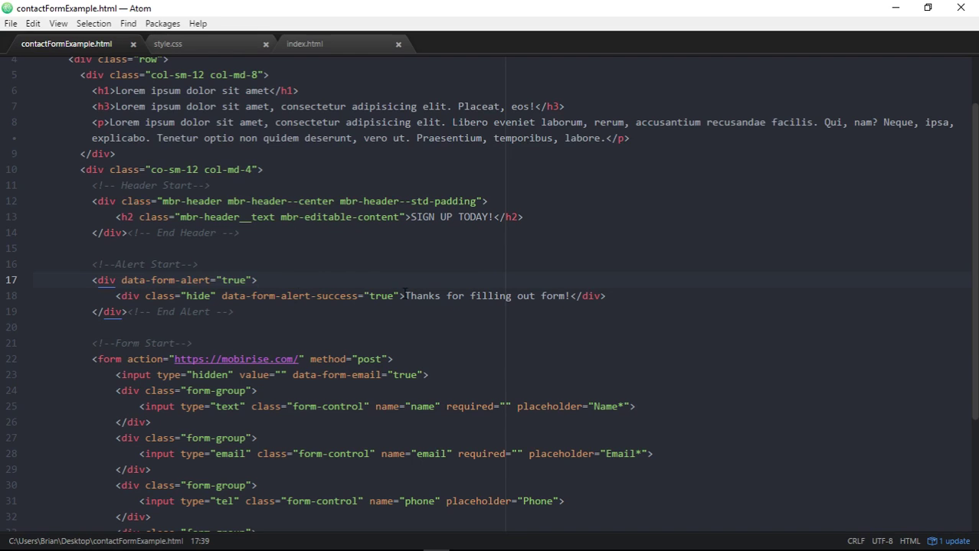
pyautogui.moveTo(405, 295); pyautogui.dragTo(572, 295)
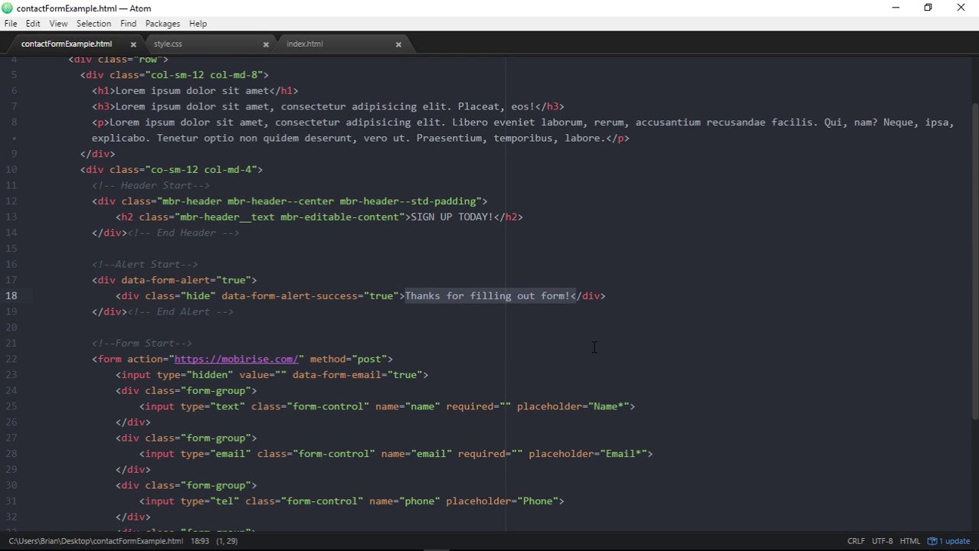
pyautogui.scroll(-3)
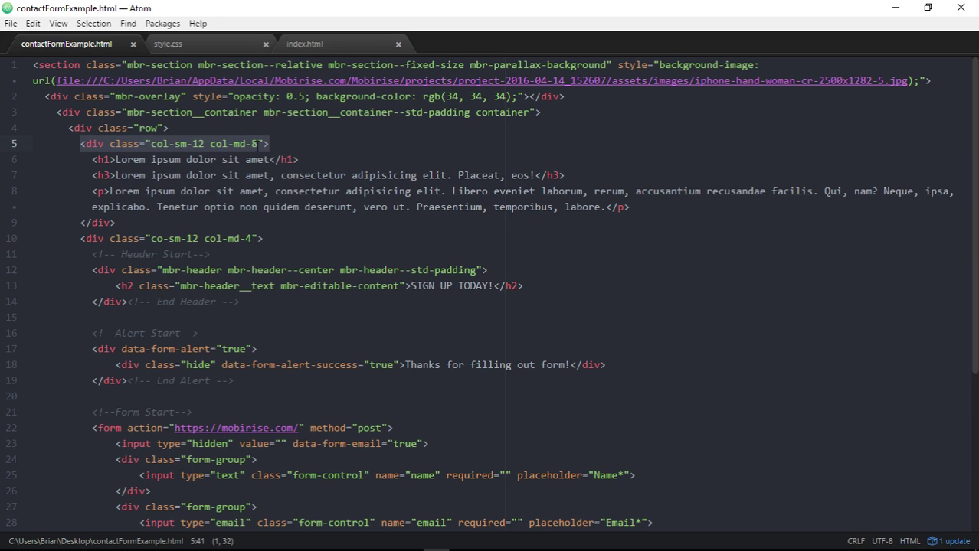
pyautogui.write('3')
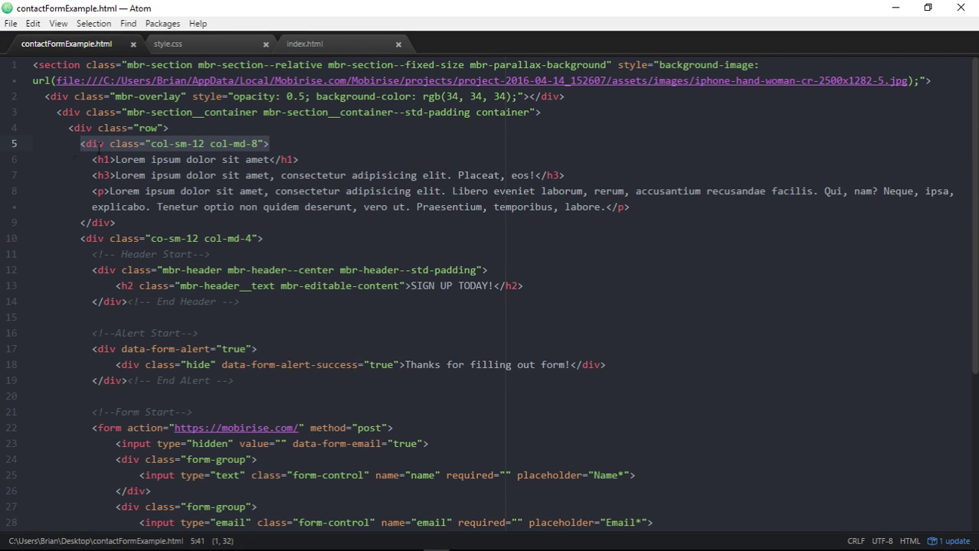
pyautogui.click(126, 159)
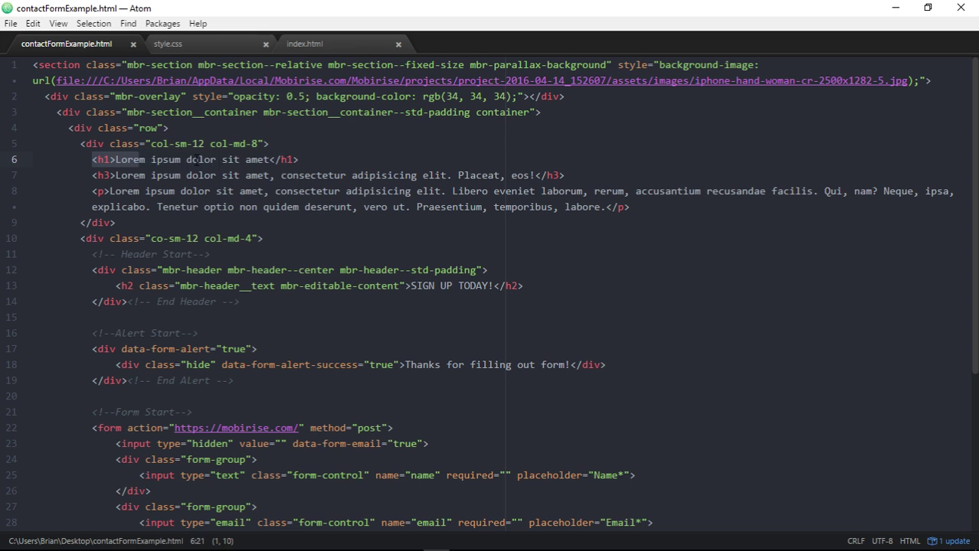
pyautogui.click(564, 175)
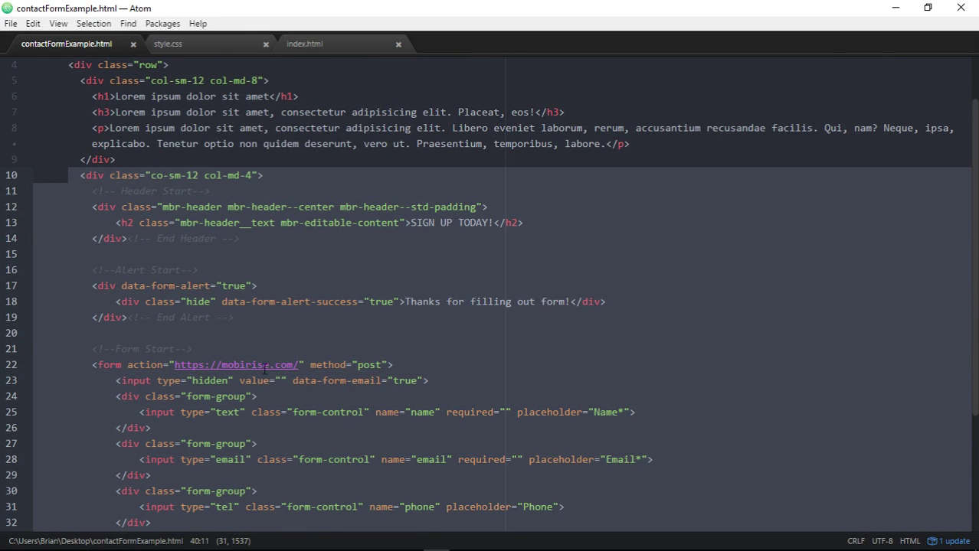
pyautogui.click(246, 175)
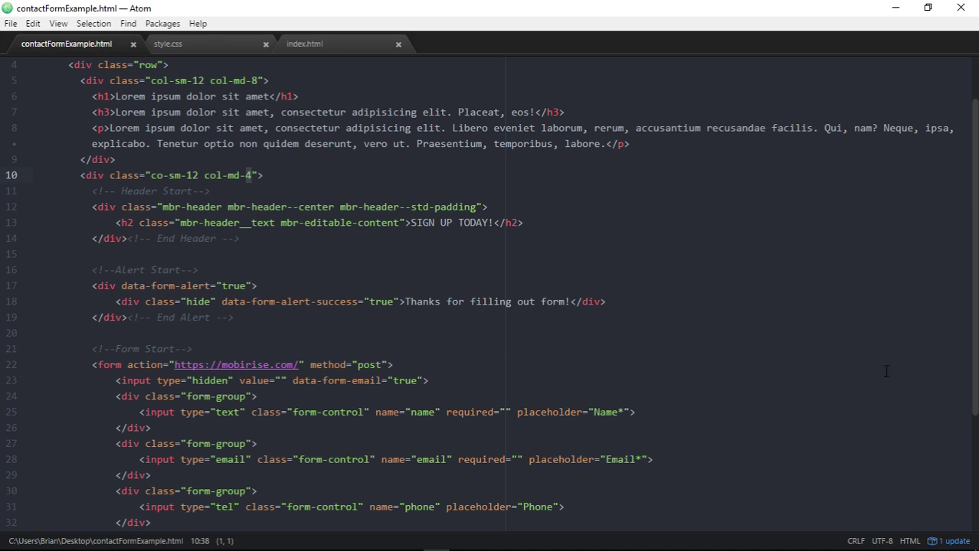
pyautogui.moveTo(561, 109)
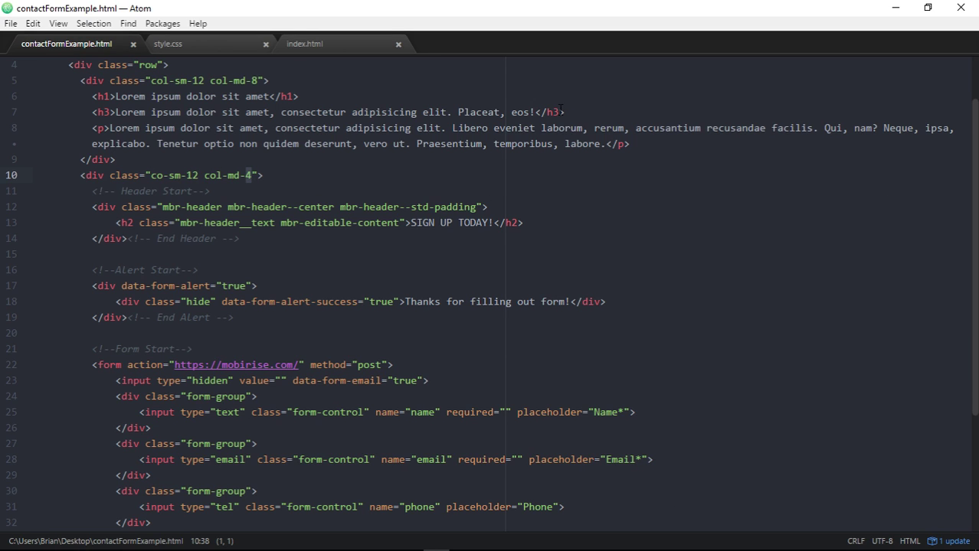
pyautogui.moveTo(559, 109)
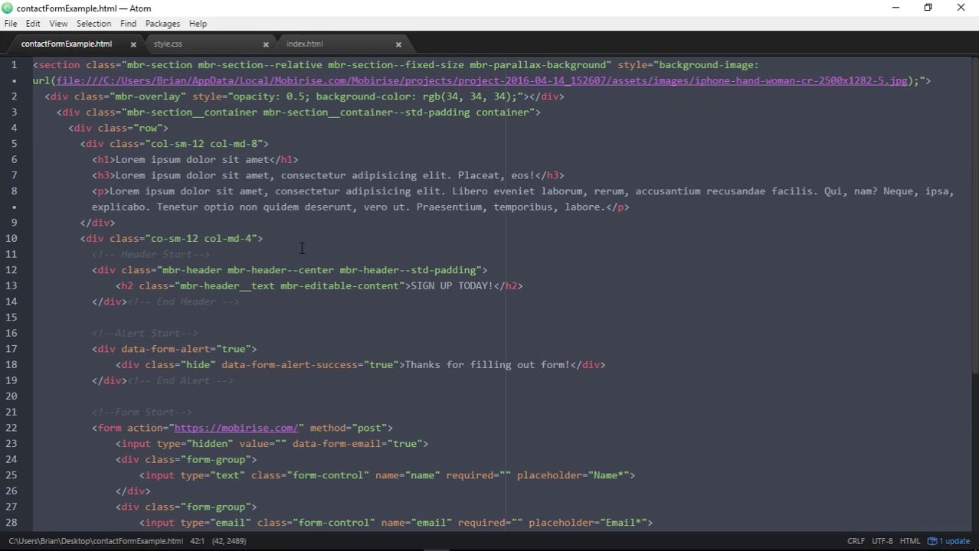
pyautogui.moveTo(429, 242)
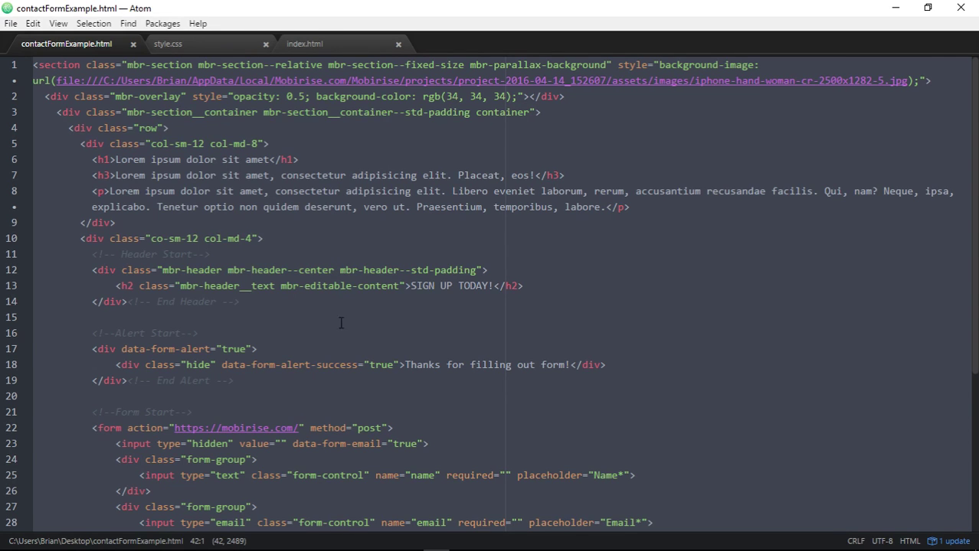
pyautogui.rightClick(341, 322)
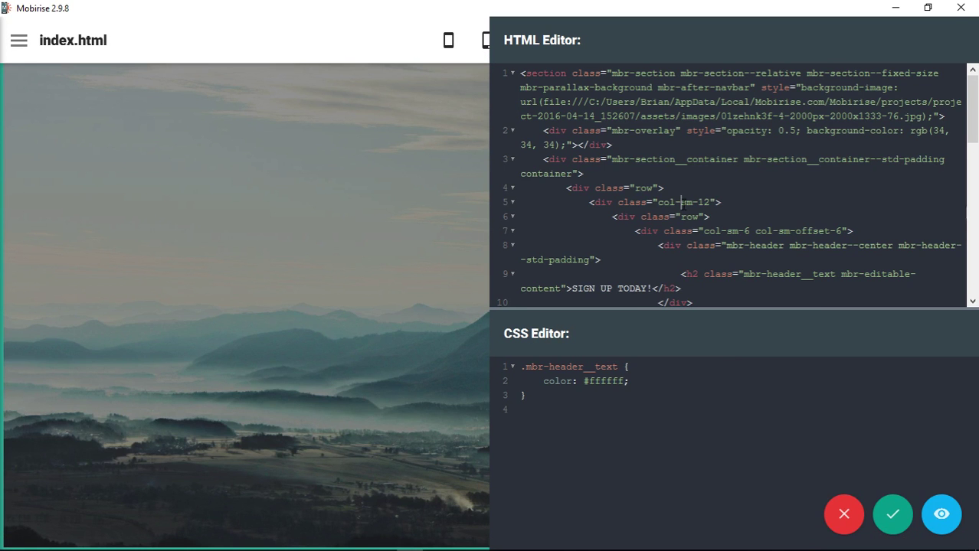
# Step: Overwrite all of the block's HTML with the pasted Atom code and preview it
pyautogui.rightClick(665, 211)
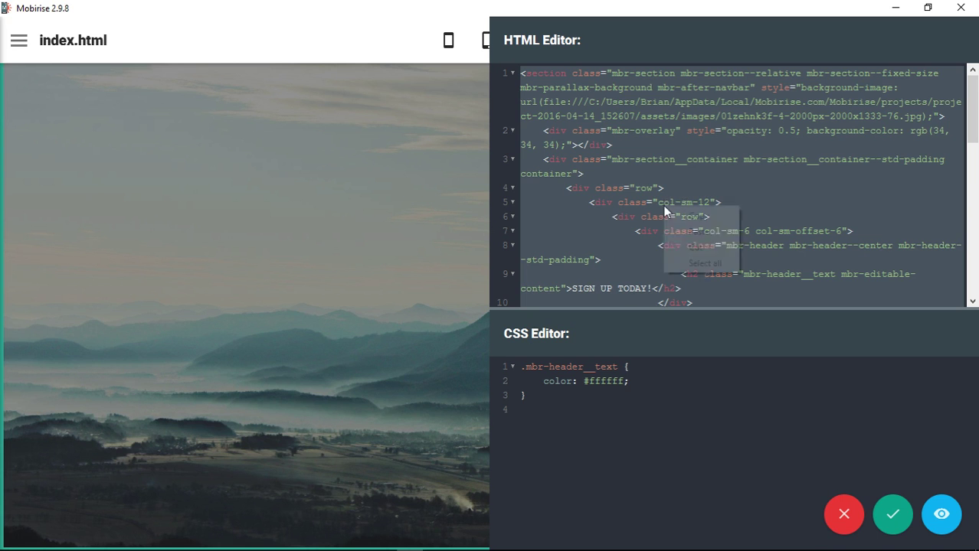
pyautogui.rightClick(678, 205)
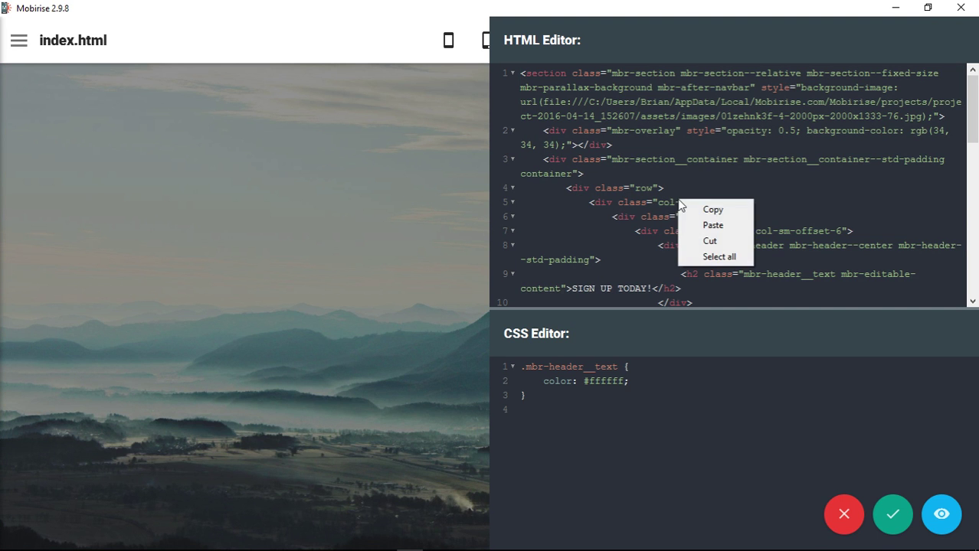
pyautogui.click(703, 258)
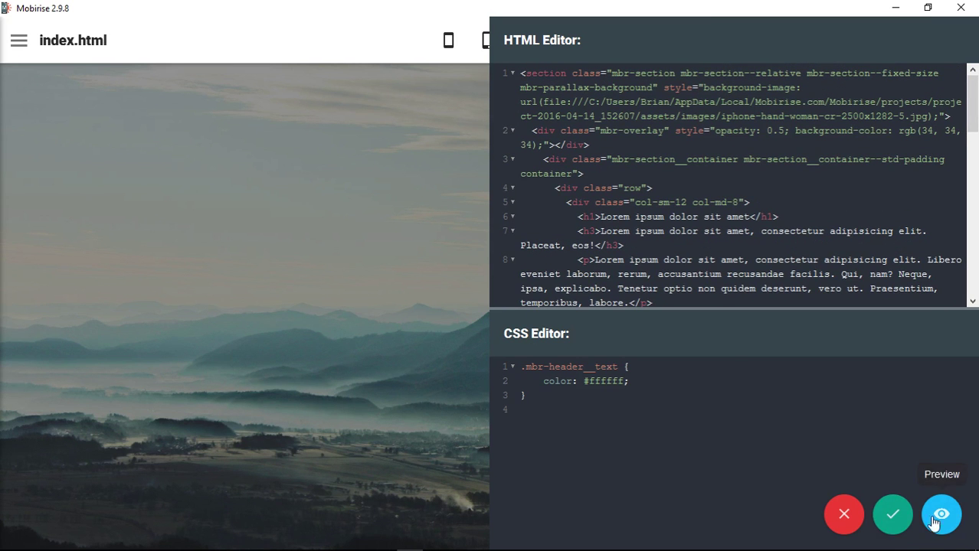
pyautogui.click(892, 513)
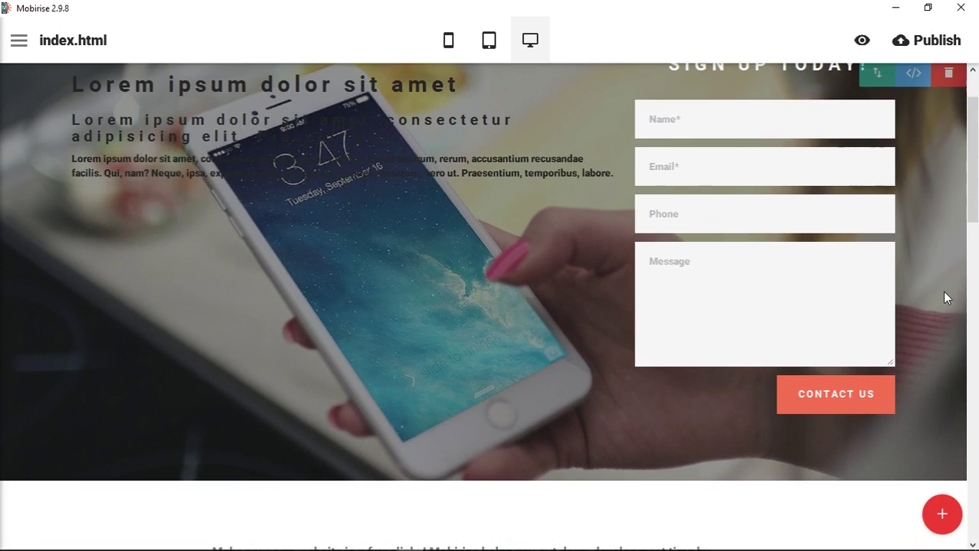
# Step: Scroll the sign-up block's HTML down to the form markup
pyautogui.scroll(-3)
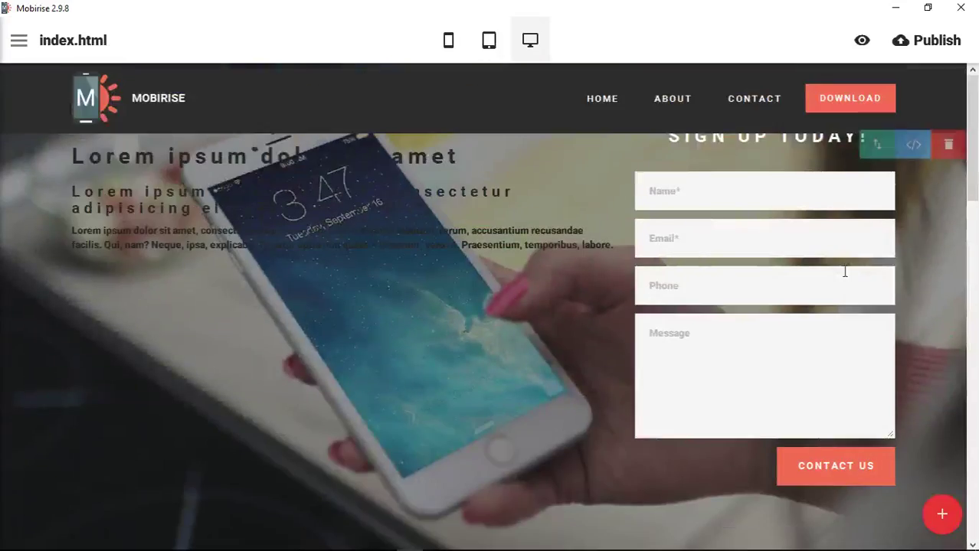
pyautogui.scroll(-3)
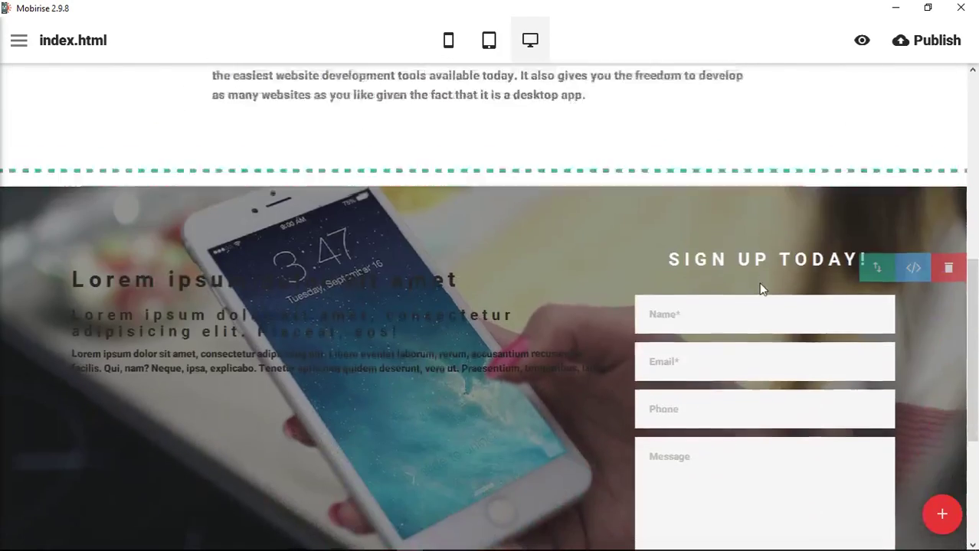
pyautogui.scroll(-3)
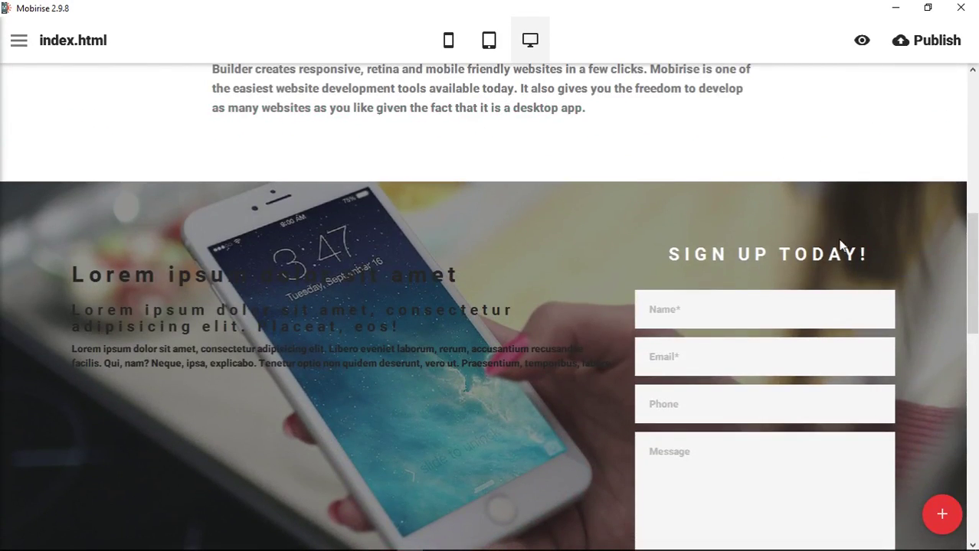
pyautogui.scroll(-3)
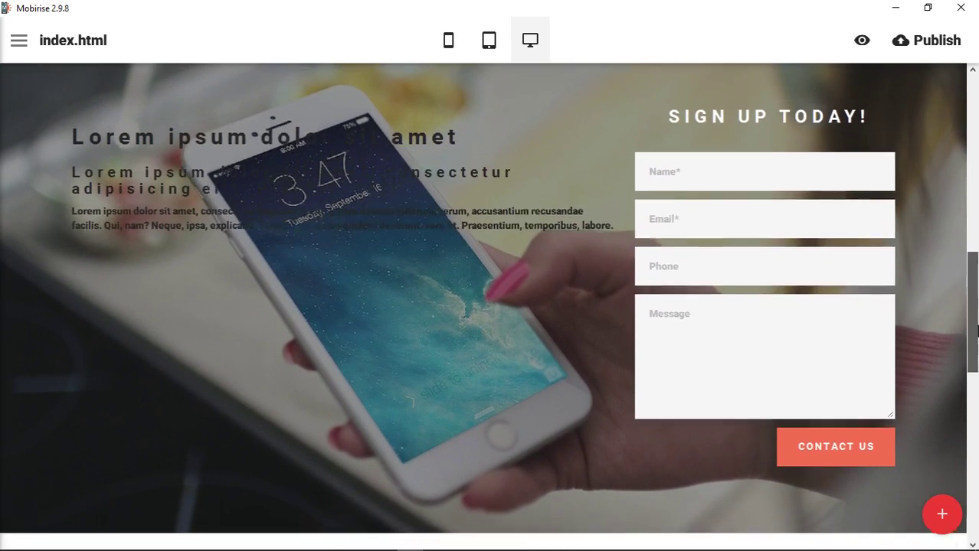
pyautogui.scroll(-3)
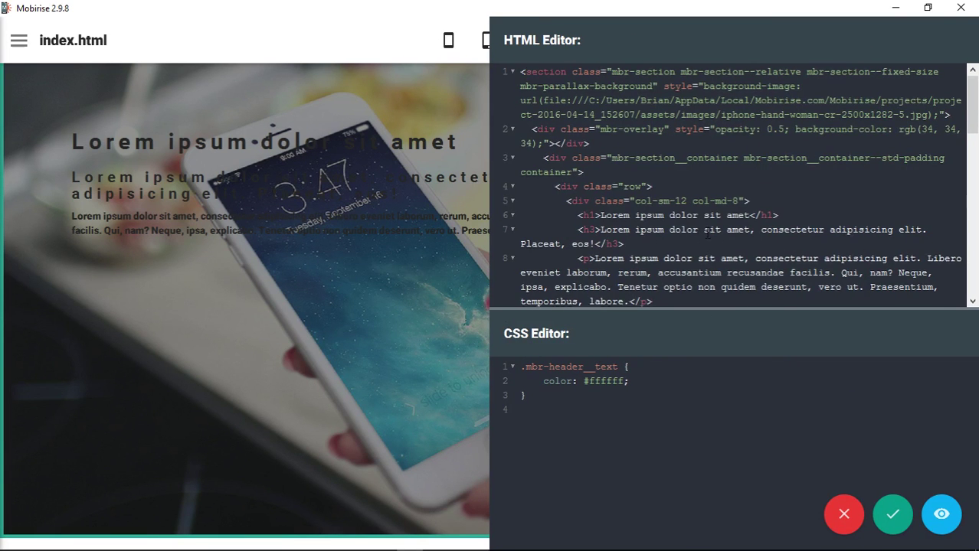
pyautogui.scroll(-3)
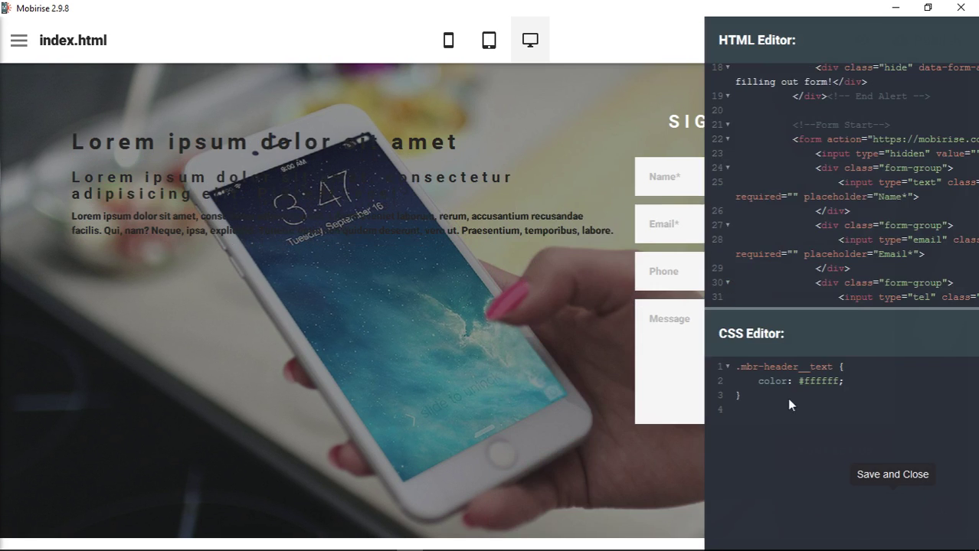
pyautogui.click(891, 474)
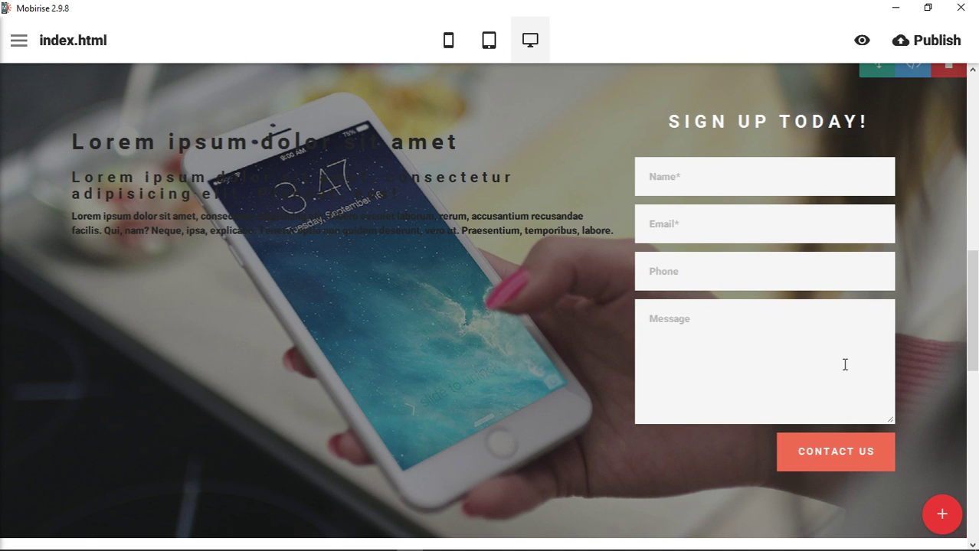
pyautogui.click(767, 121)
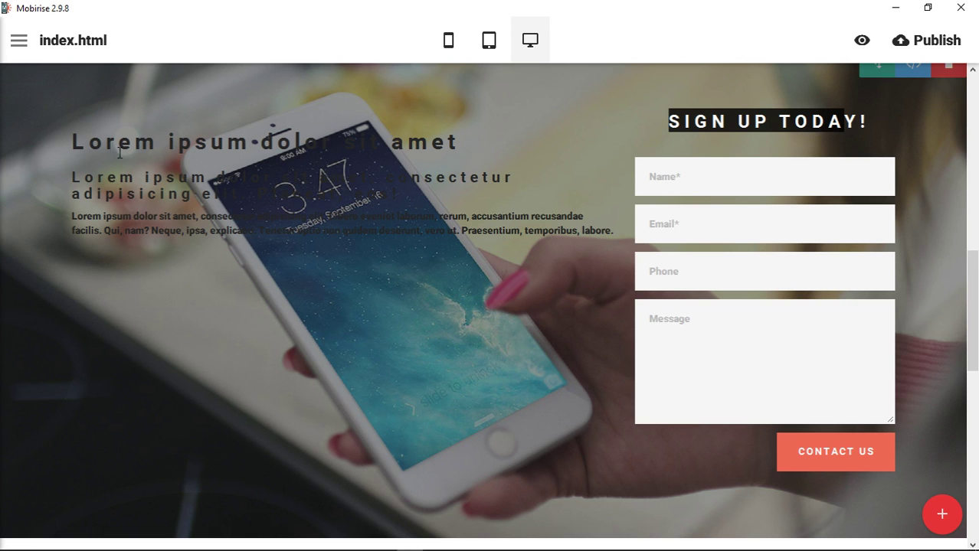
pyautogui.moveTo(299, 182)
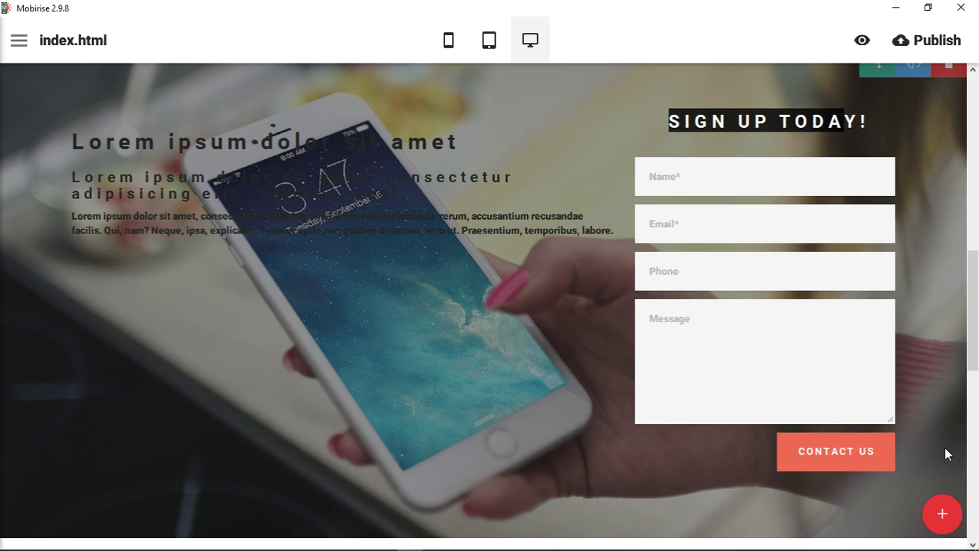
pyautogui.moveTo(611, 144)
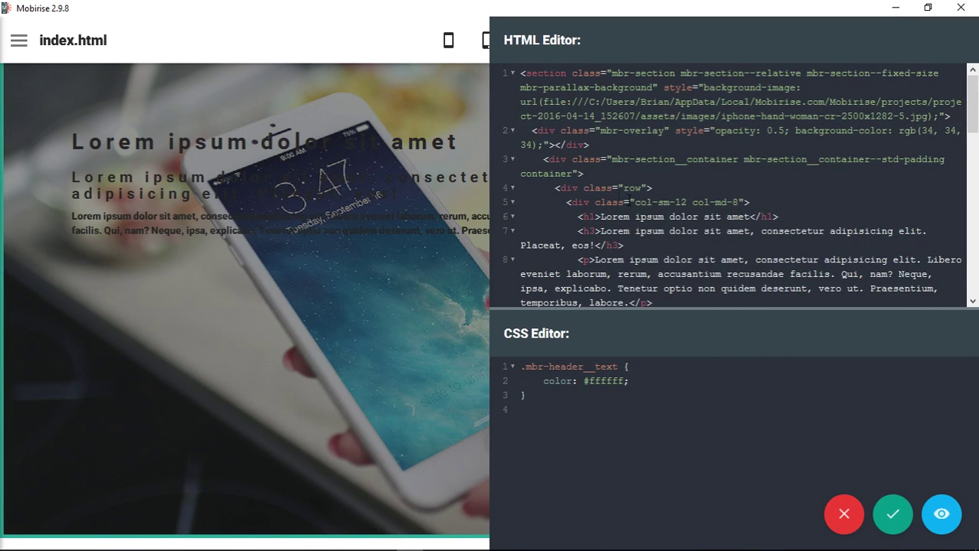
# Step: Add the CSS rule 'h1, h3, p { color: #fff; }' and save it
pyautogui.scroll(-3)
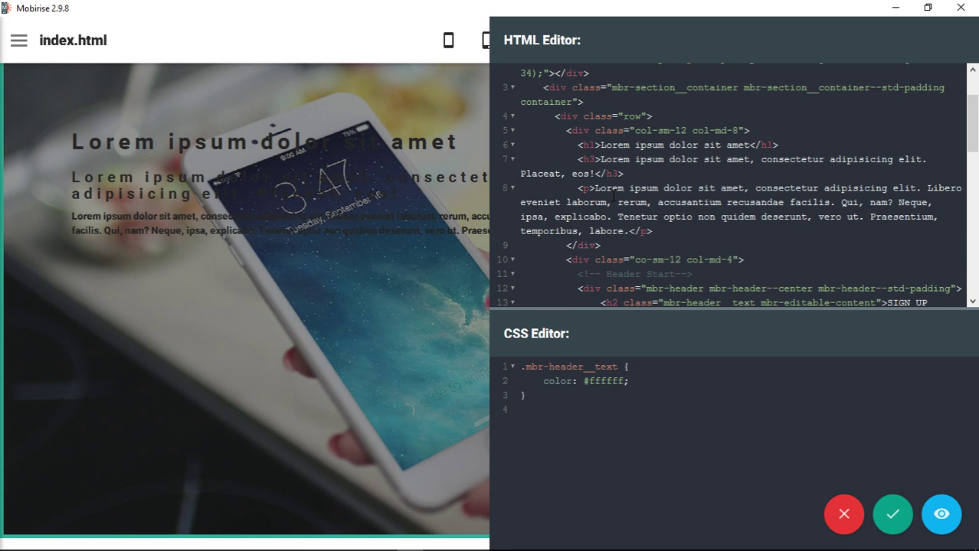
pyautogui.moveTo(570, 442)
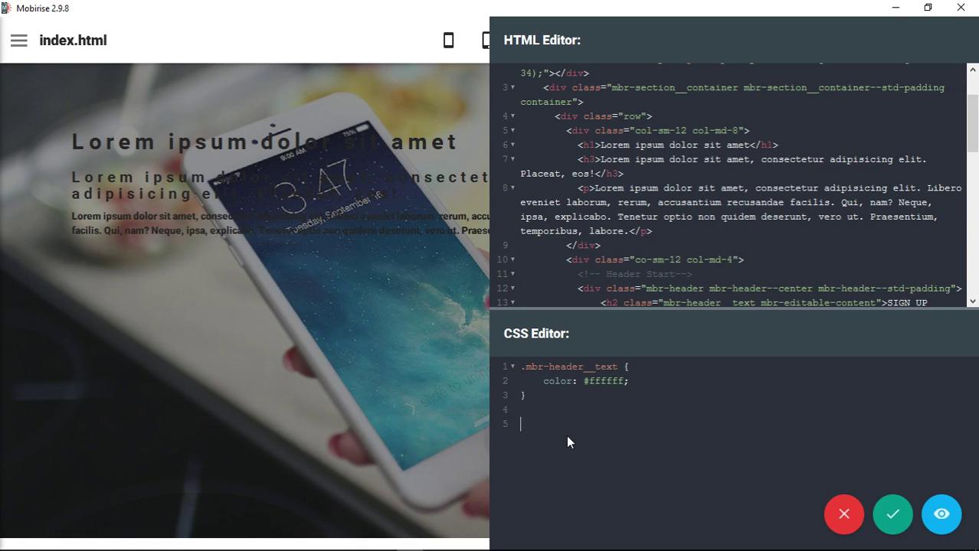
pyautogui.write('h1,')
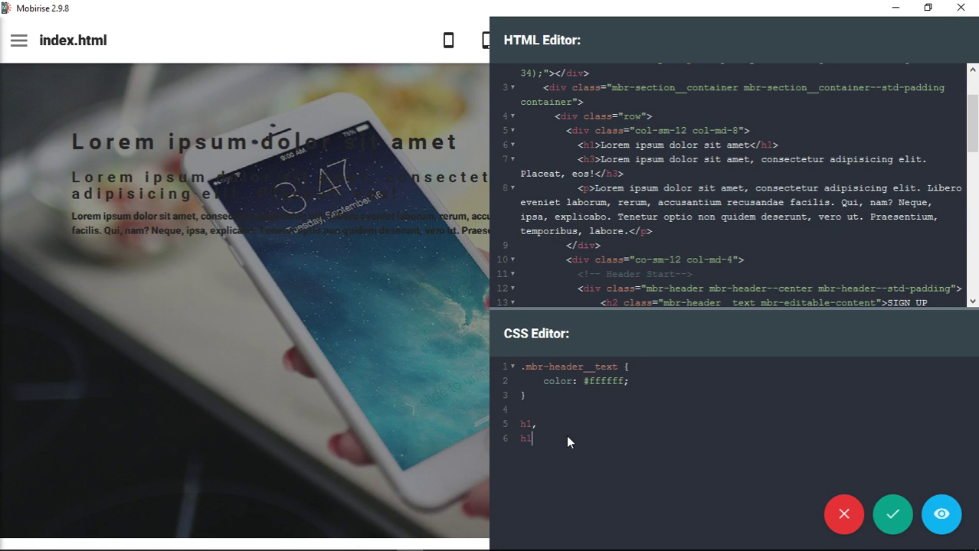
pyautogui.write('3,')
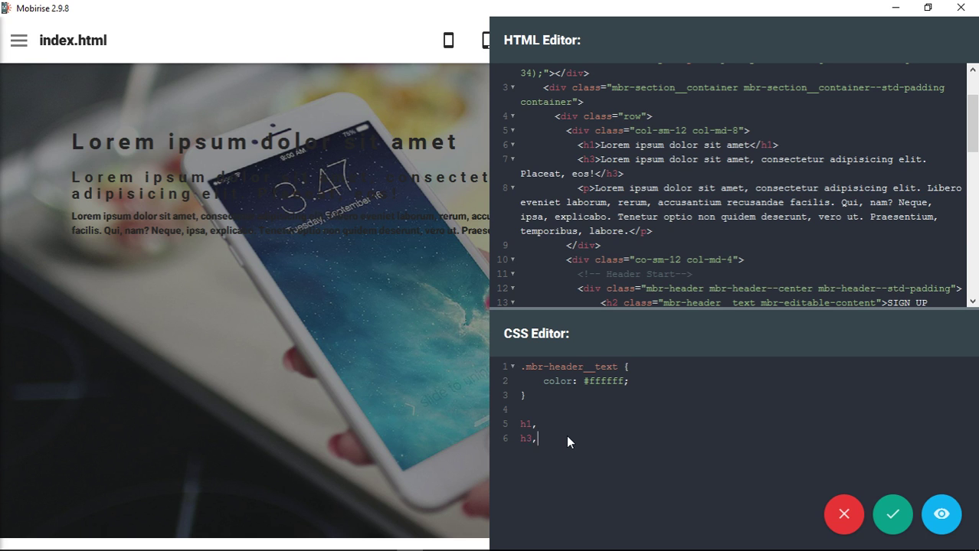
pyautogui.write('p {')
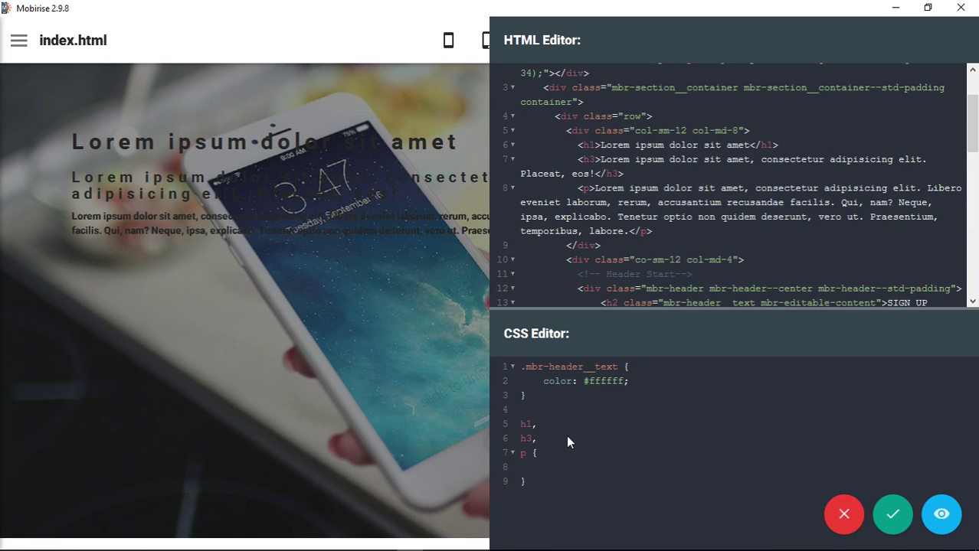
pyautogui.write('color')
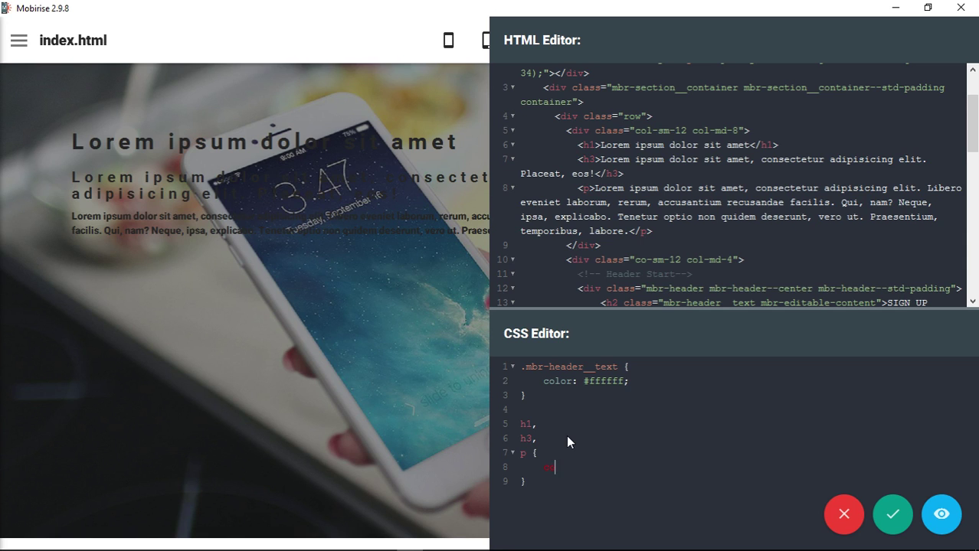
pyautogui.write('color: #')
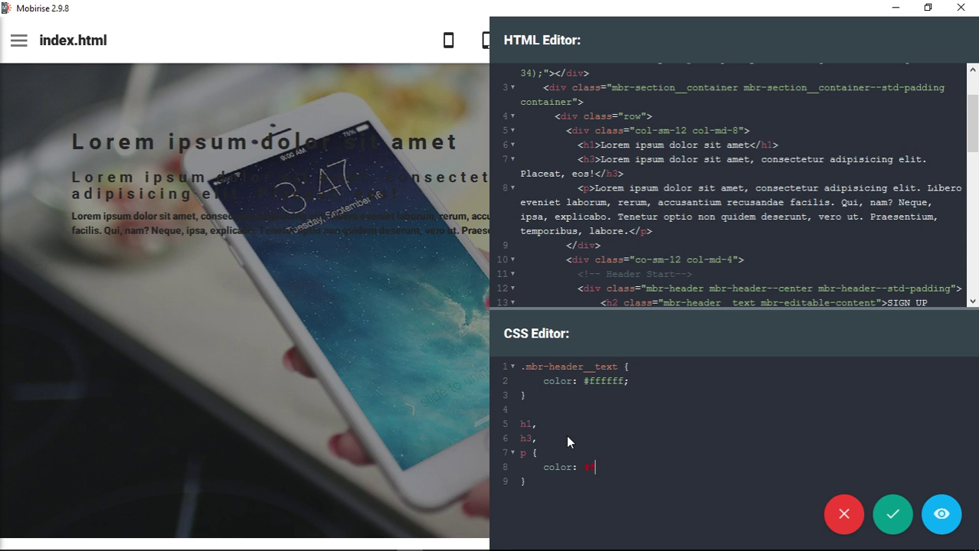
pyautogui.write('ff;')
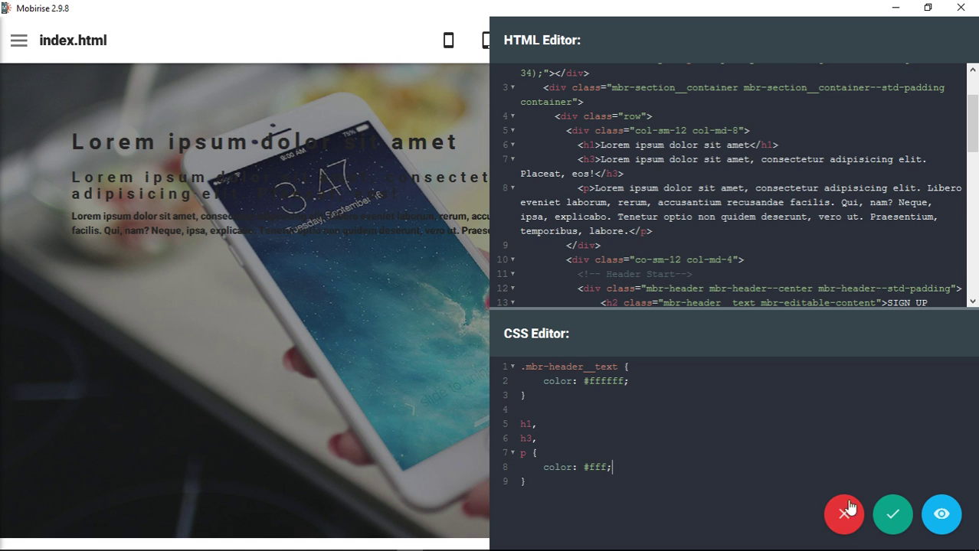
pyautogui.click(843, 514)
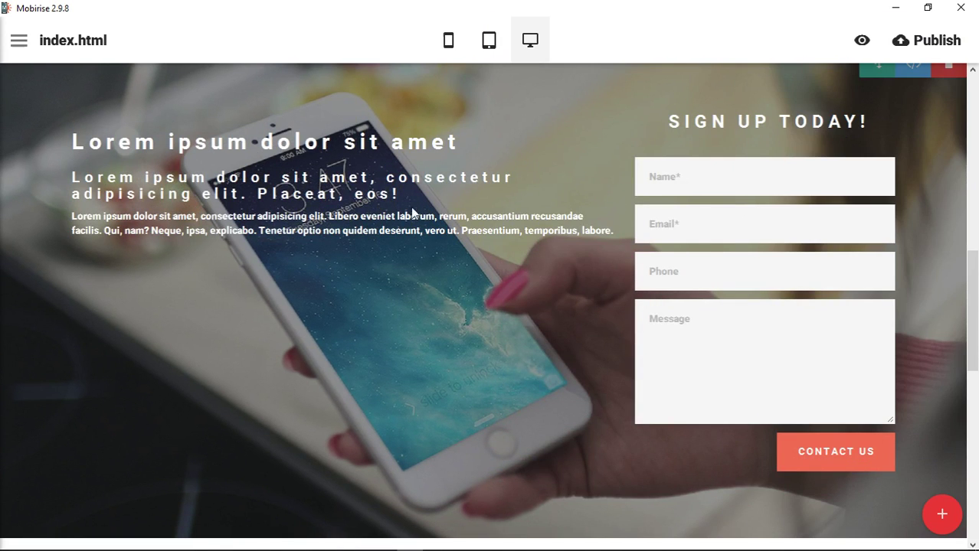
pyautogui.moveTo(235, 245)
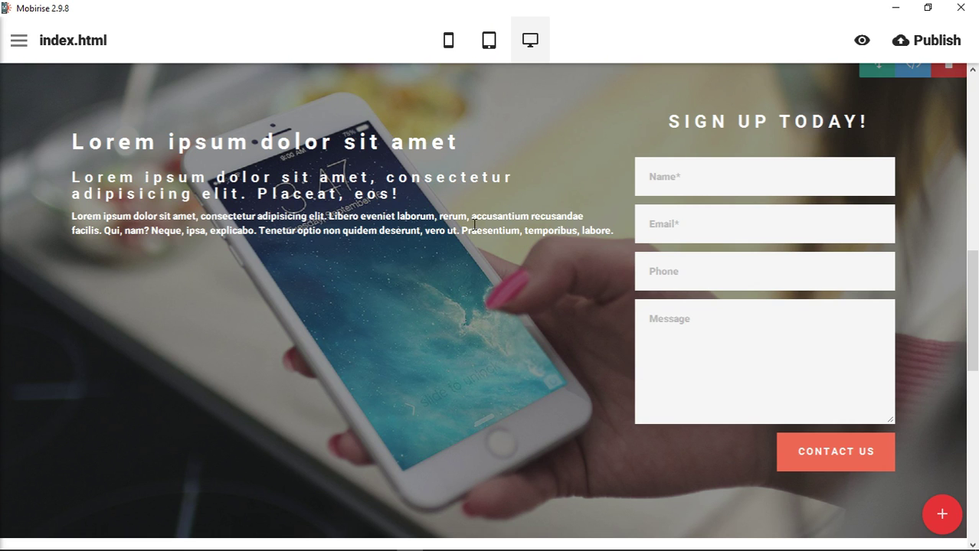
pyautogui.moveTo(358, 219)
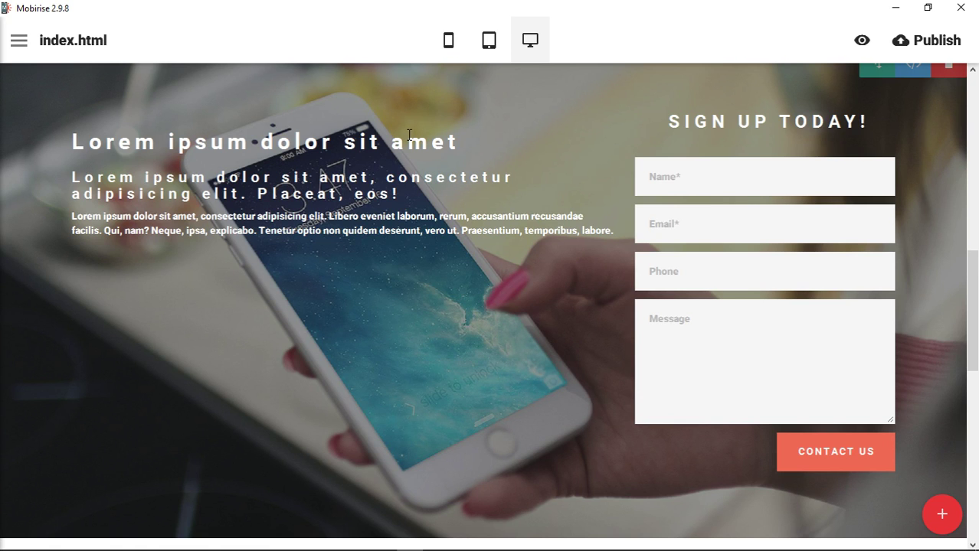
pyautogui.moveTo(919, 471)
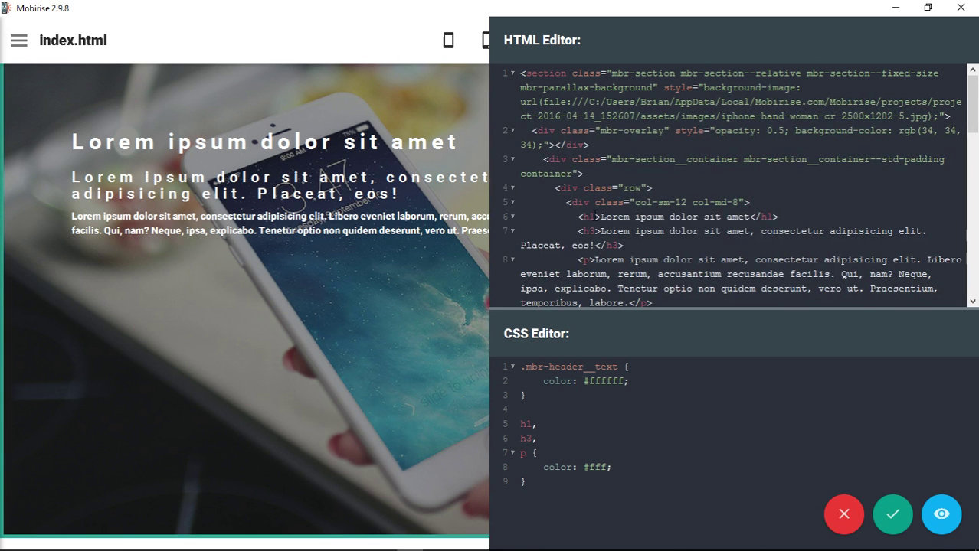
# Step: Highlight the col-sm-12 class in the HTML and scroll to the h1, h3 and paragraph markup
pyautogui.doubleClick(605, 202)
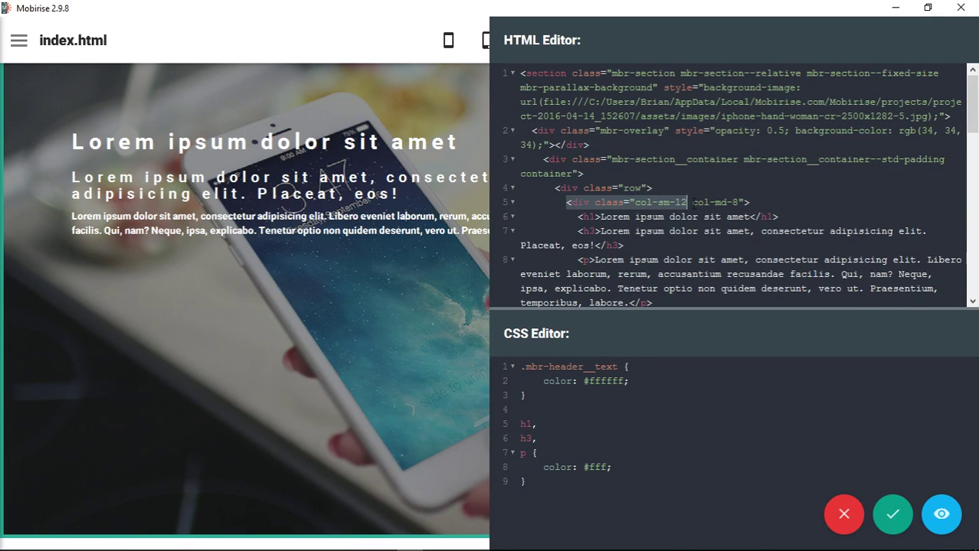
pyautogui.scroll(-3)
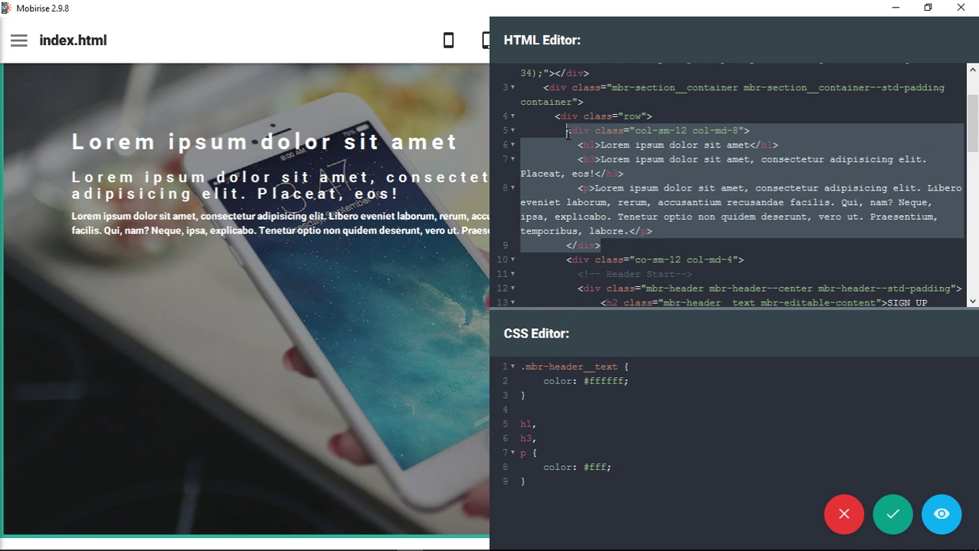
pyautogui.moveTo(724, 207)
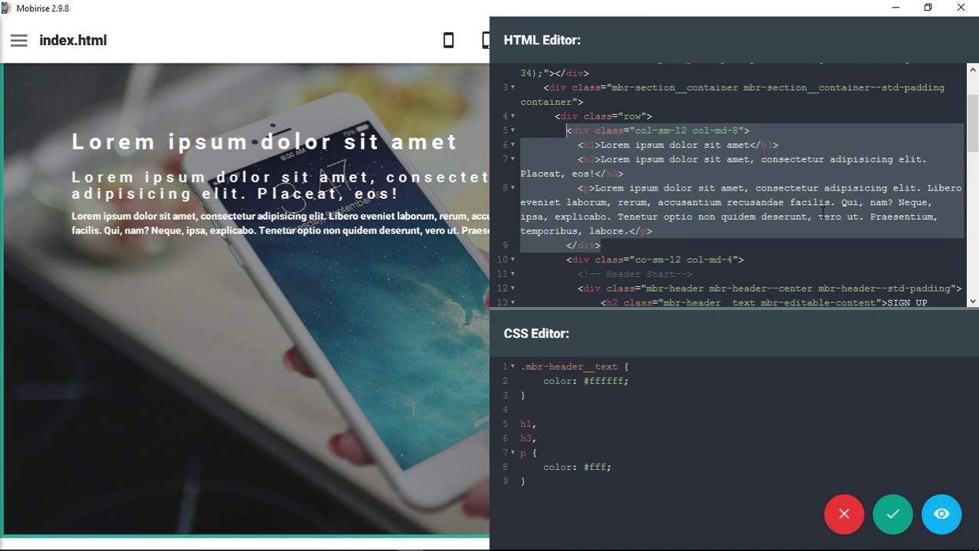
pyautogui.moveTo(823, 212)
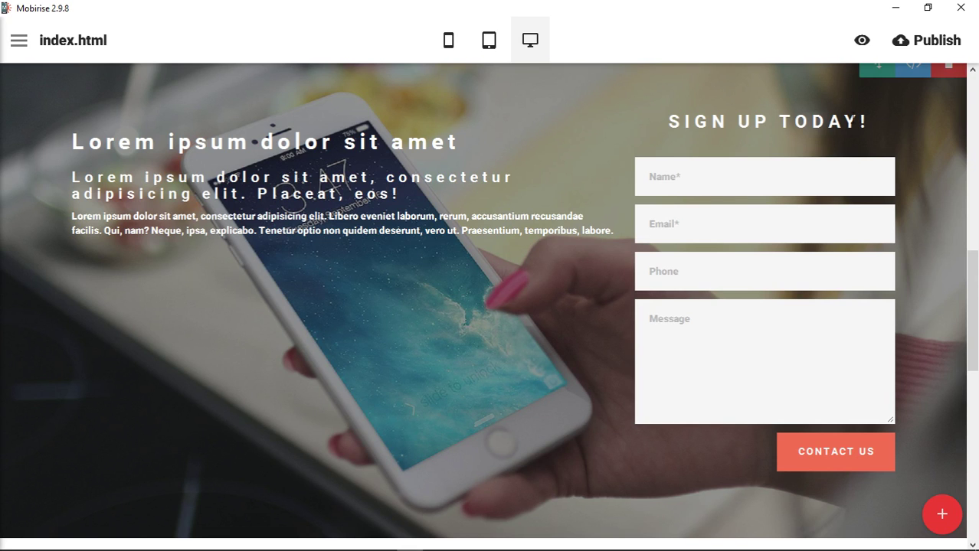
pyautogui.moveTo(559, 185)
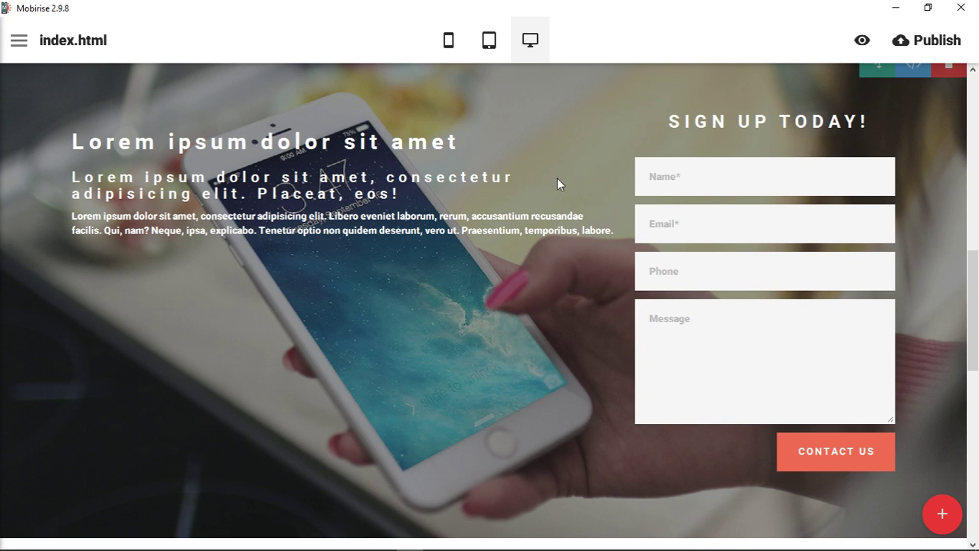
pyautogui.moveTo(417, 283)
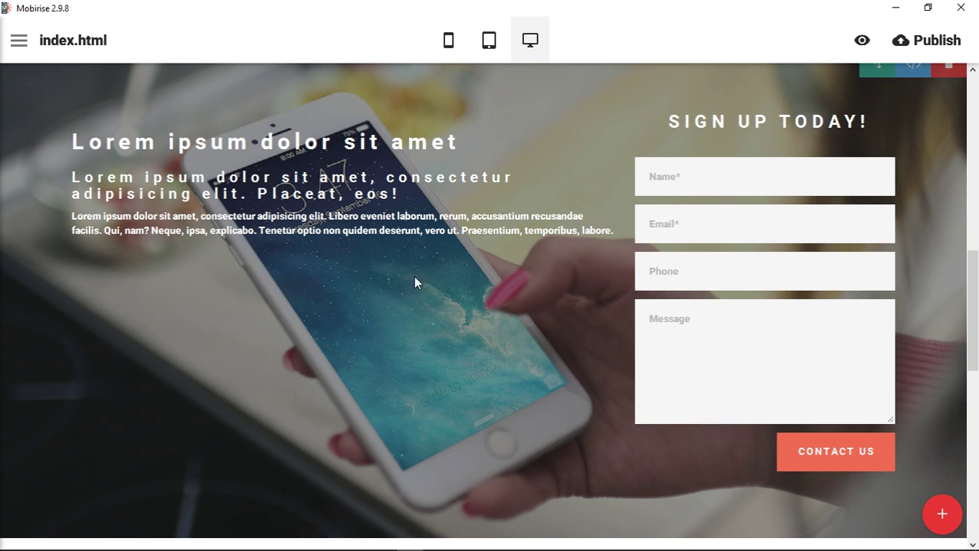
pyautogui.moveTo(429, 409)
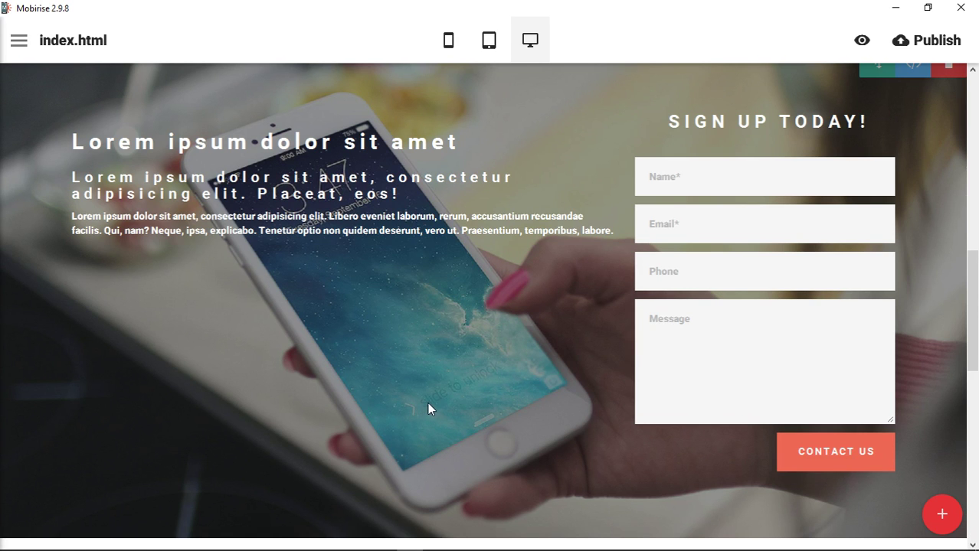
pyautogui.moveTo(491, 371)
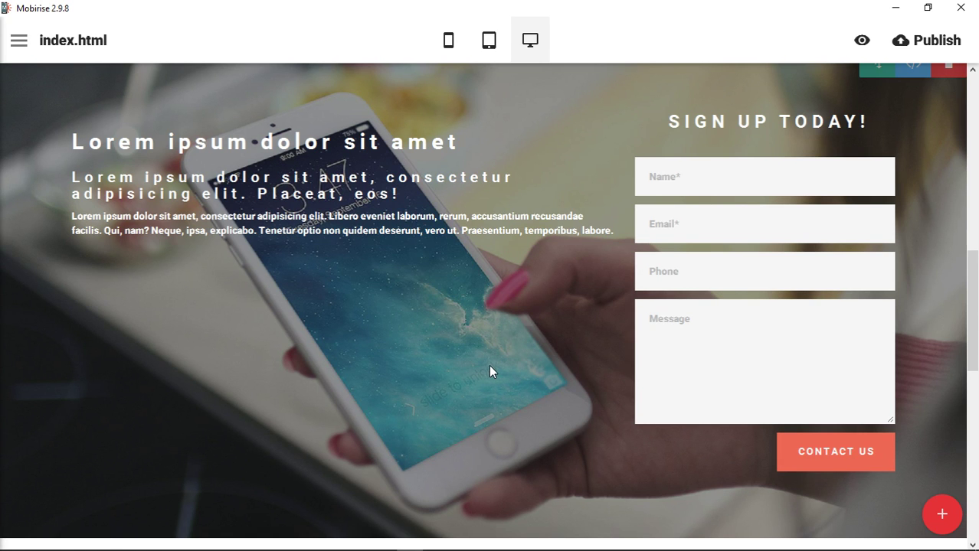